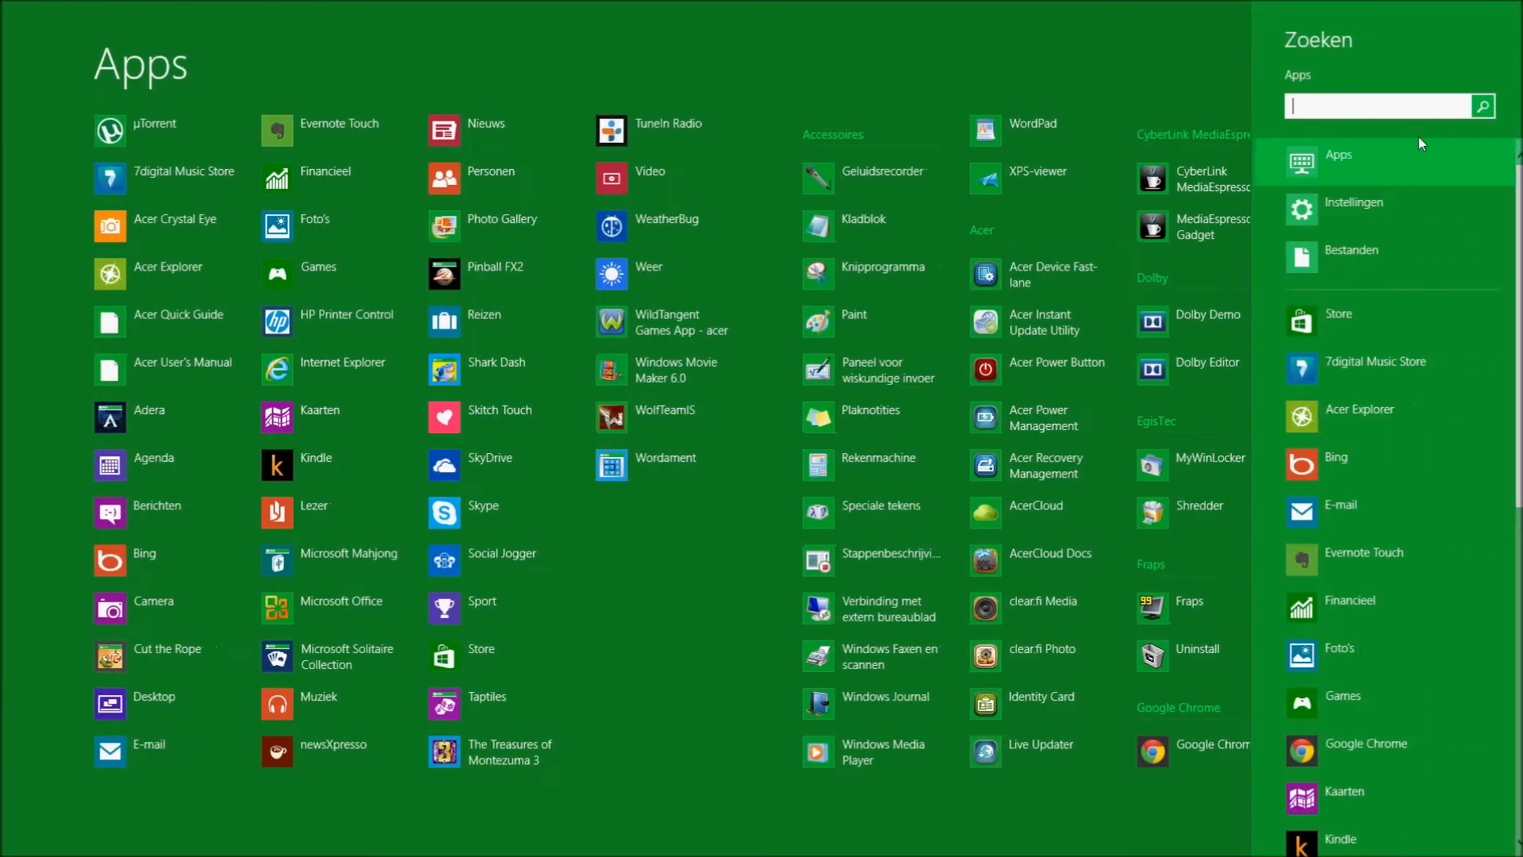
Search the Windows 8 Apps screen for 'paint'.
type("paint")
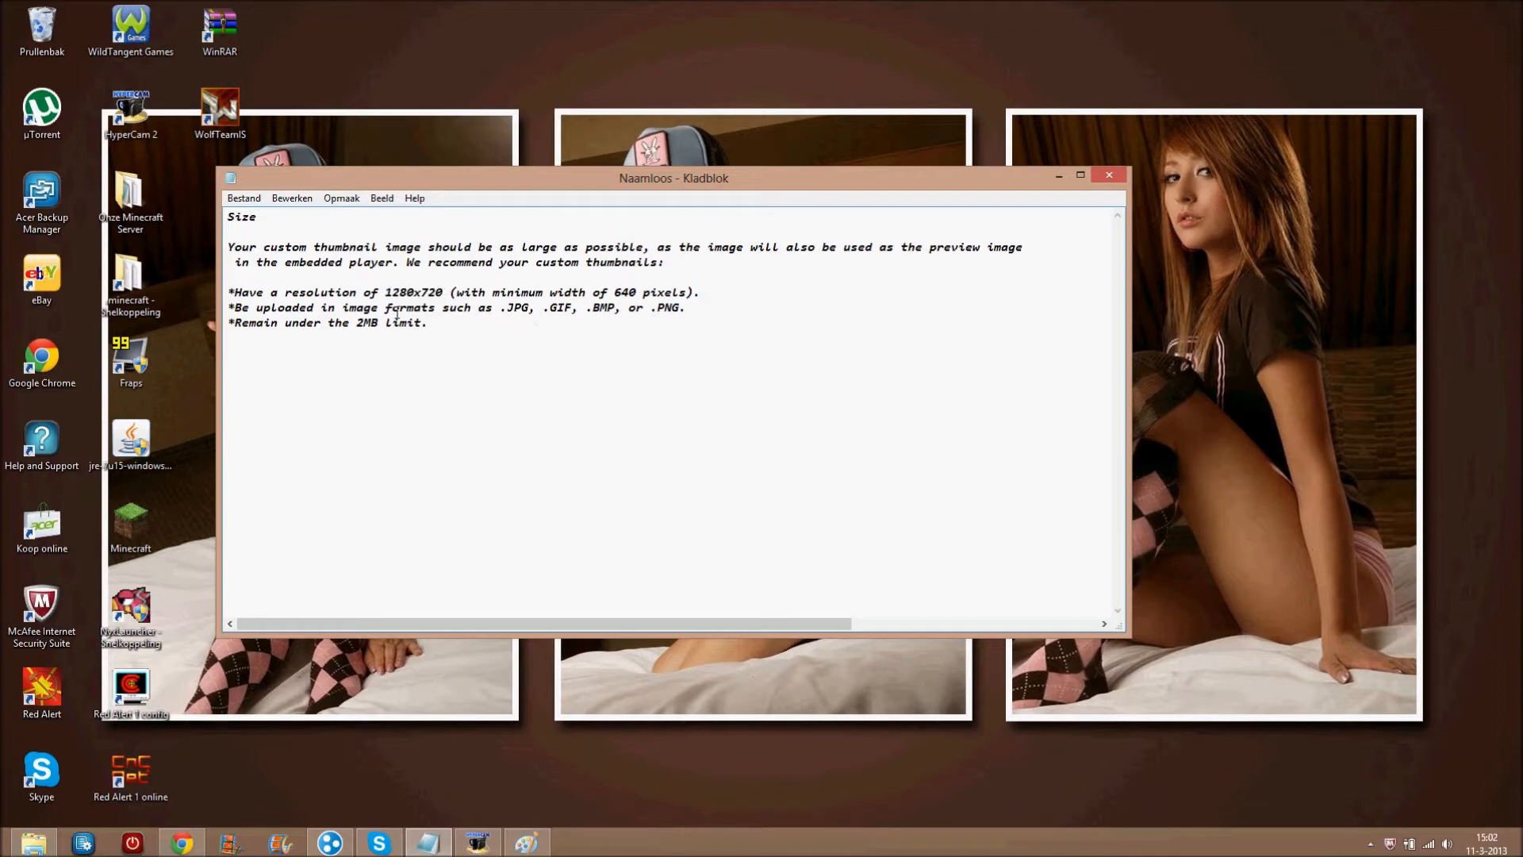
Review the Notepad thumbnail size guidelines beside a new blank Paint image.
left_click_drag(498, 307, 602, 307)
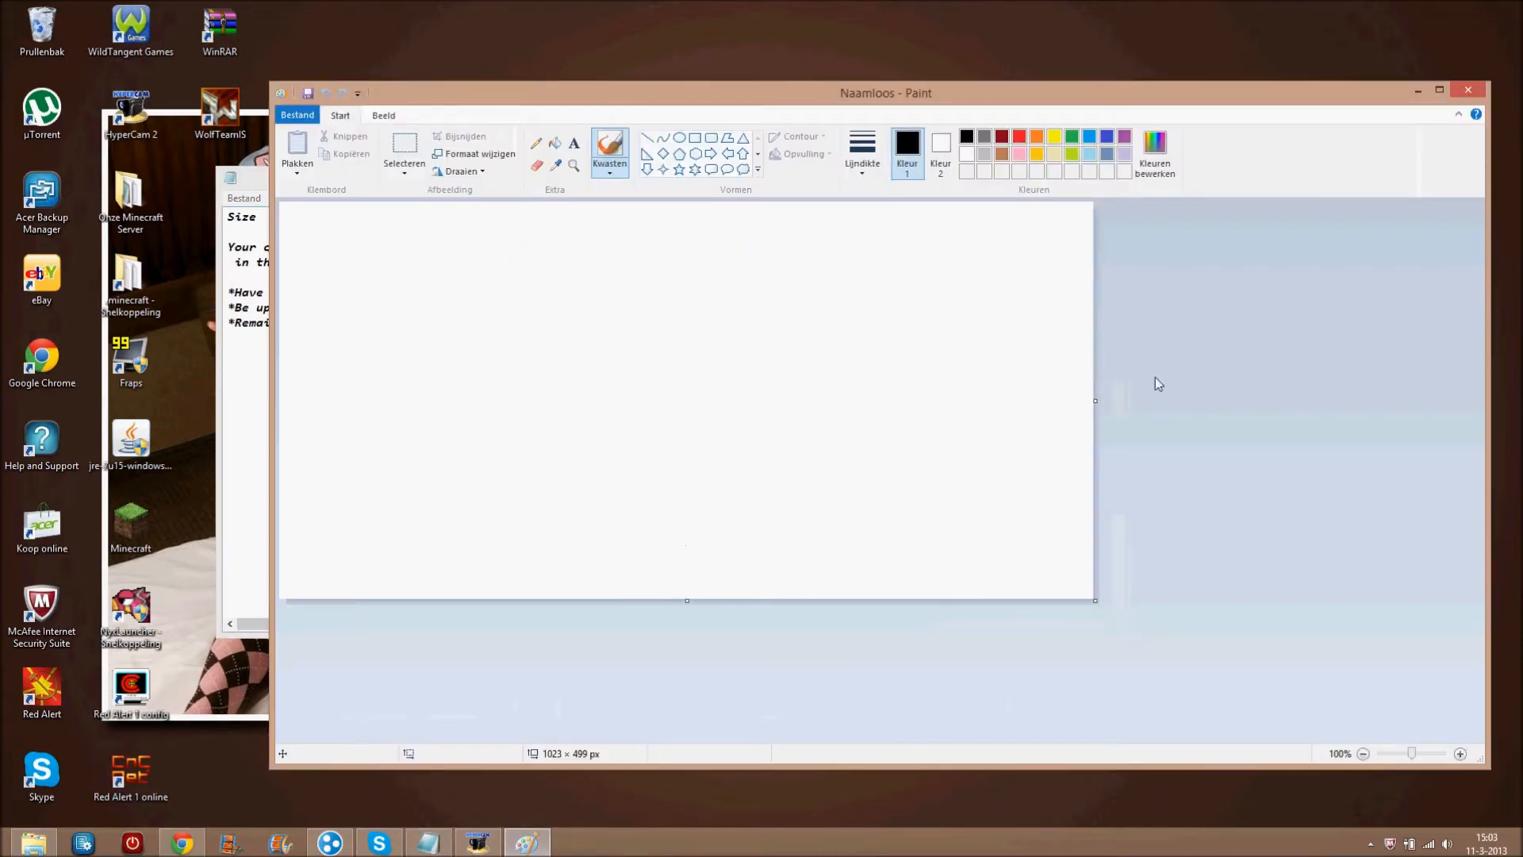
Reposition the Paint window and drag the canvas handles to 1280 × 720 px.
left_click_drag(885, 92, 849, 88)
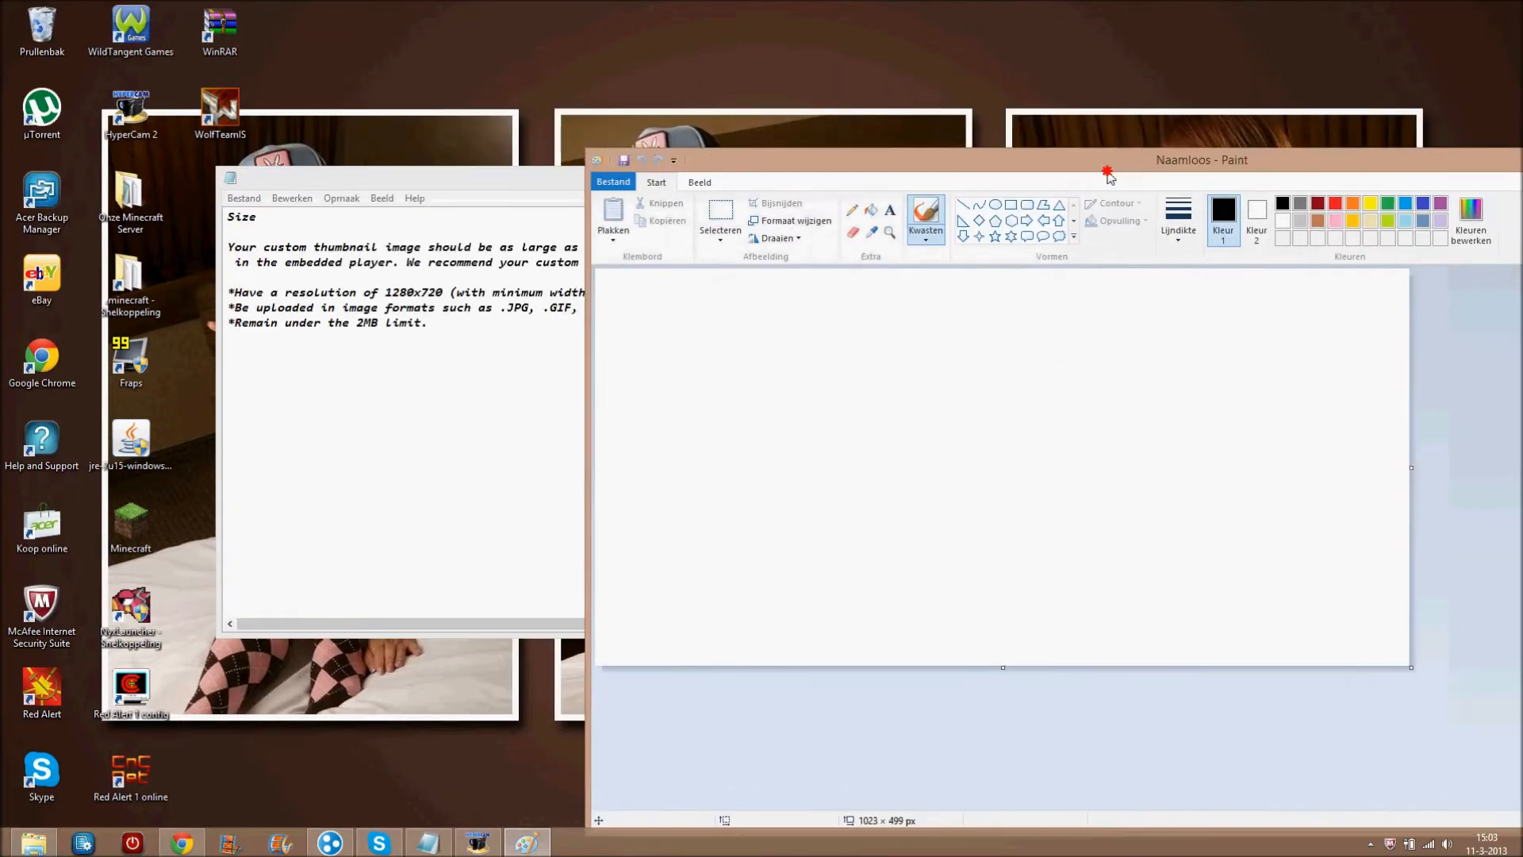
left_click_drag(1202, 160, 815, 87)
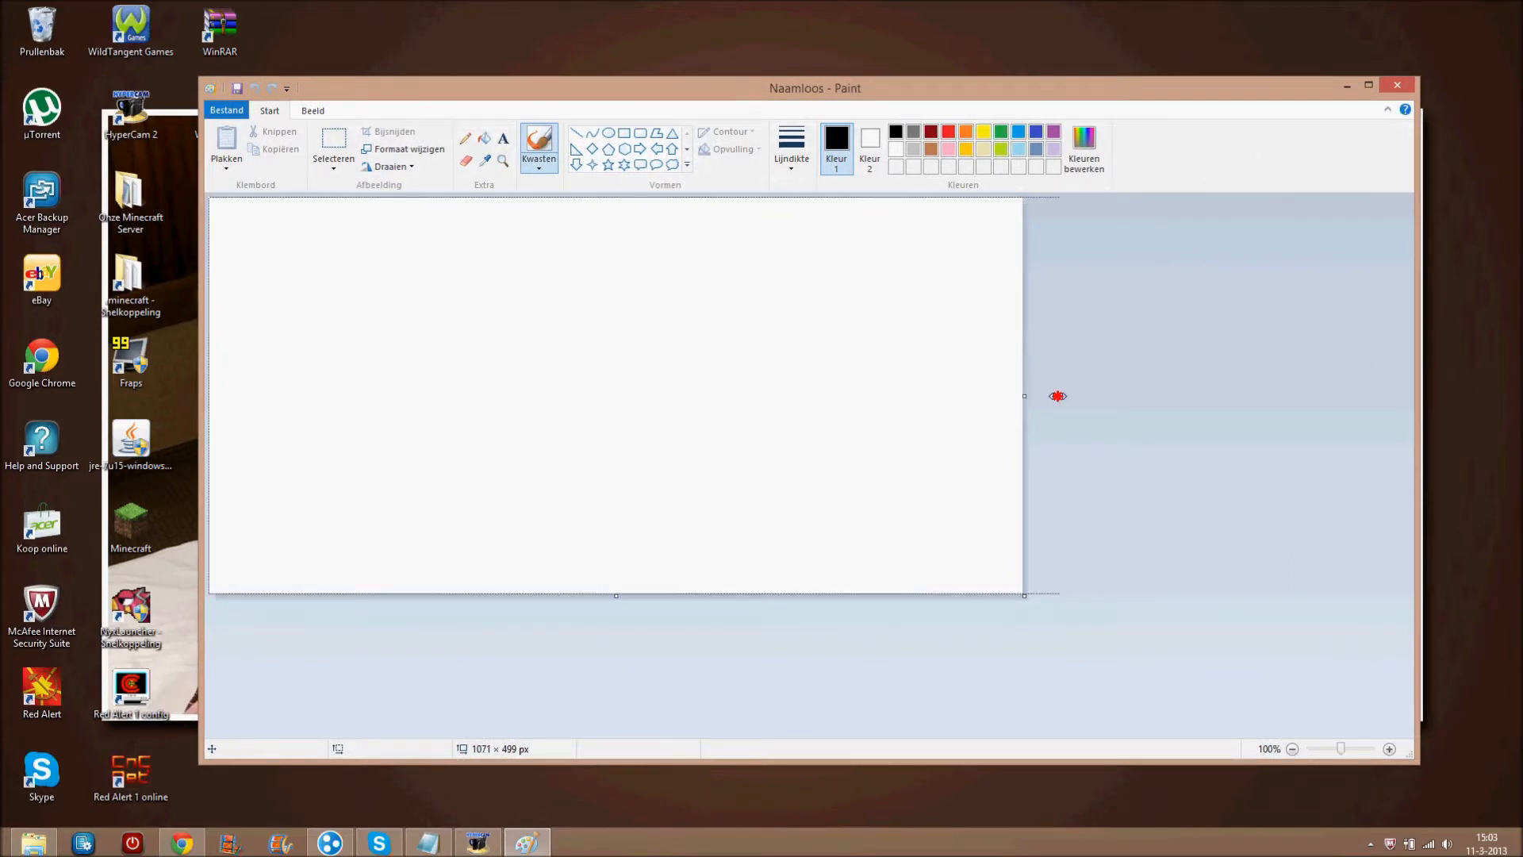
left_click_drag(1022, 395, 1217, 382)
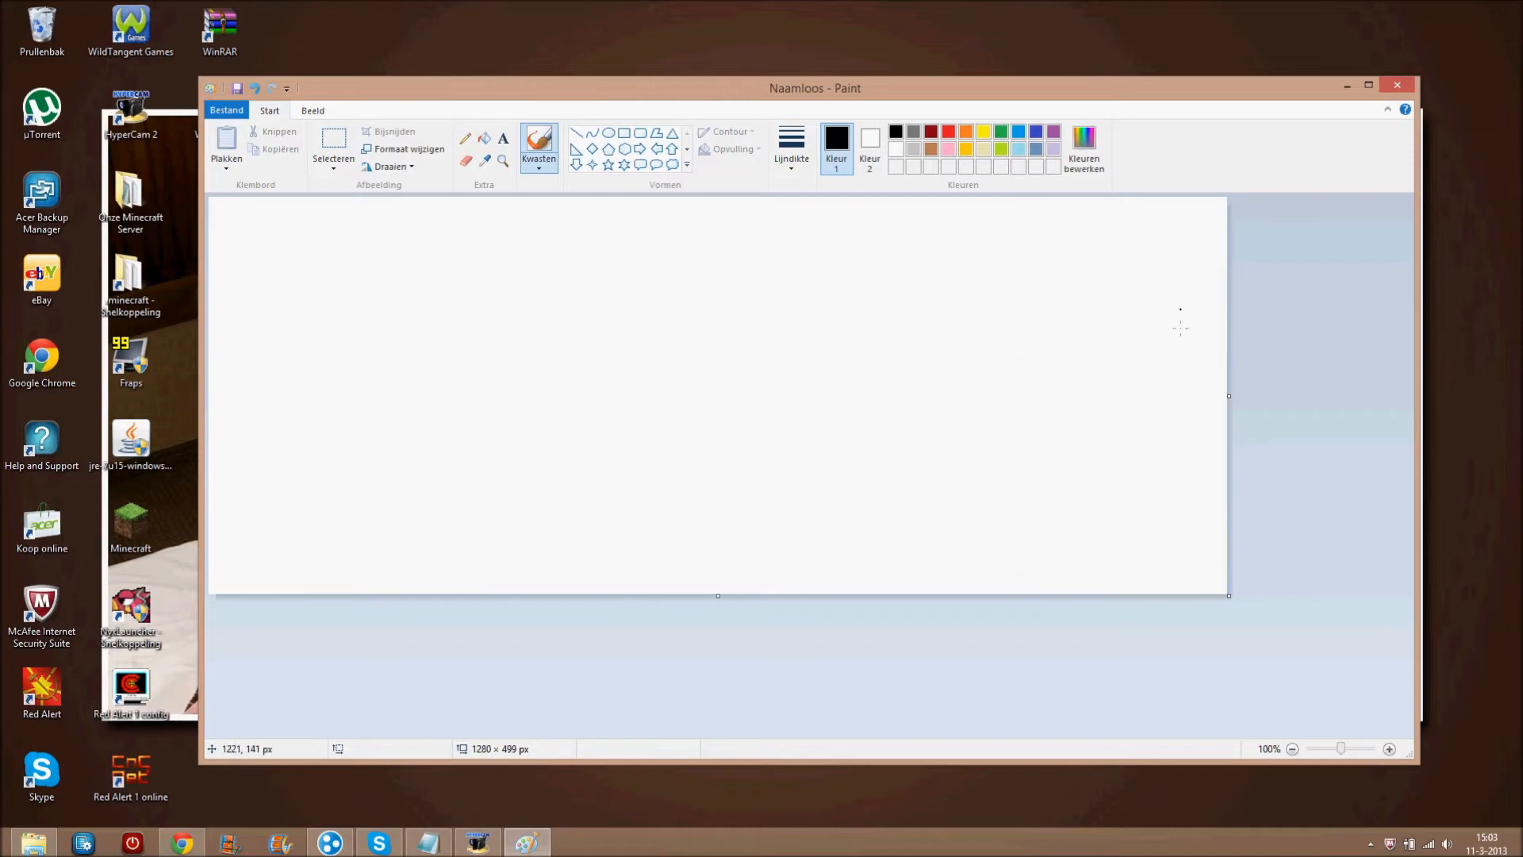
left_click_drag(814, 87, 767, 77)
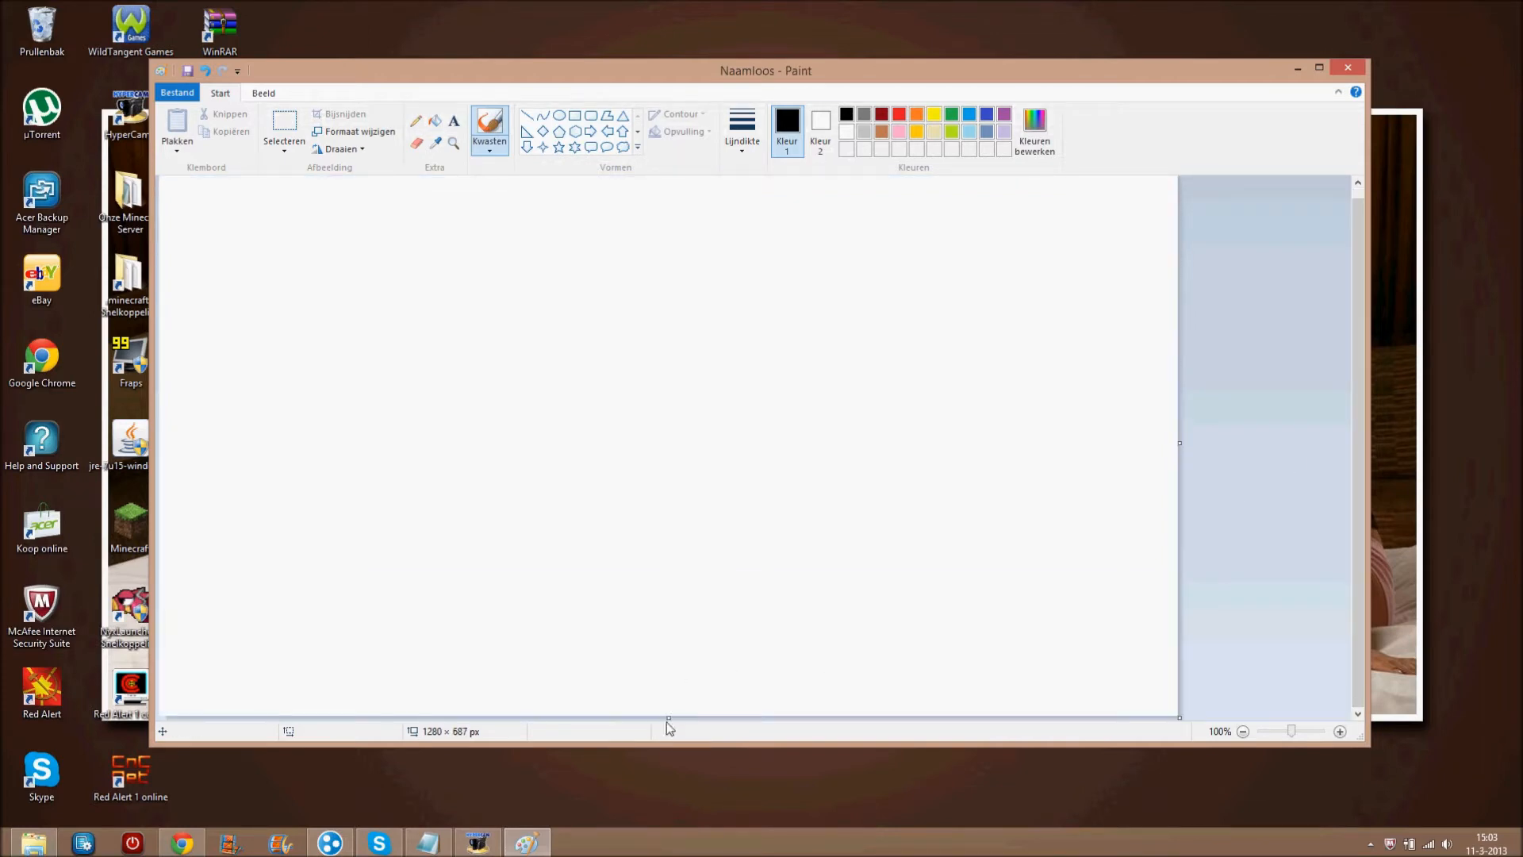
left_click_drag(668, 719, 666, 740)
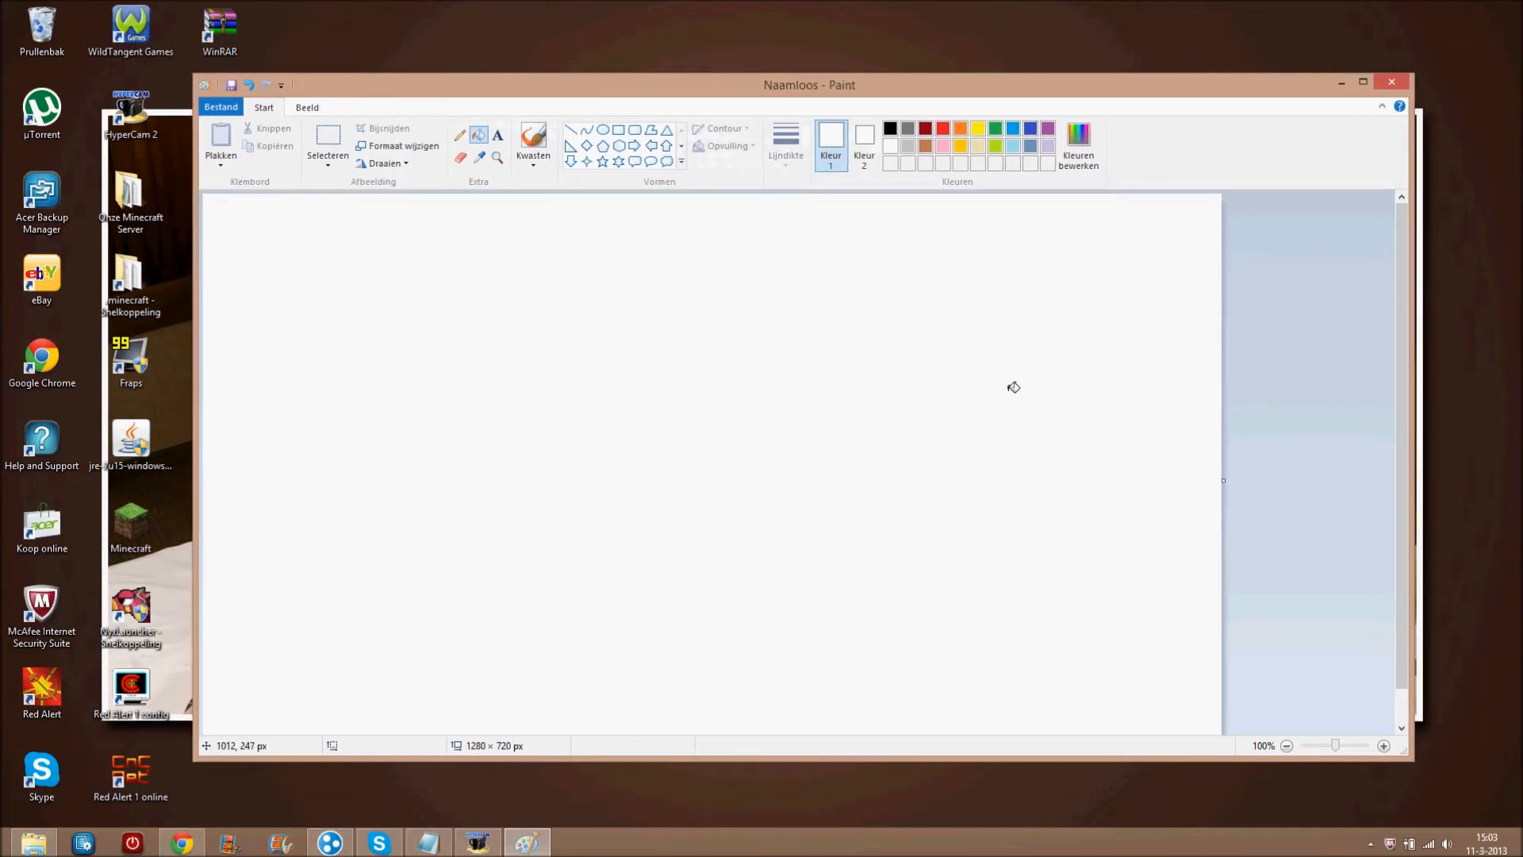
mouse_move(783, 427)
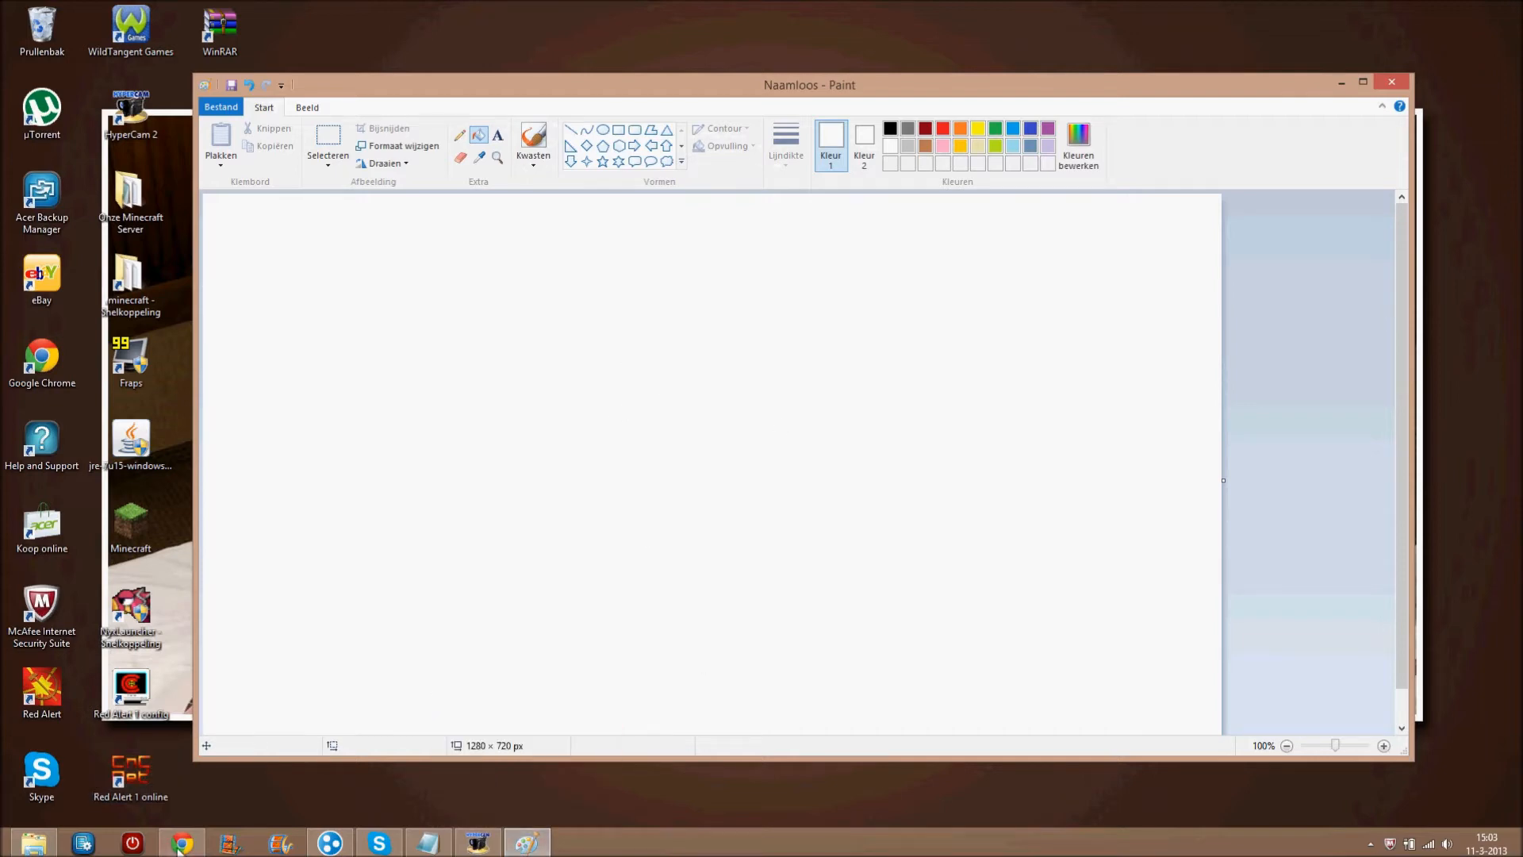
Search Google Images for 'lol', view the LOL poster full-size, then close its tab.
left_click(181, 841)
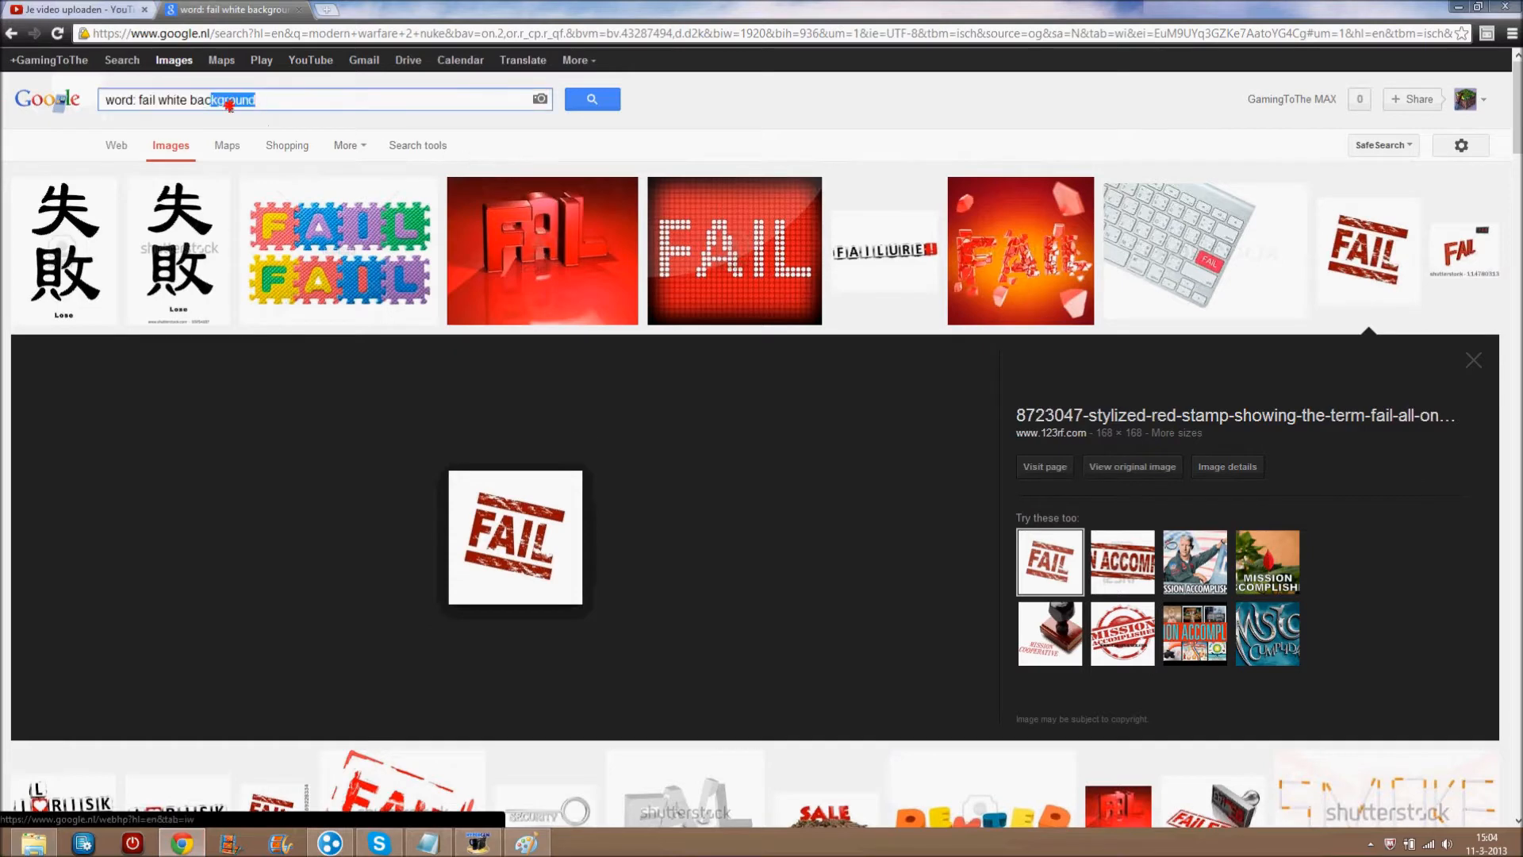
type("lol")
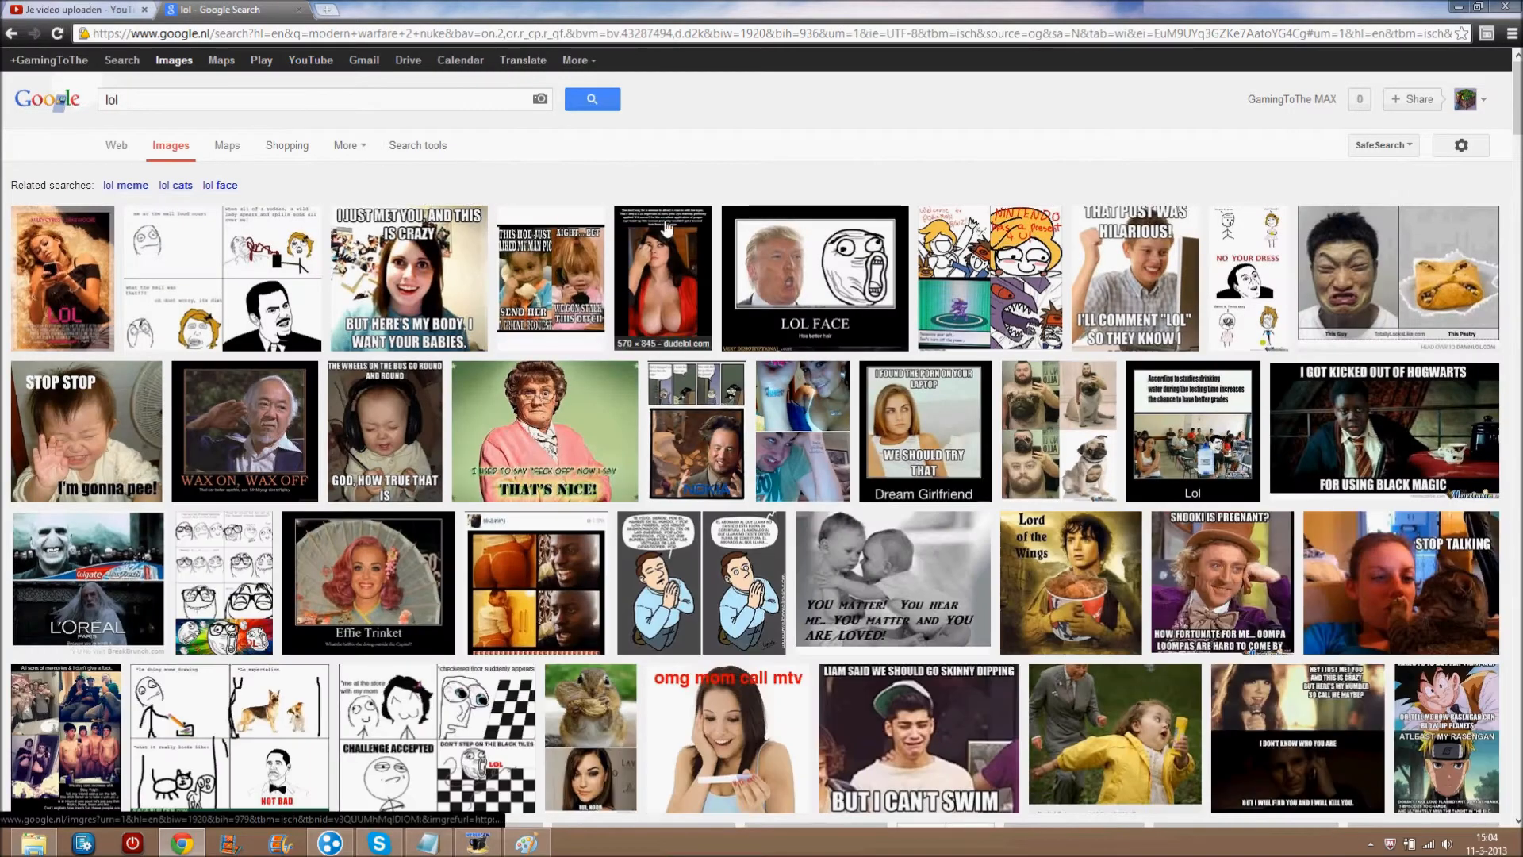
left_click(60, 278)
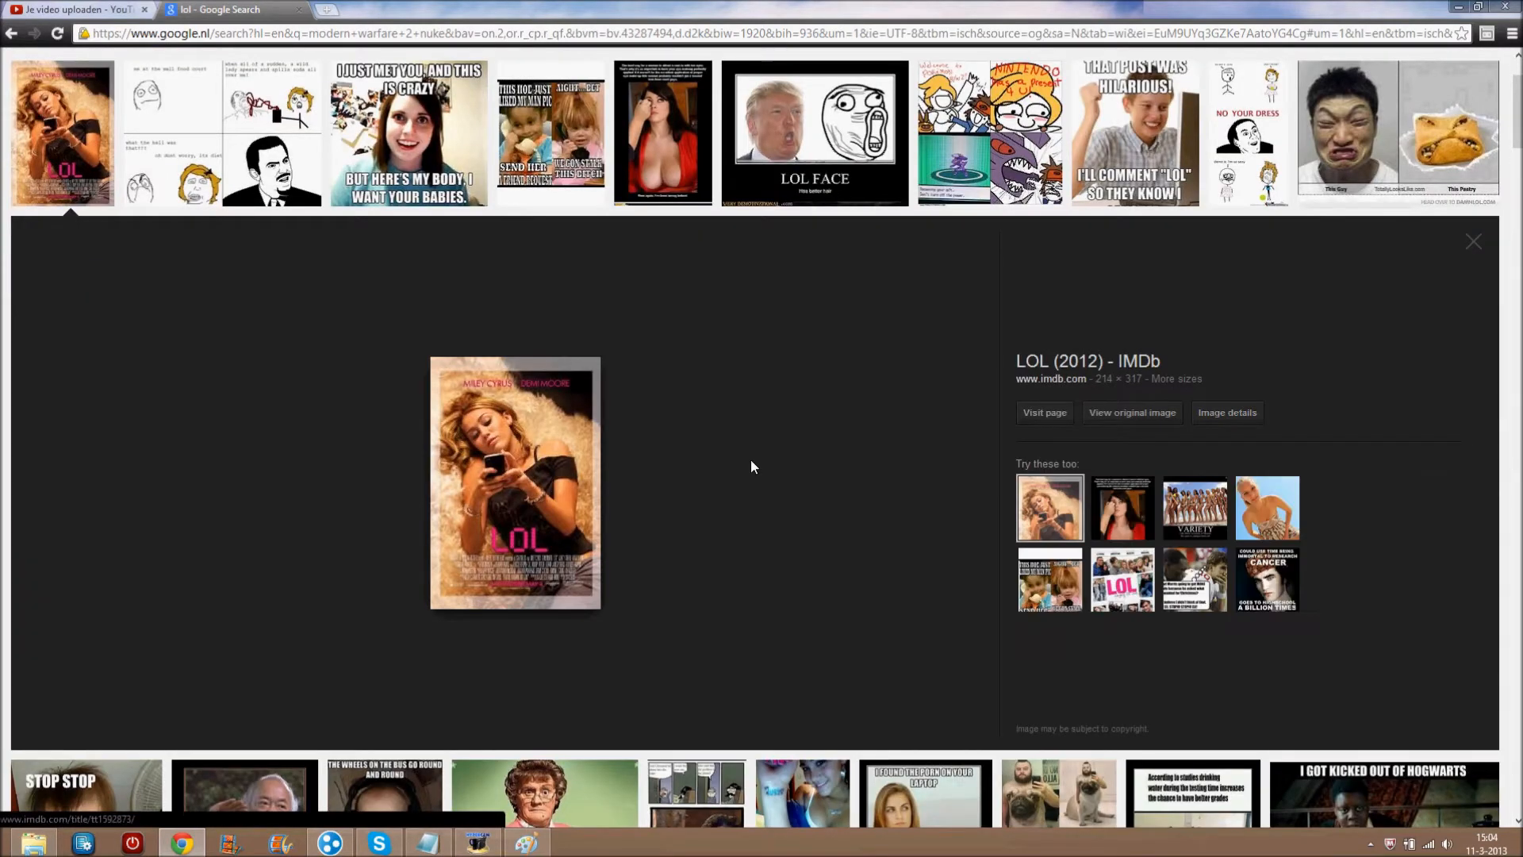
left_click(1132, 411)
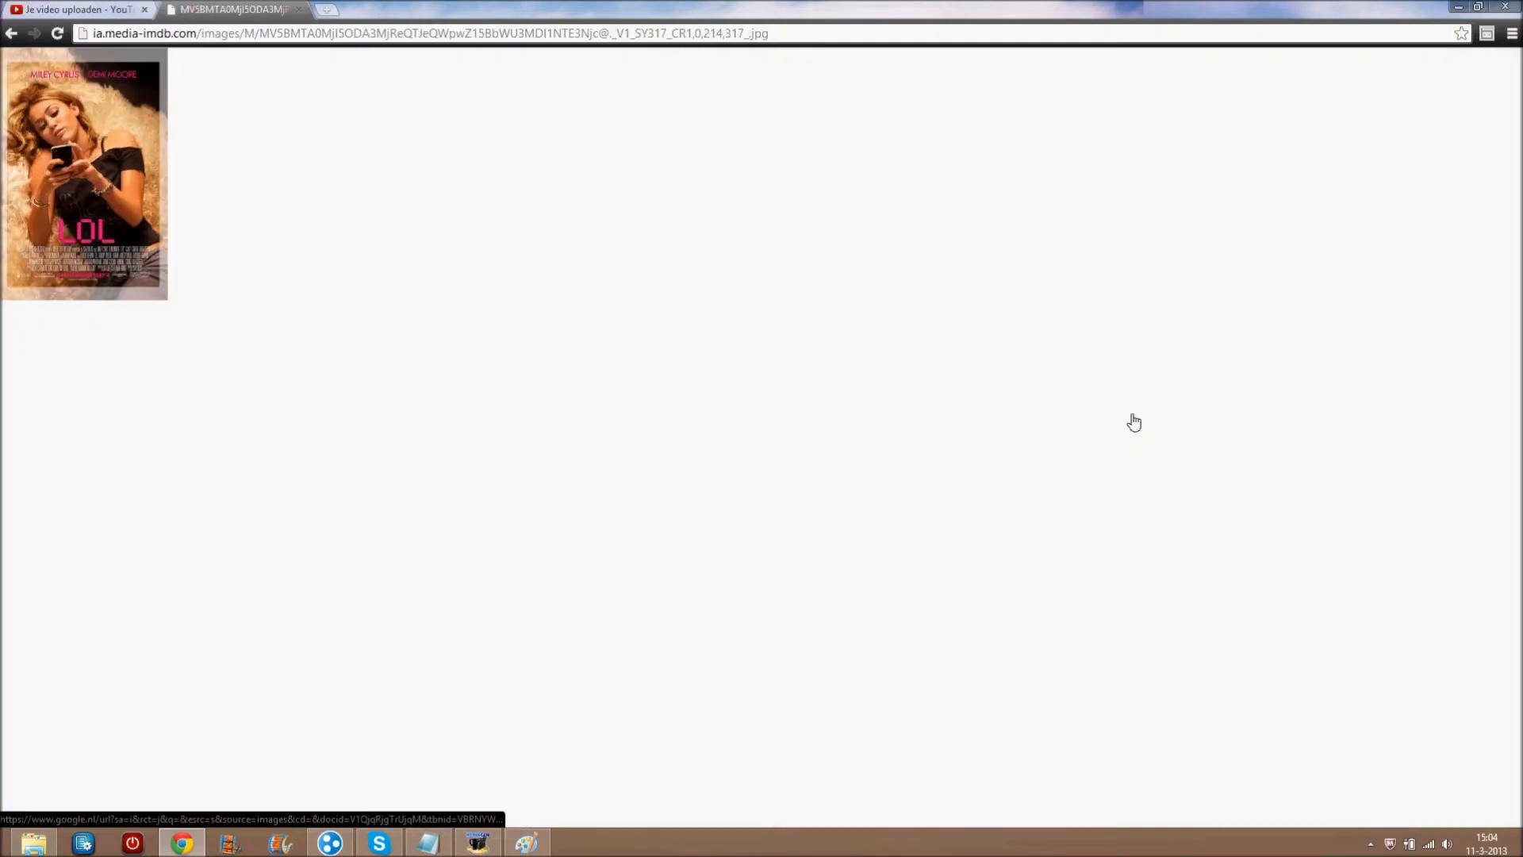
right_click(113, 189)
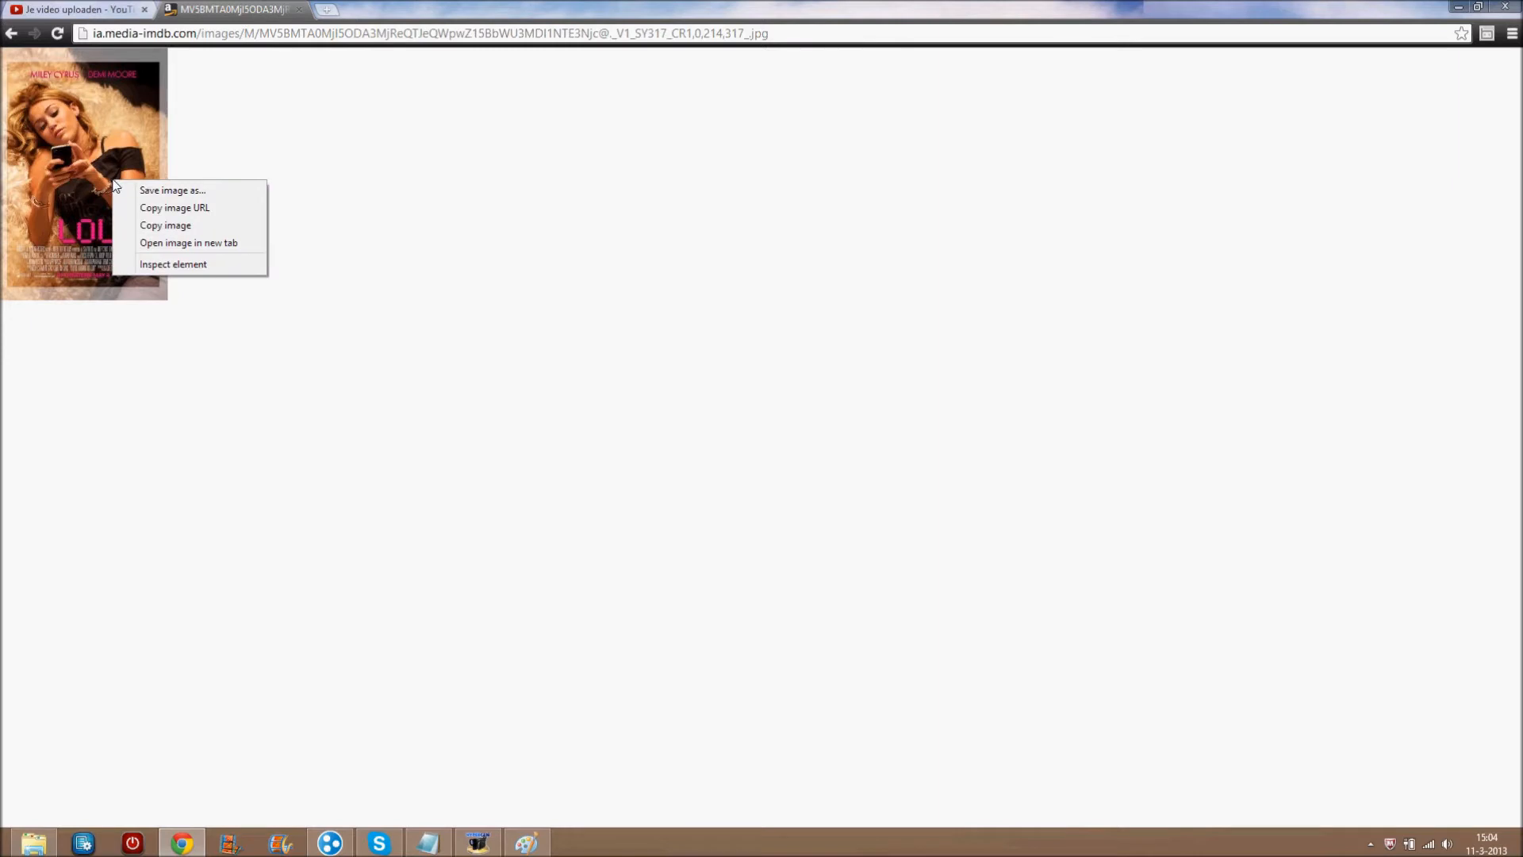
mouse_move(173, 179)
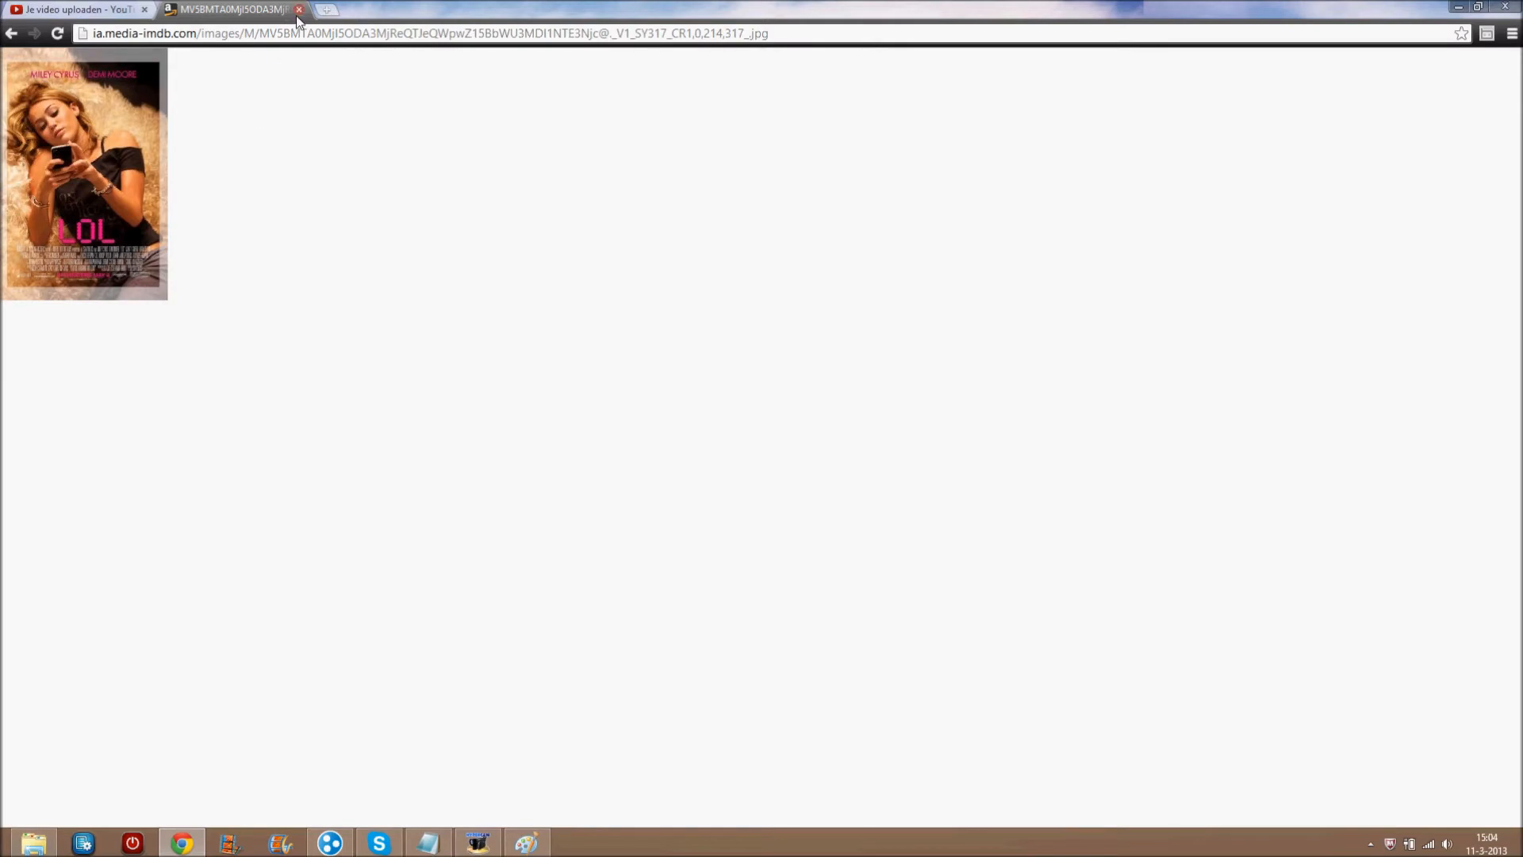
left_click(73, 9)
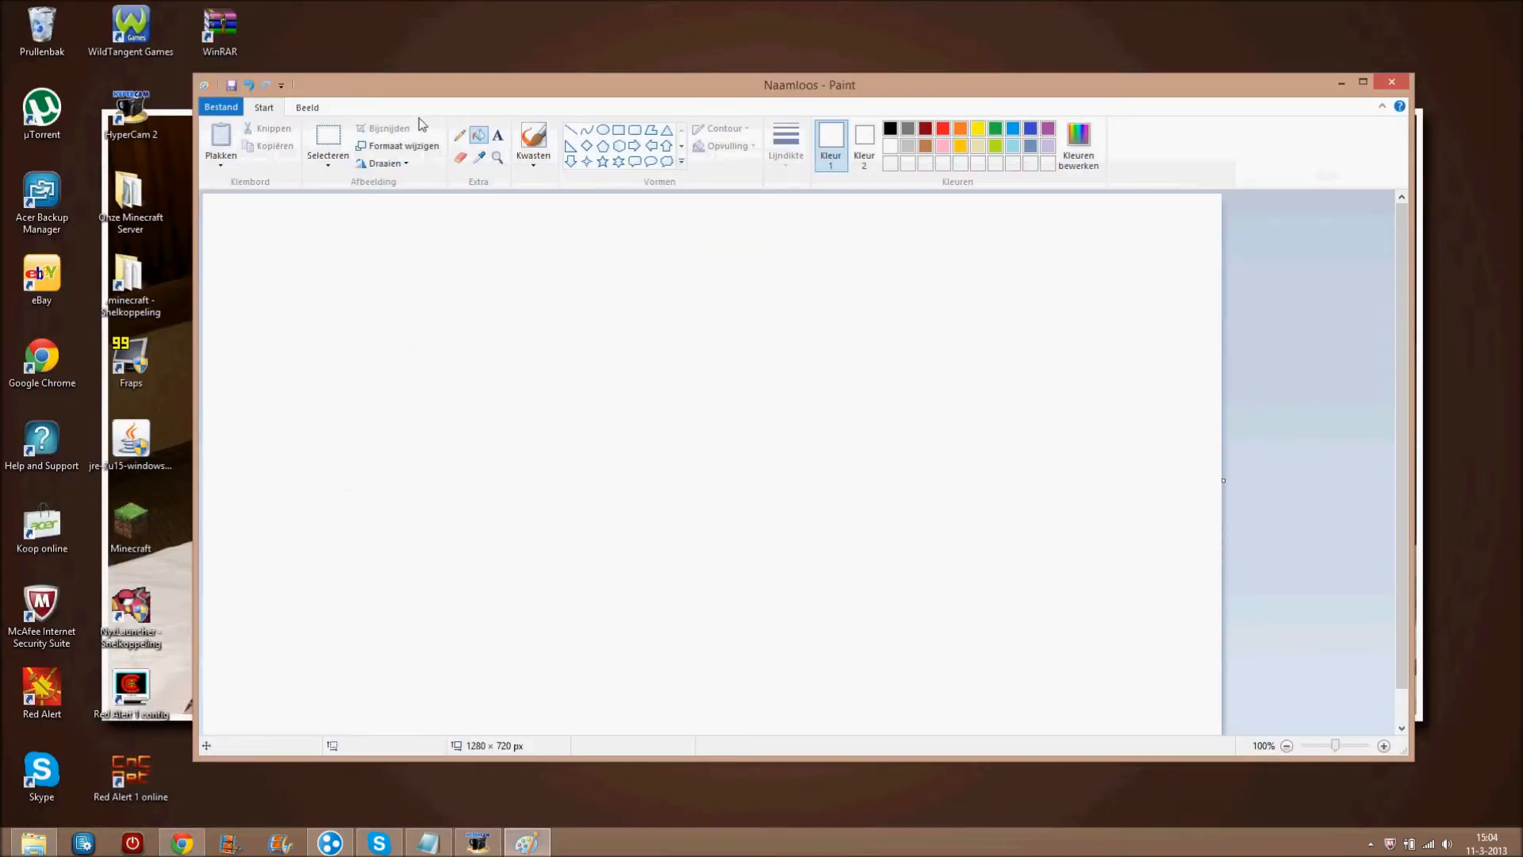
Open the 'angry kid' picture from the Afbeeldingen library with Paint.
left_click_drag(809, 85, 775, 81)
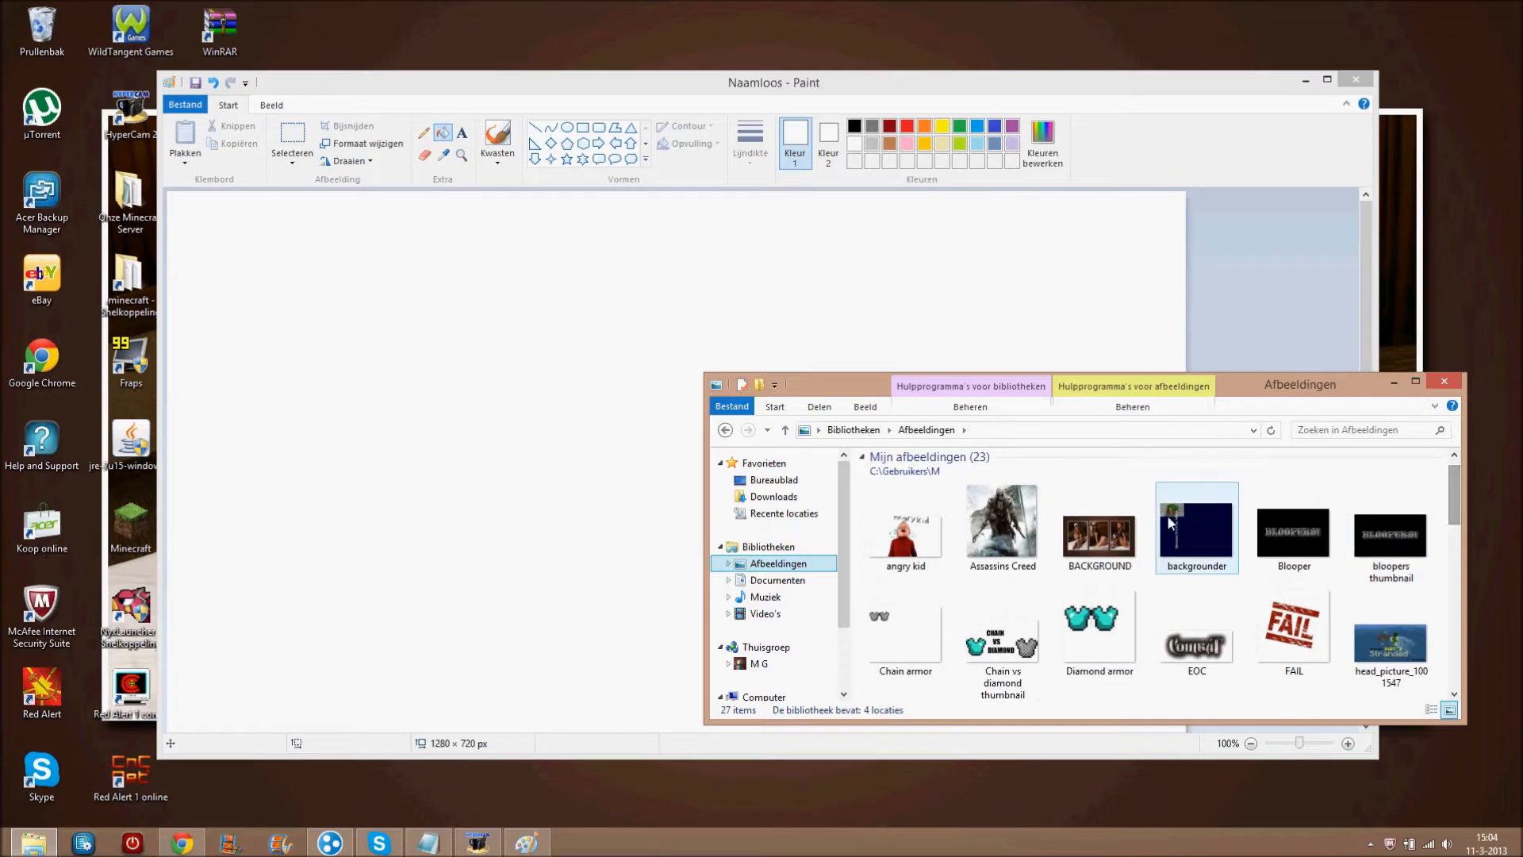
left_click_drag(1263, 384, 1263, 350)
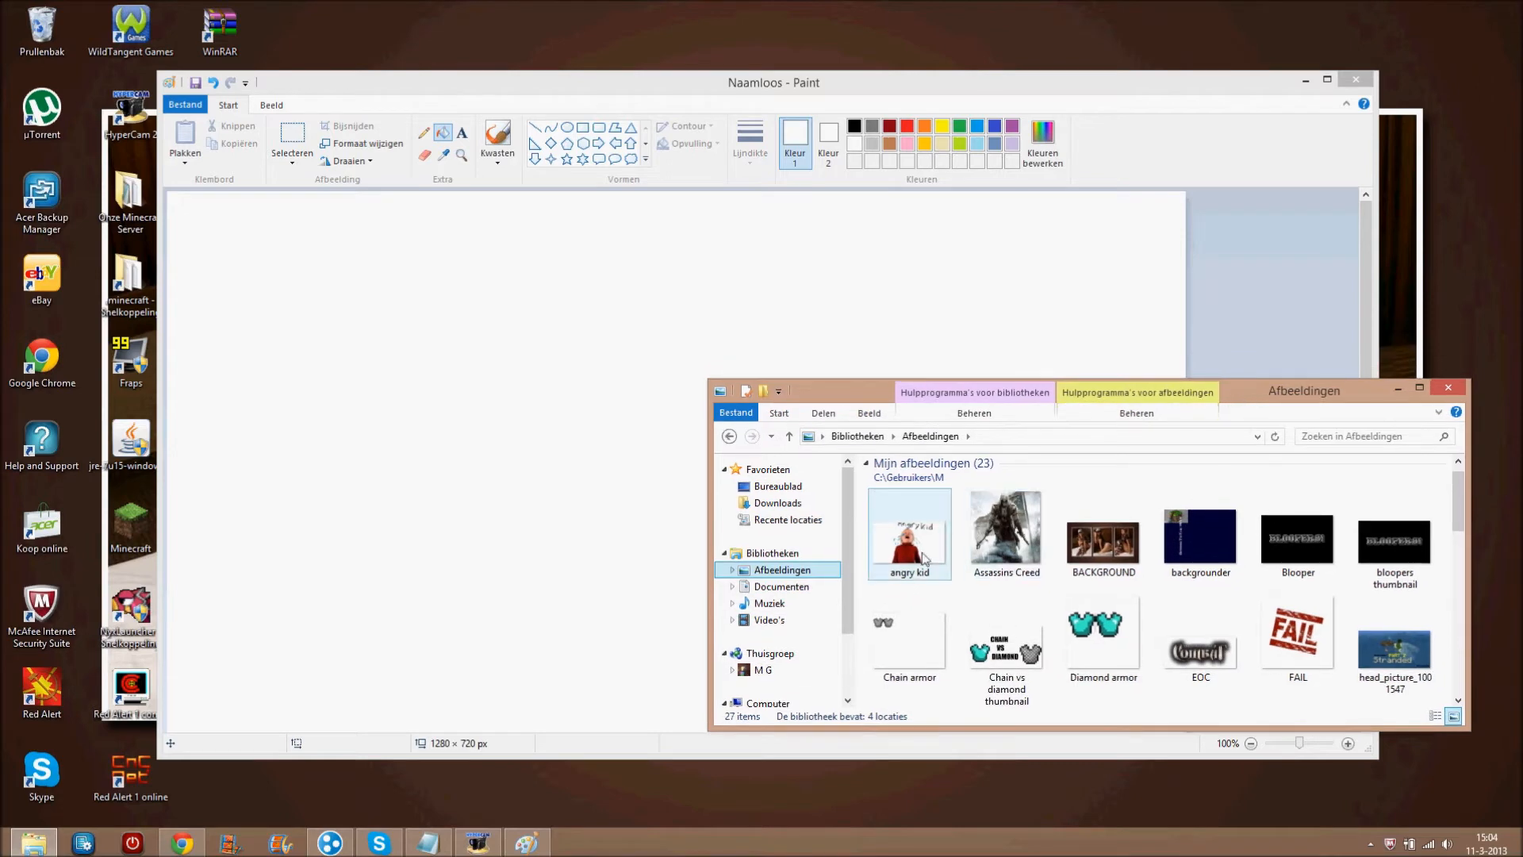
right_click(908, 534)
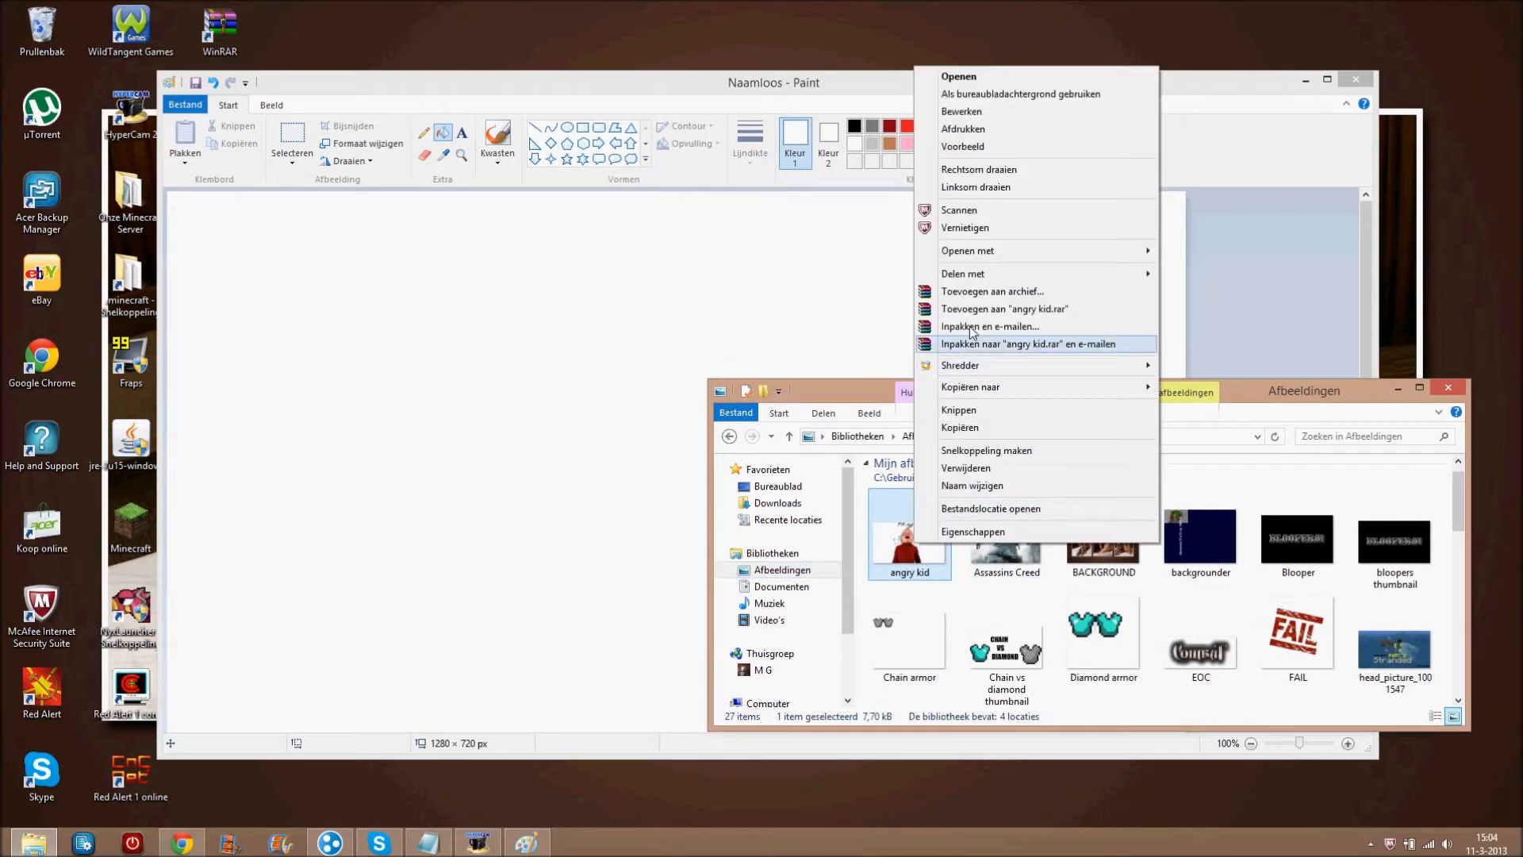
mouse_move(968, 251)
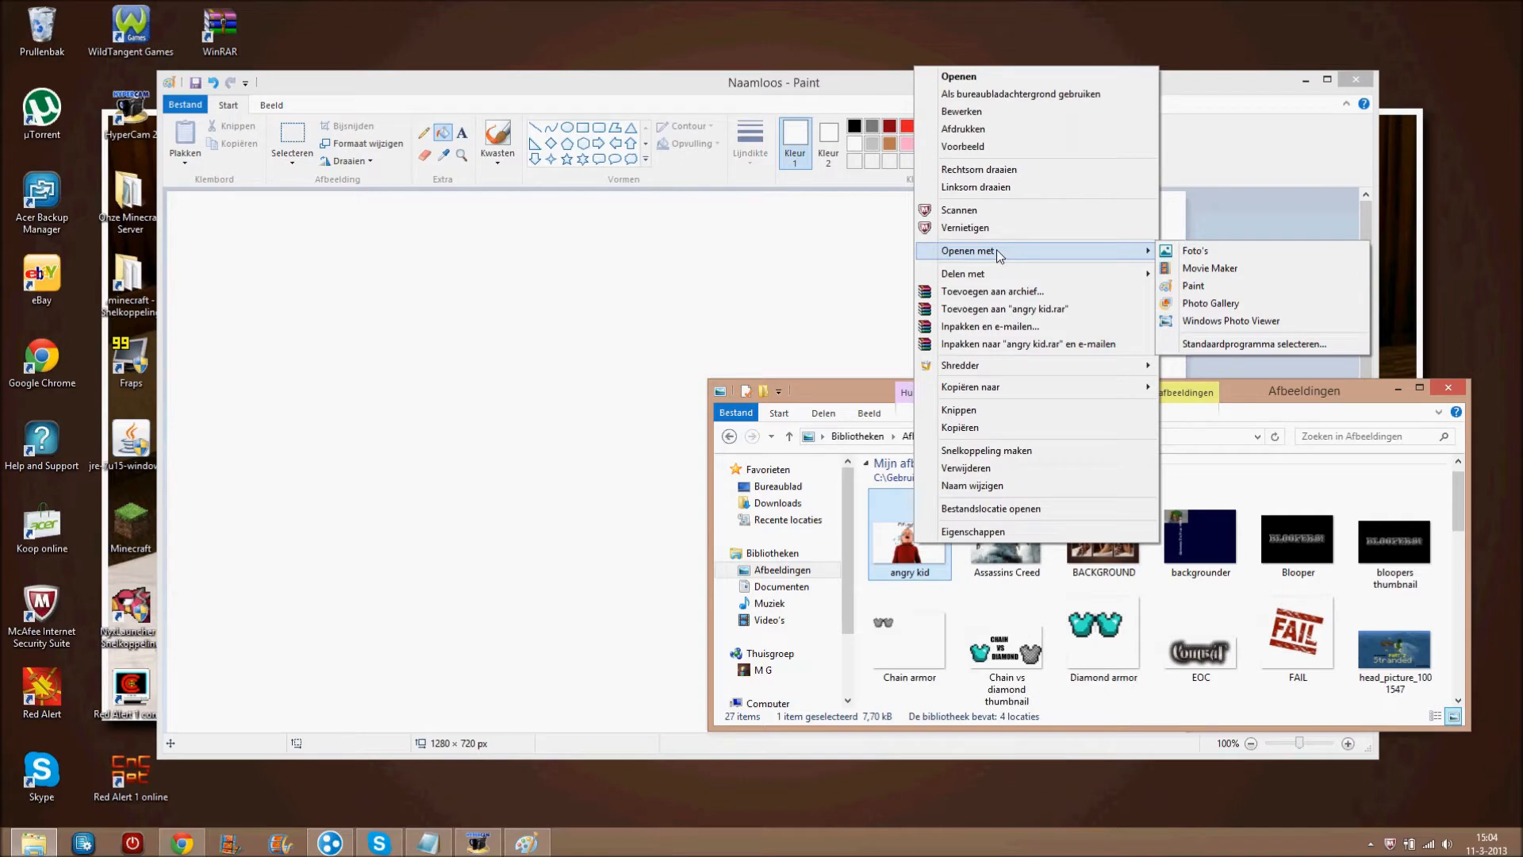
left_click(1193, 285)
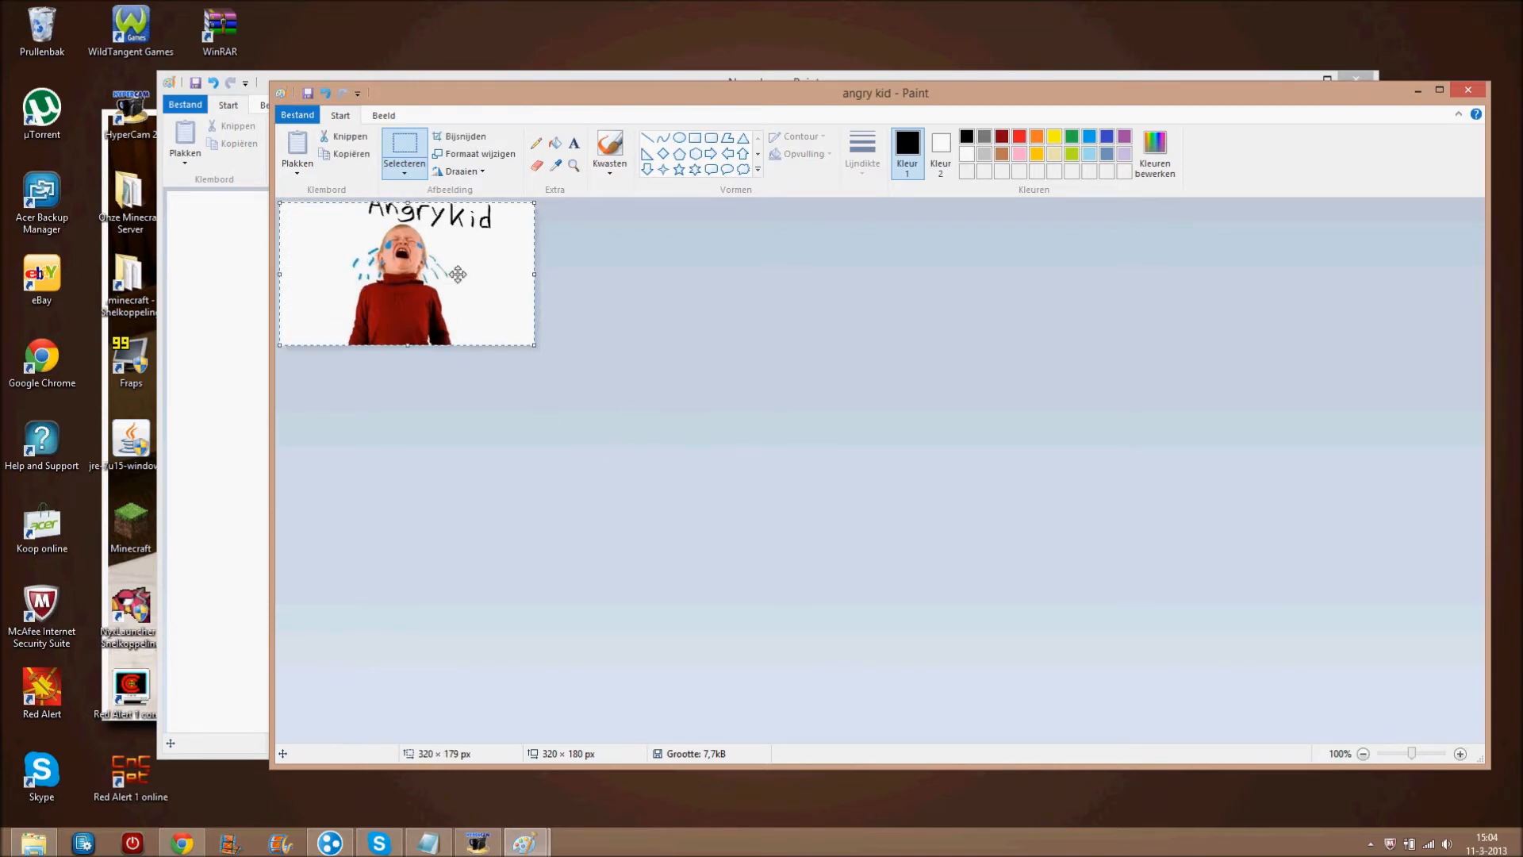
mouse_move(351, 155)
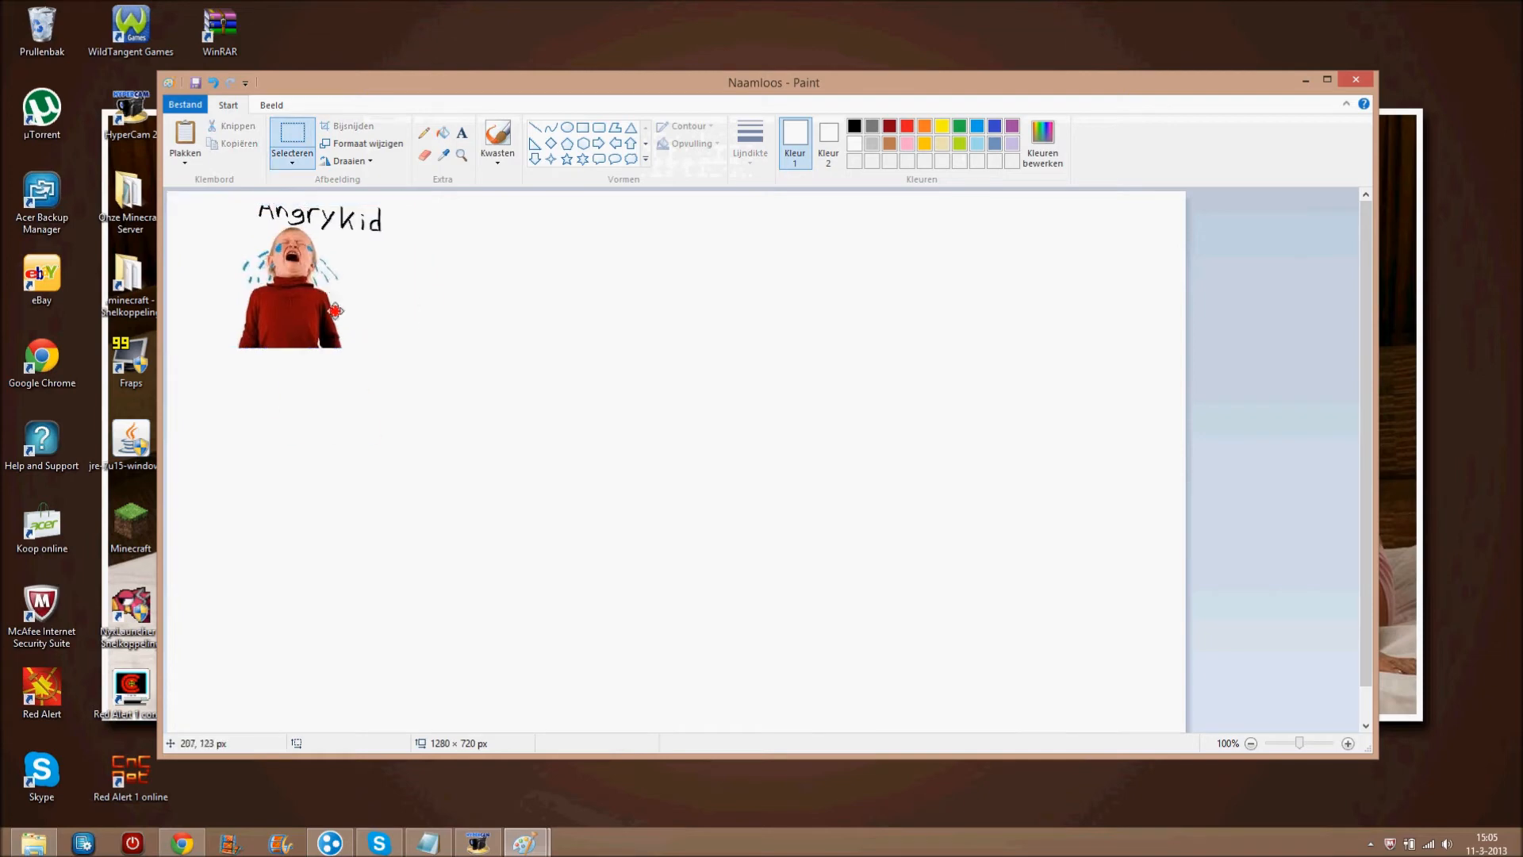
Enlarge the pasted Angrykid picture and drag it to the canvas's lower right.
left_click_drag(291, 281, 350, 365)
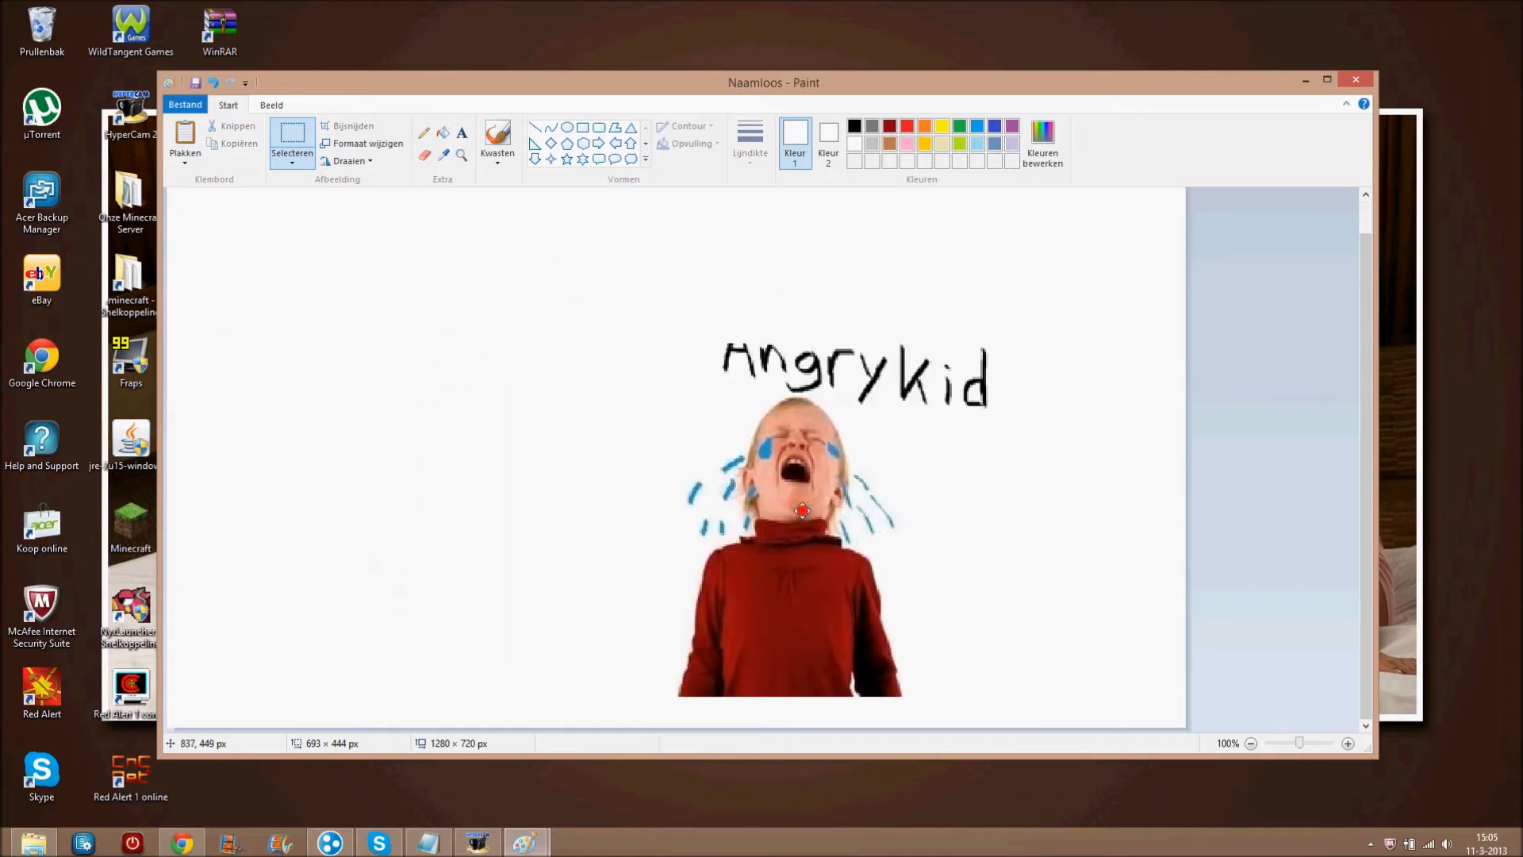
left_click_drag(802, 510, 583, 490)
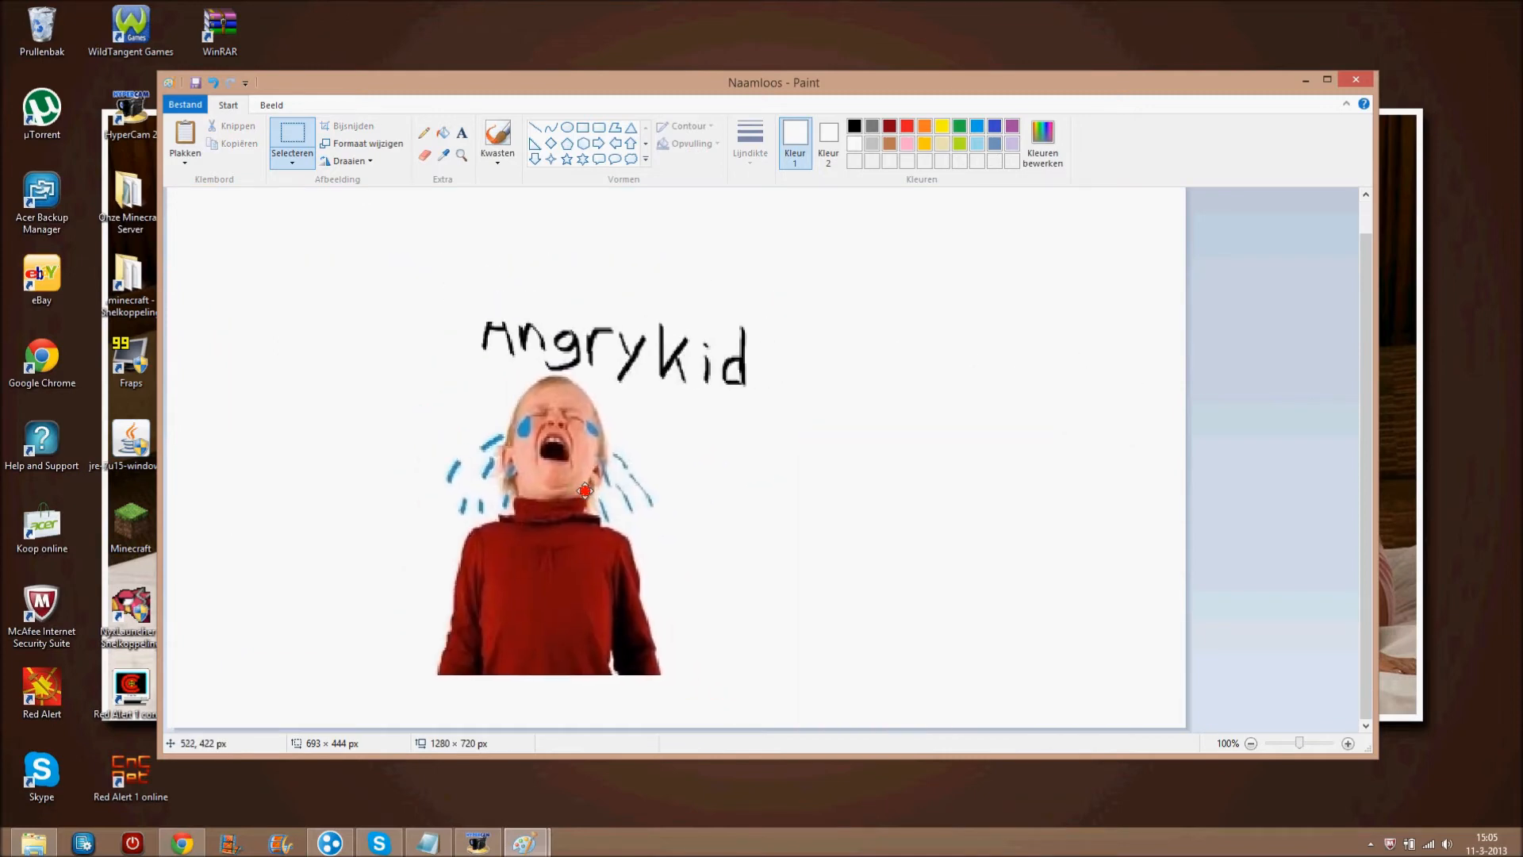
left_click_drag(583, 491, 1015, 549)
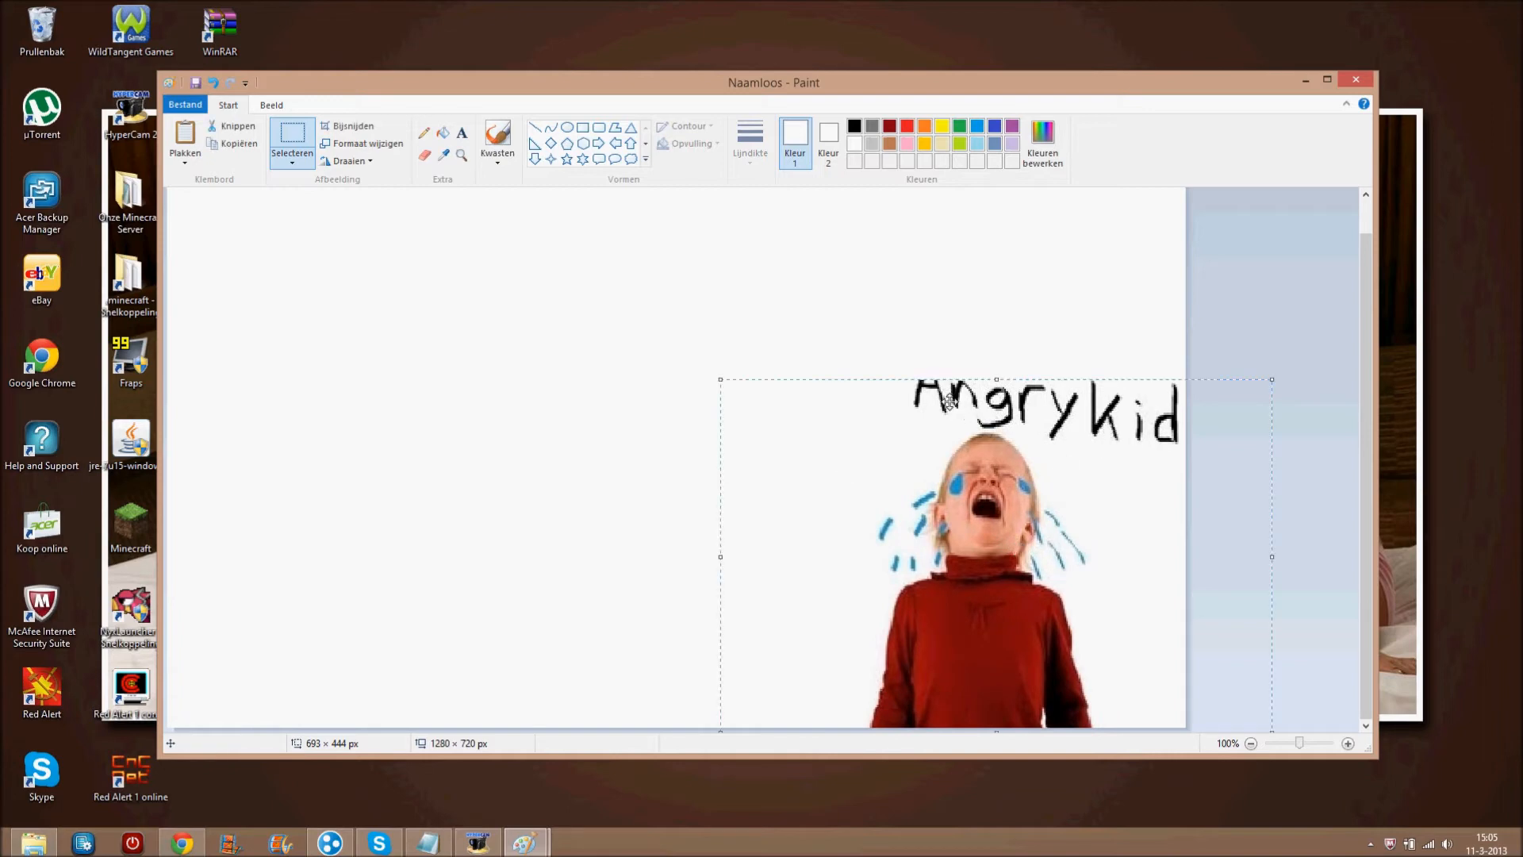
mouse_move(1367, 410)
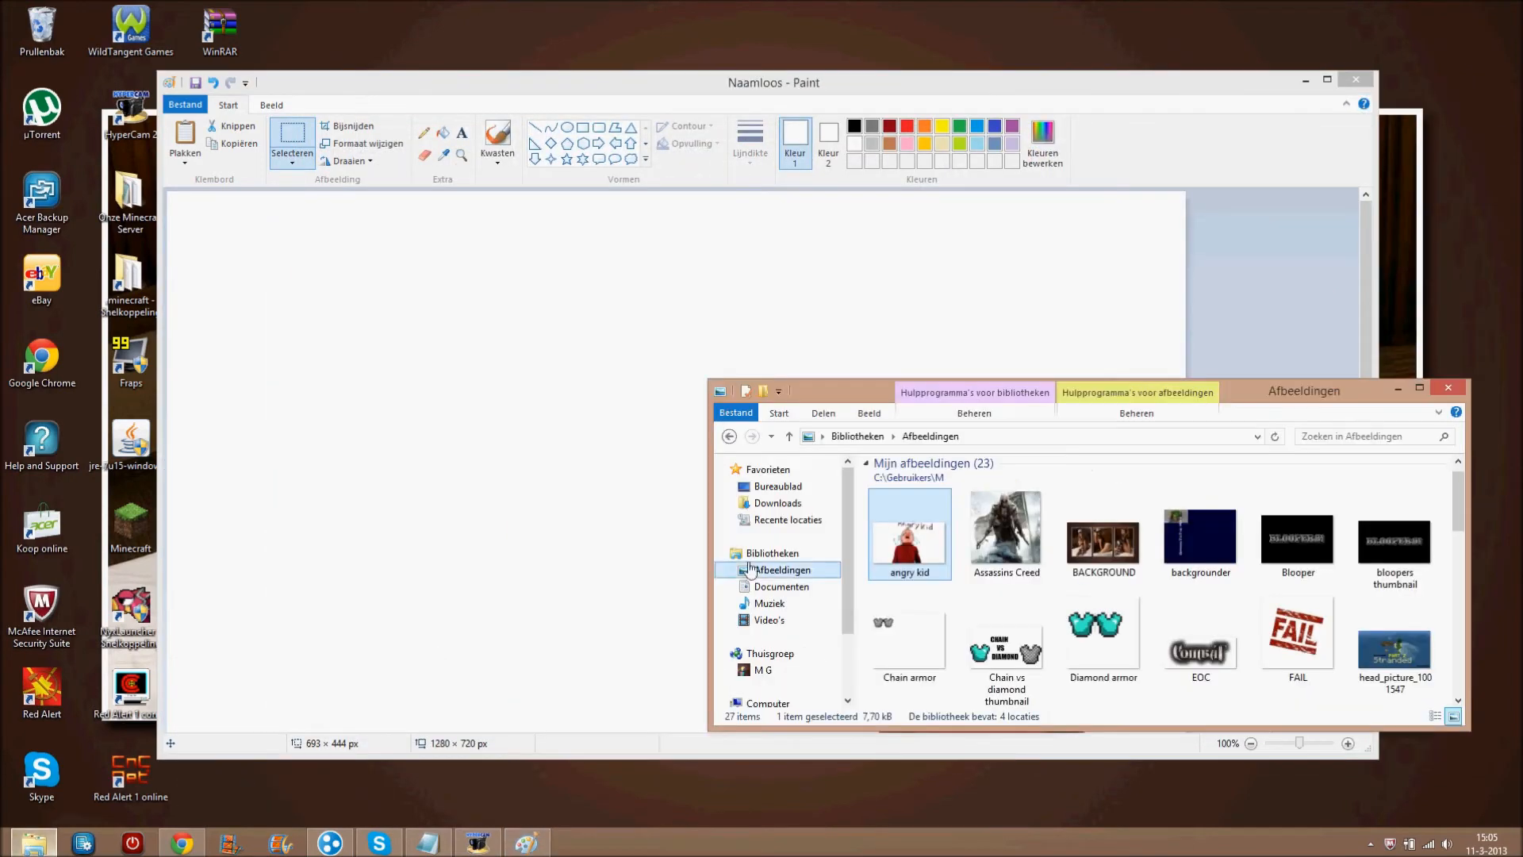
Scroll the Pictures library and open Nuke emblem's Open with menu.
scroll("down", 3)
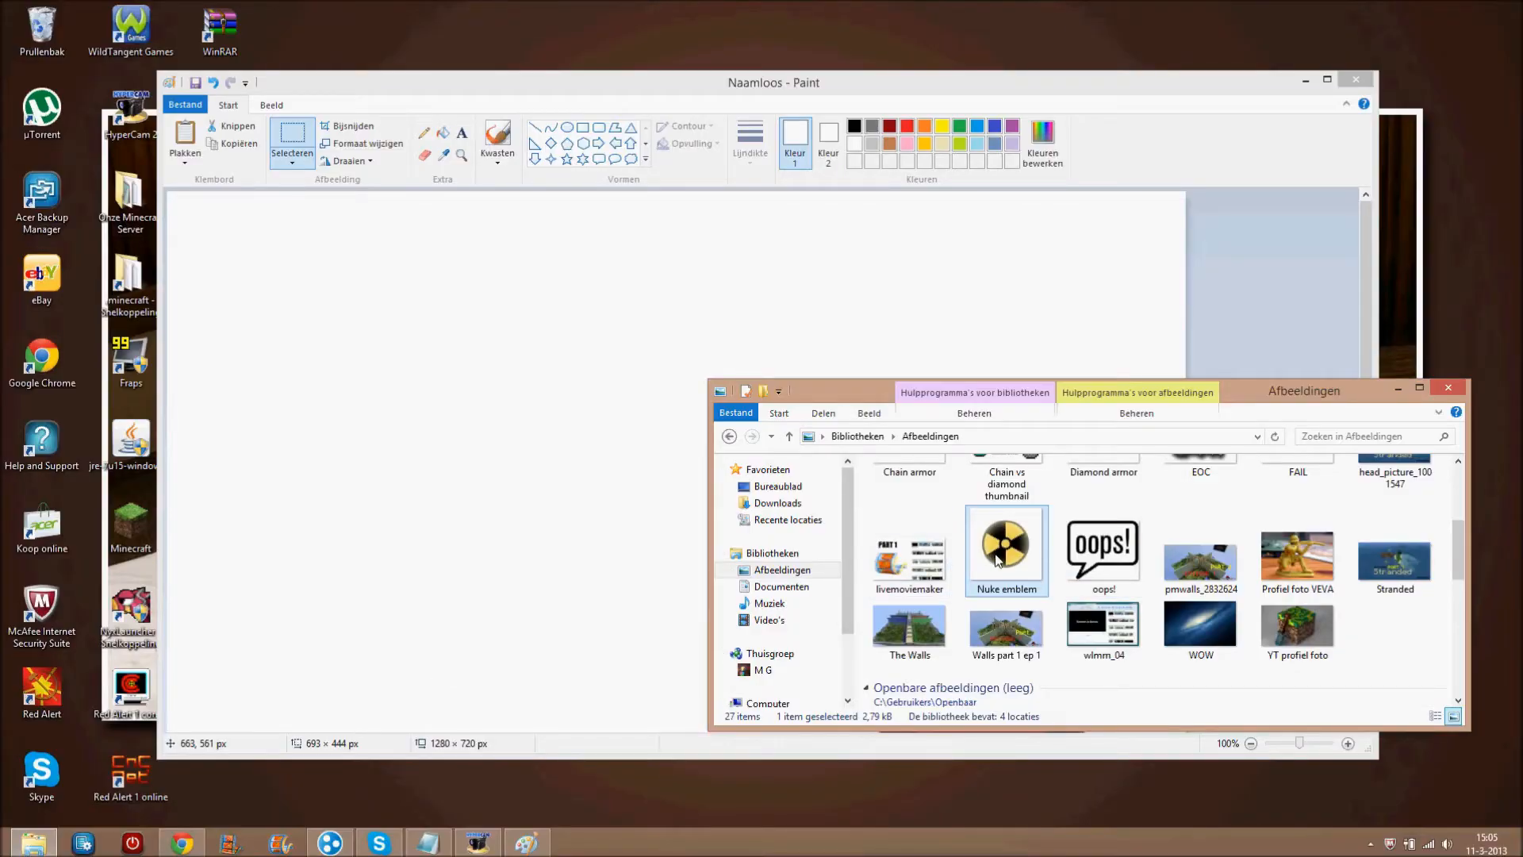
right_click(1005, 549)
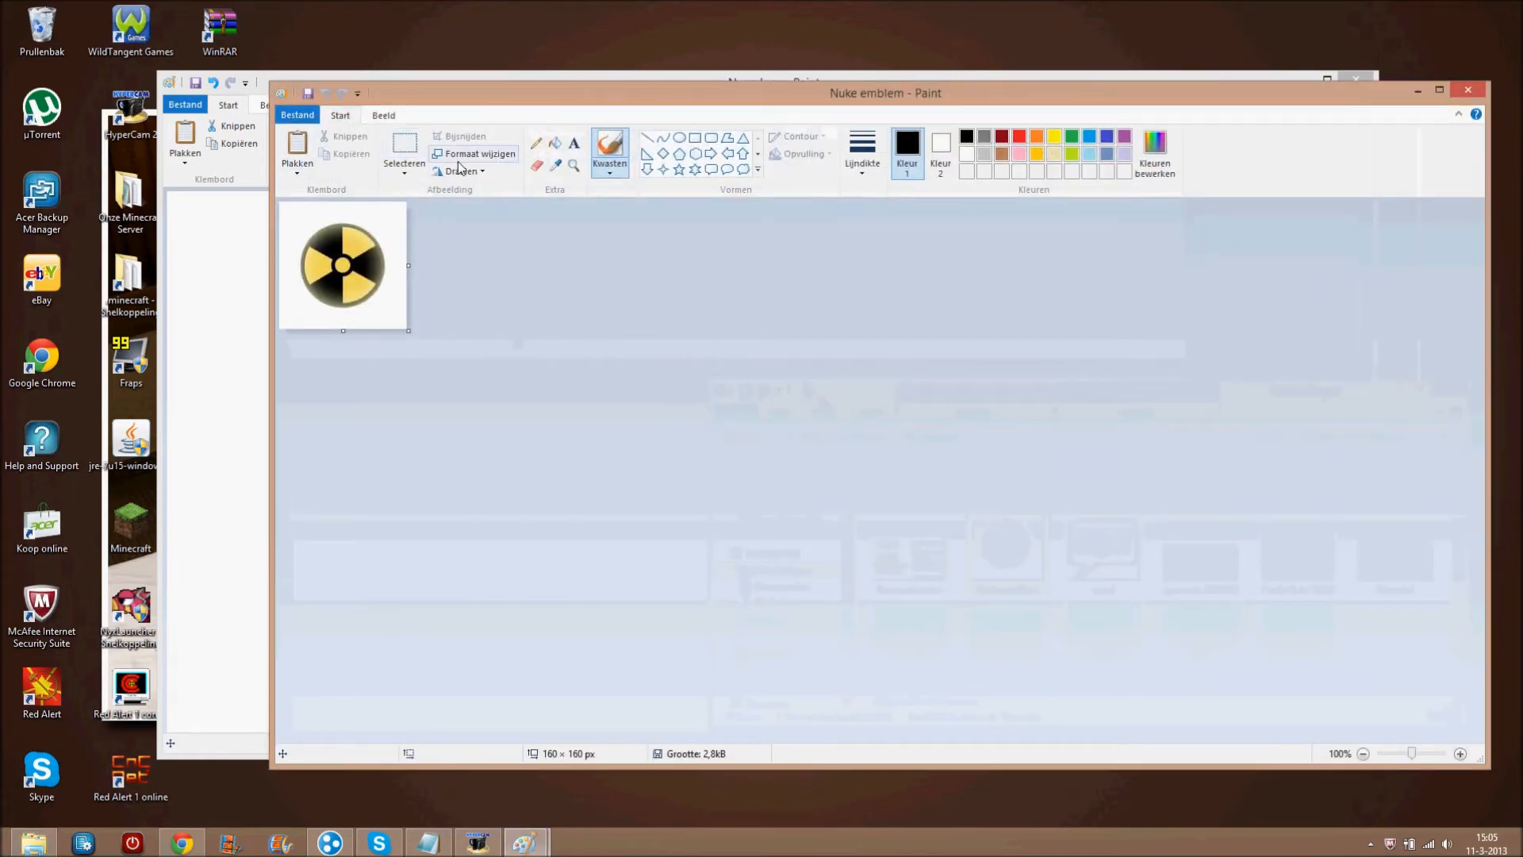
Enlarge and stretch the pasted nuke emblem to 458 × 406 px beside Angrykid.
left_click(404, 146)
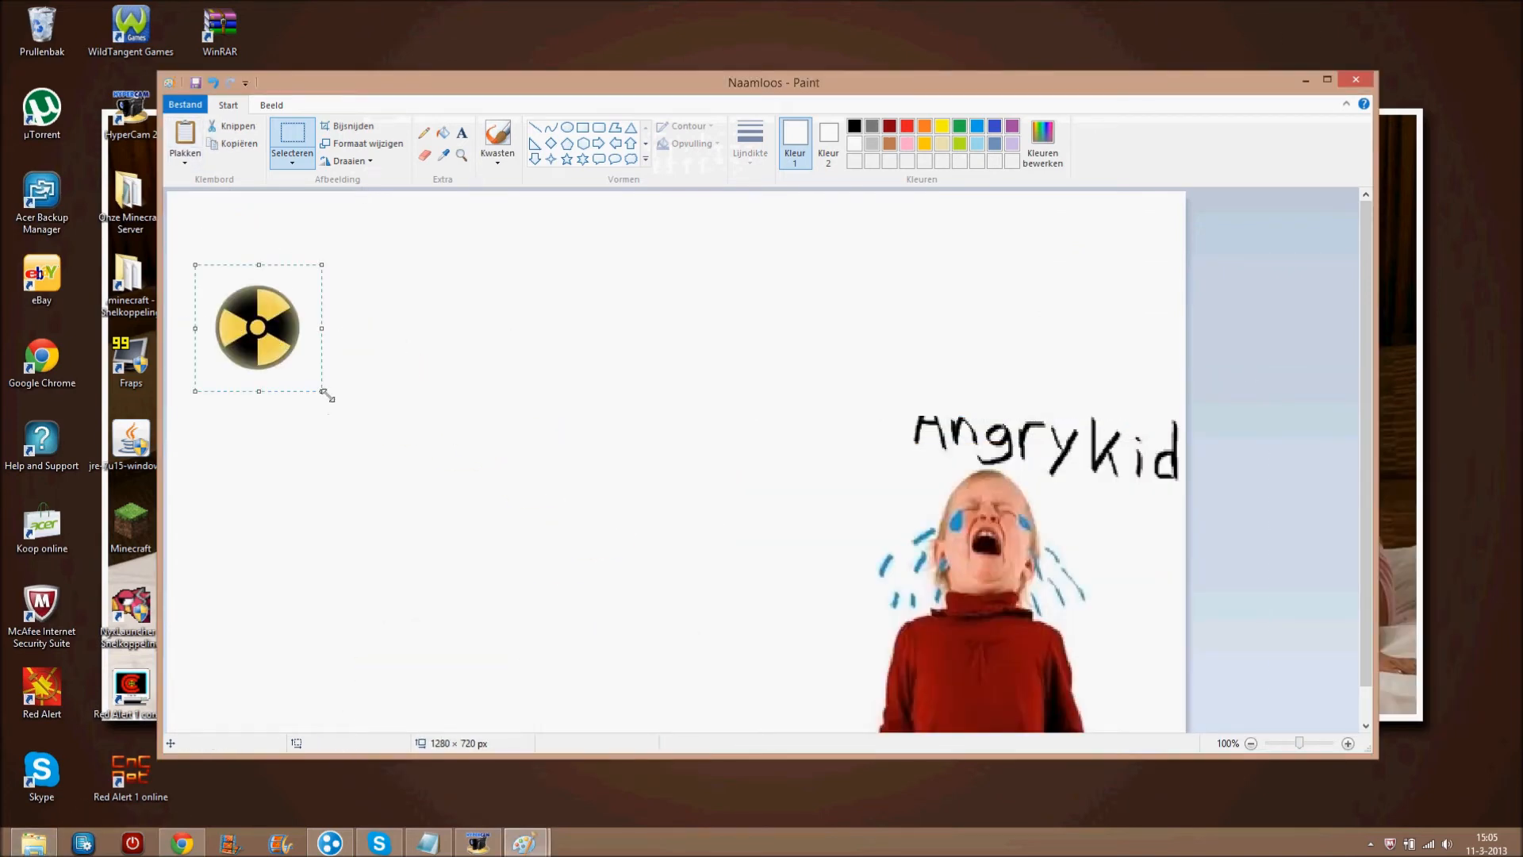
left_click_drag(323, 391, 559, 556)
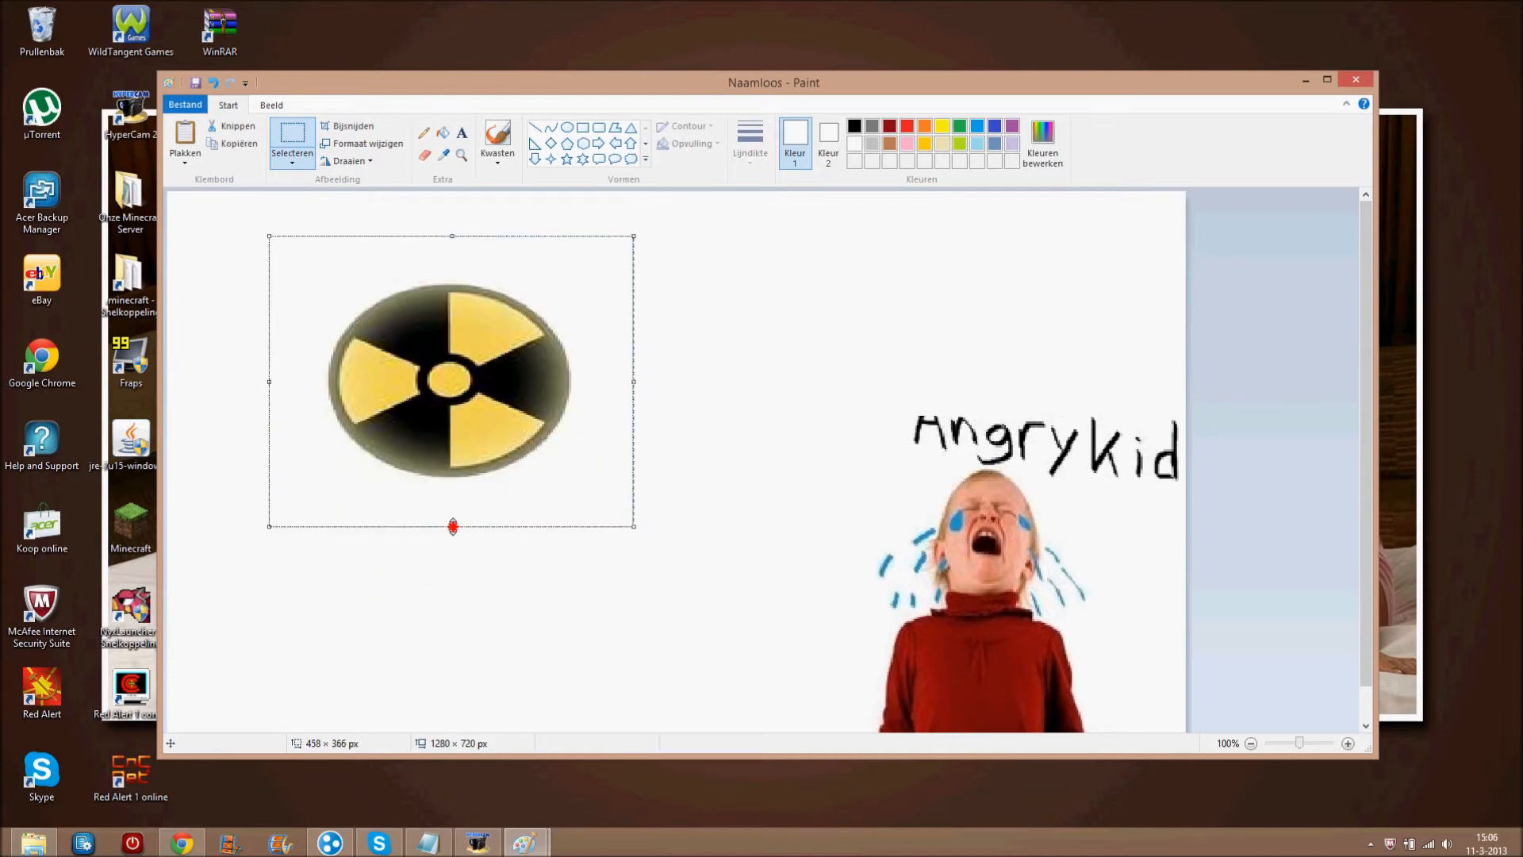
left_click_drag(451, 525, 451, 559)
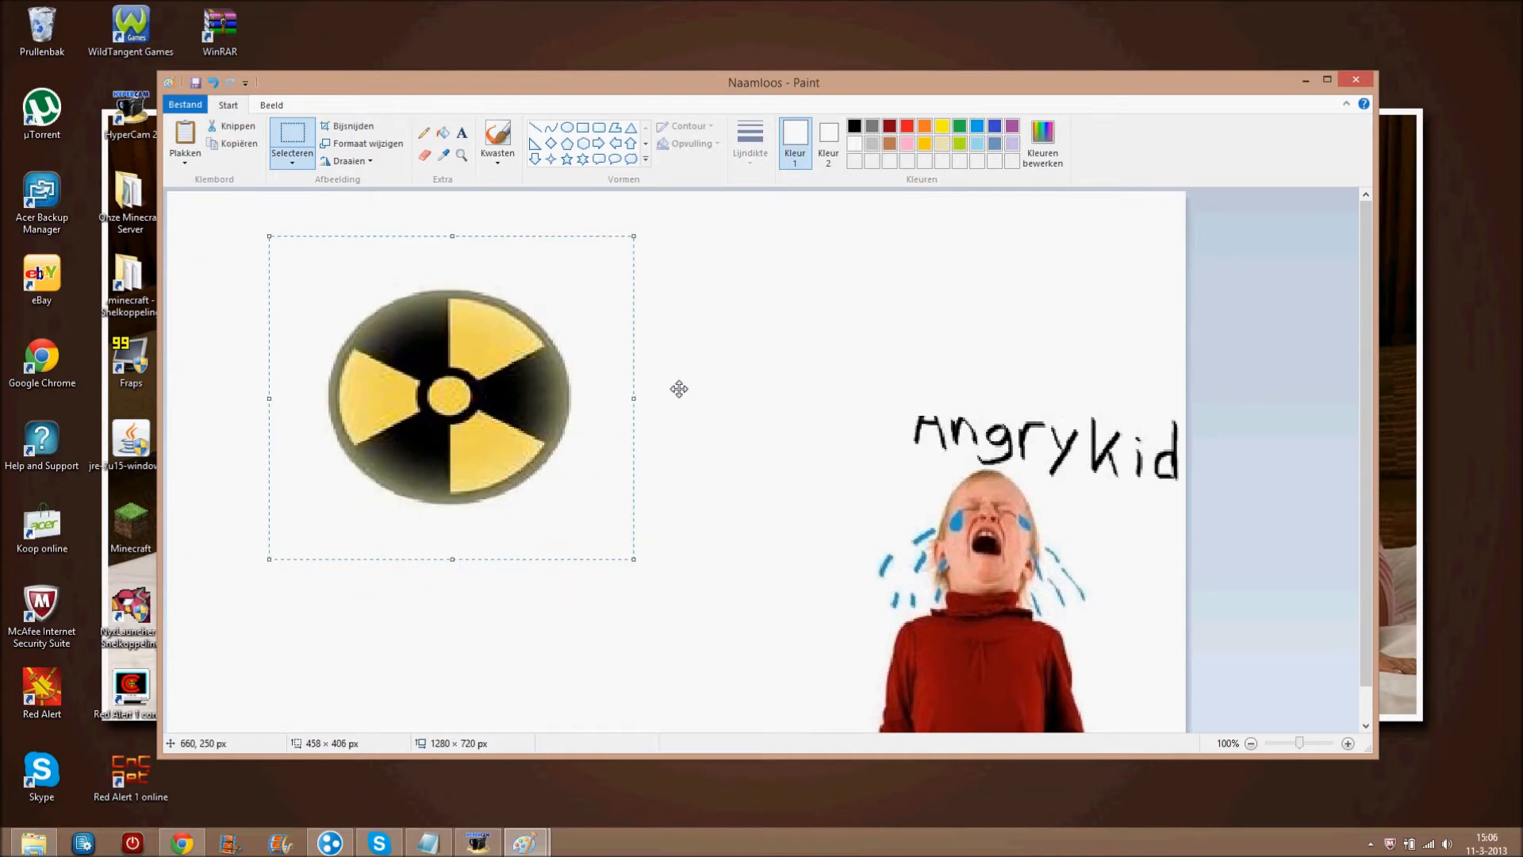
left_click_drag(452, 397, 486, 490)
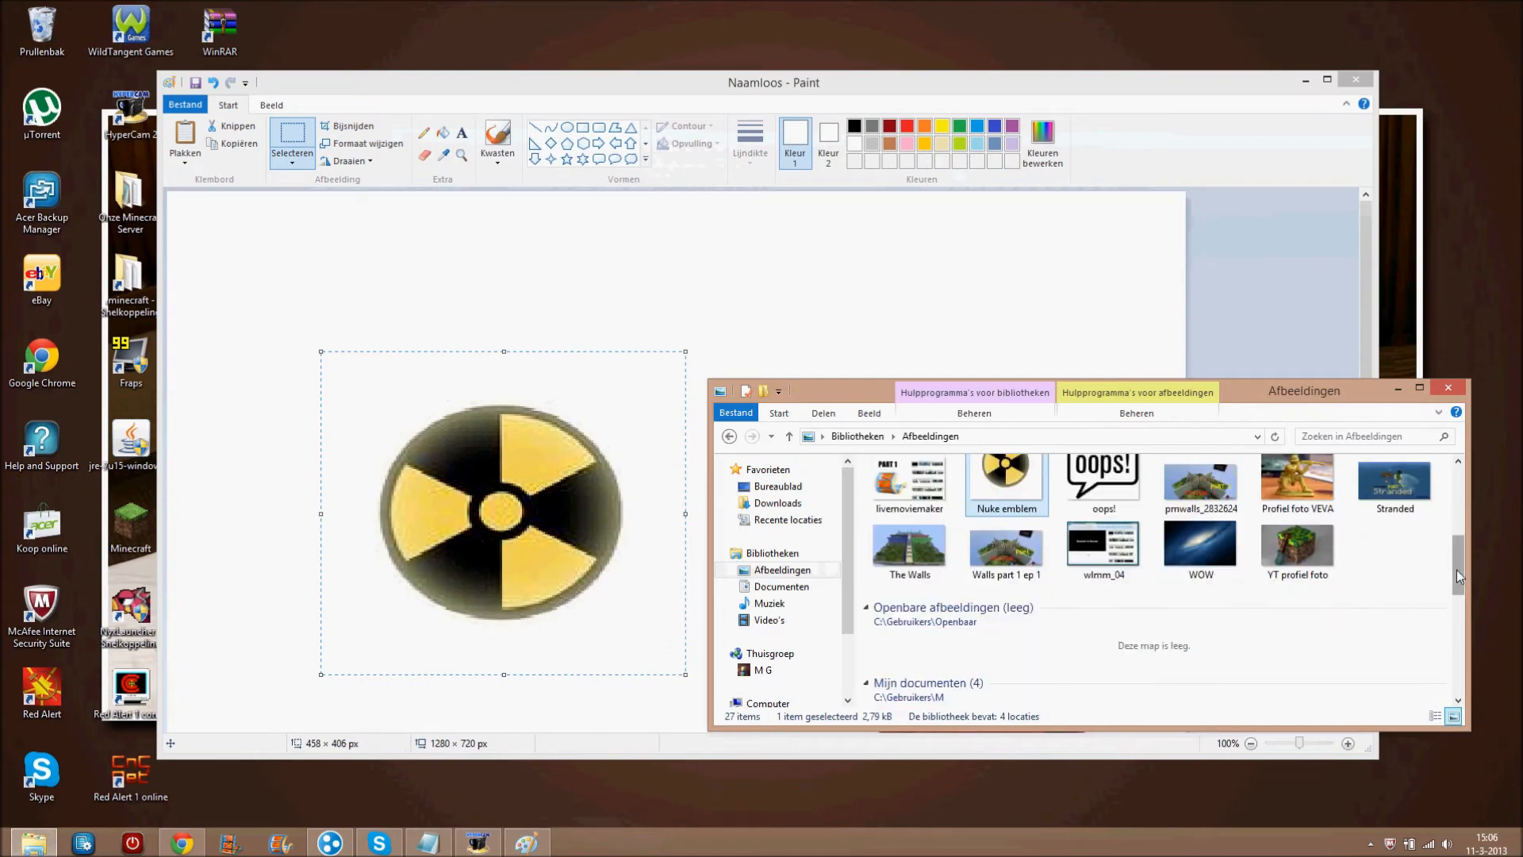
Open the FAIL picture in a new Paint window and copy the stamp.
scroll("down", 3)
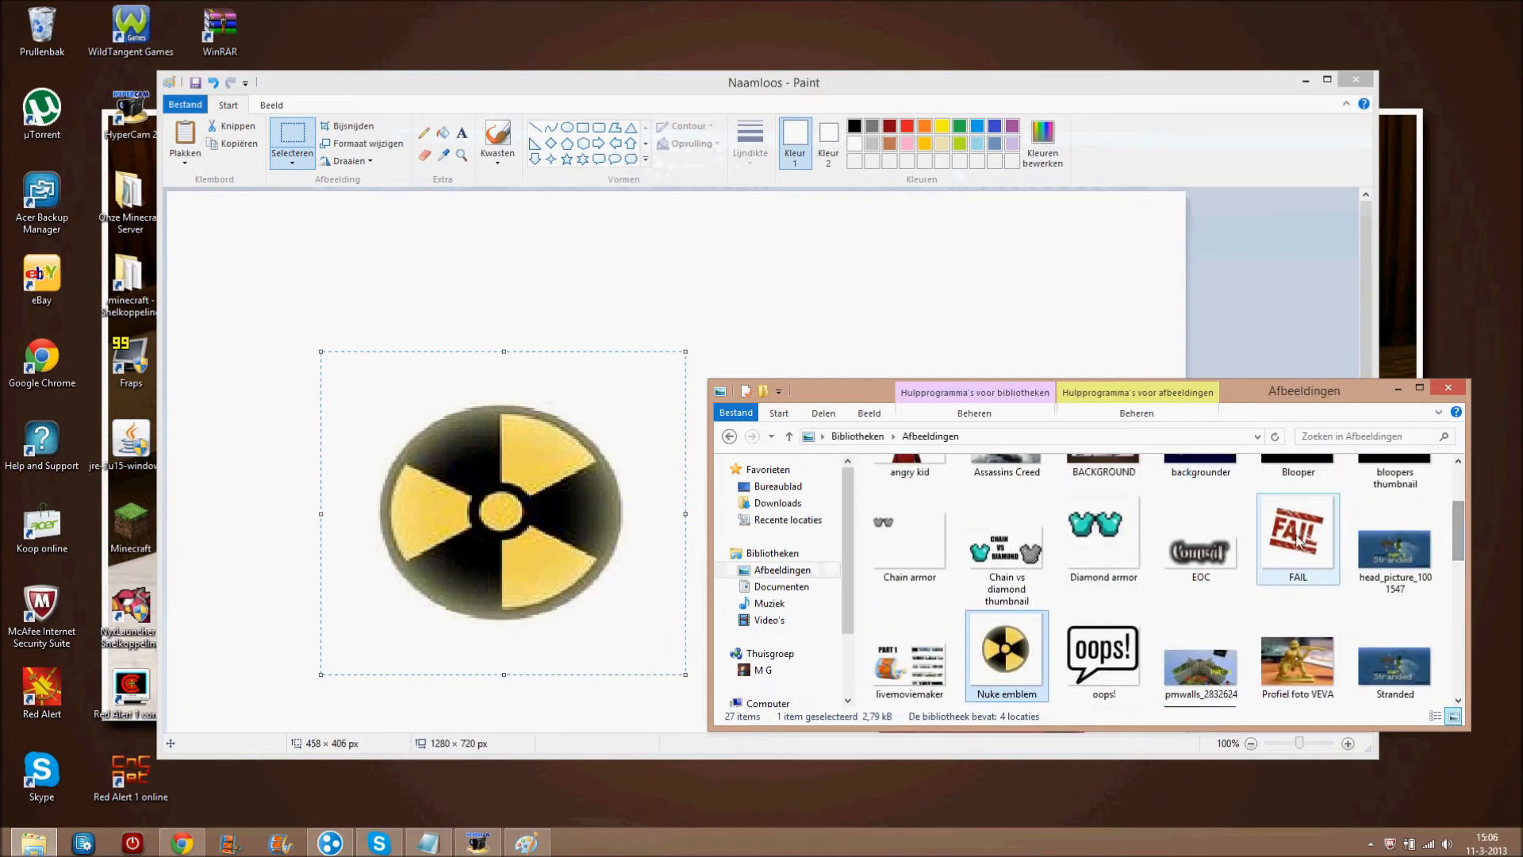
right_click(1006, 656)
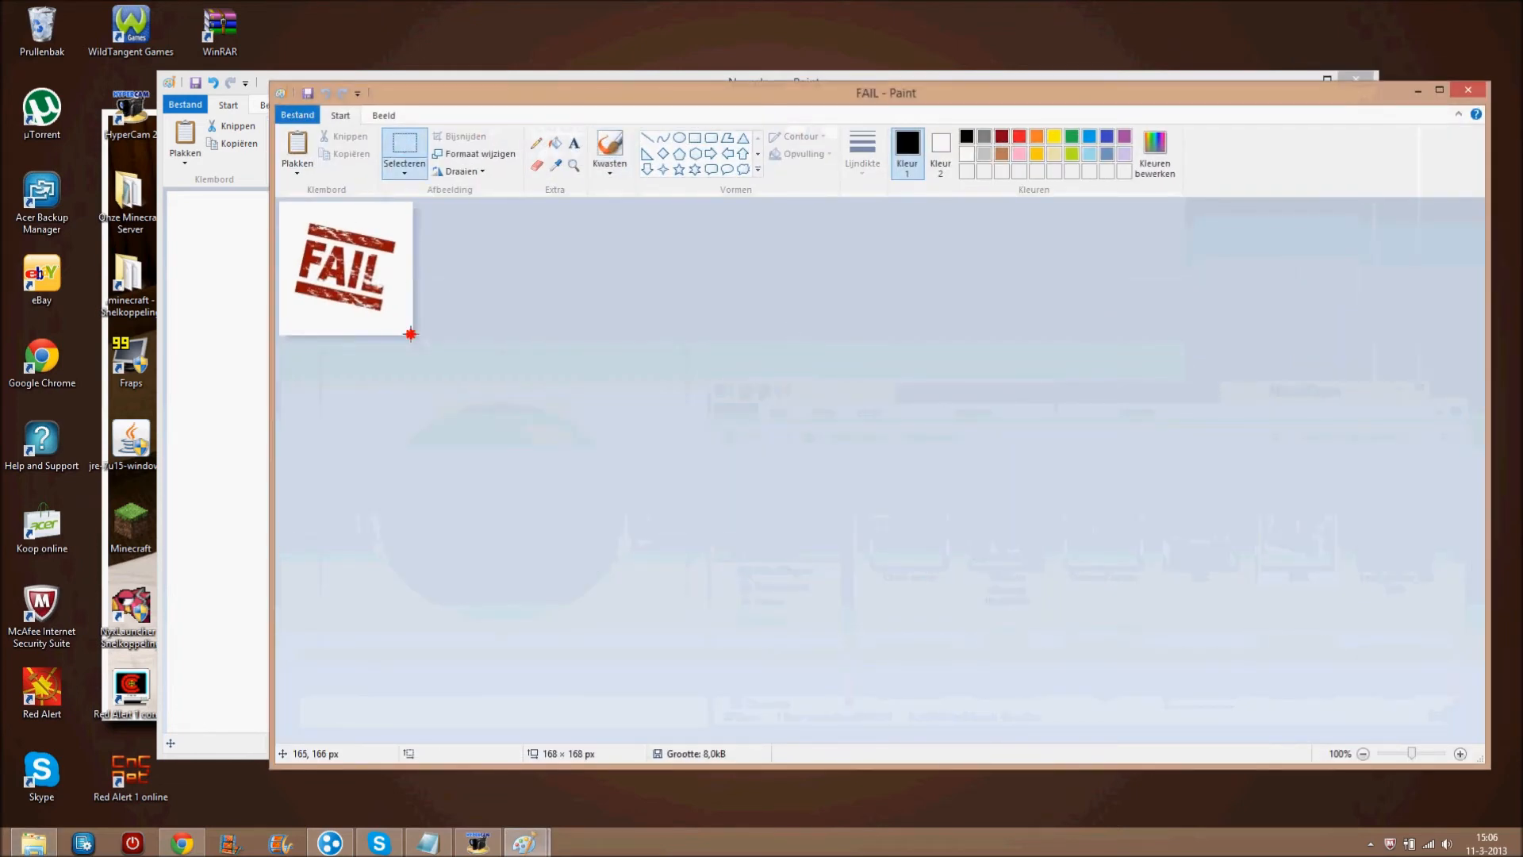
right_click(346, 267)
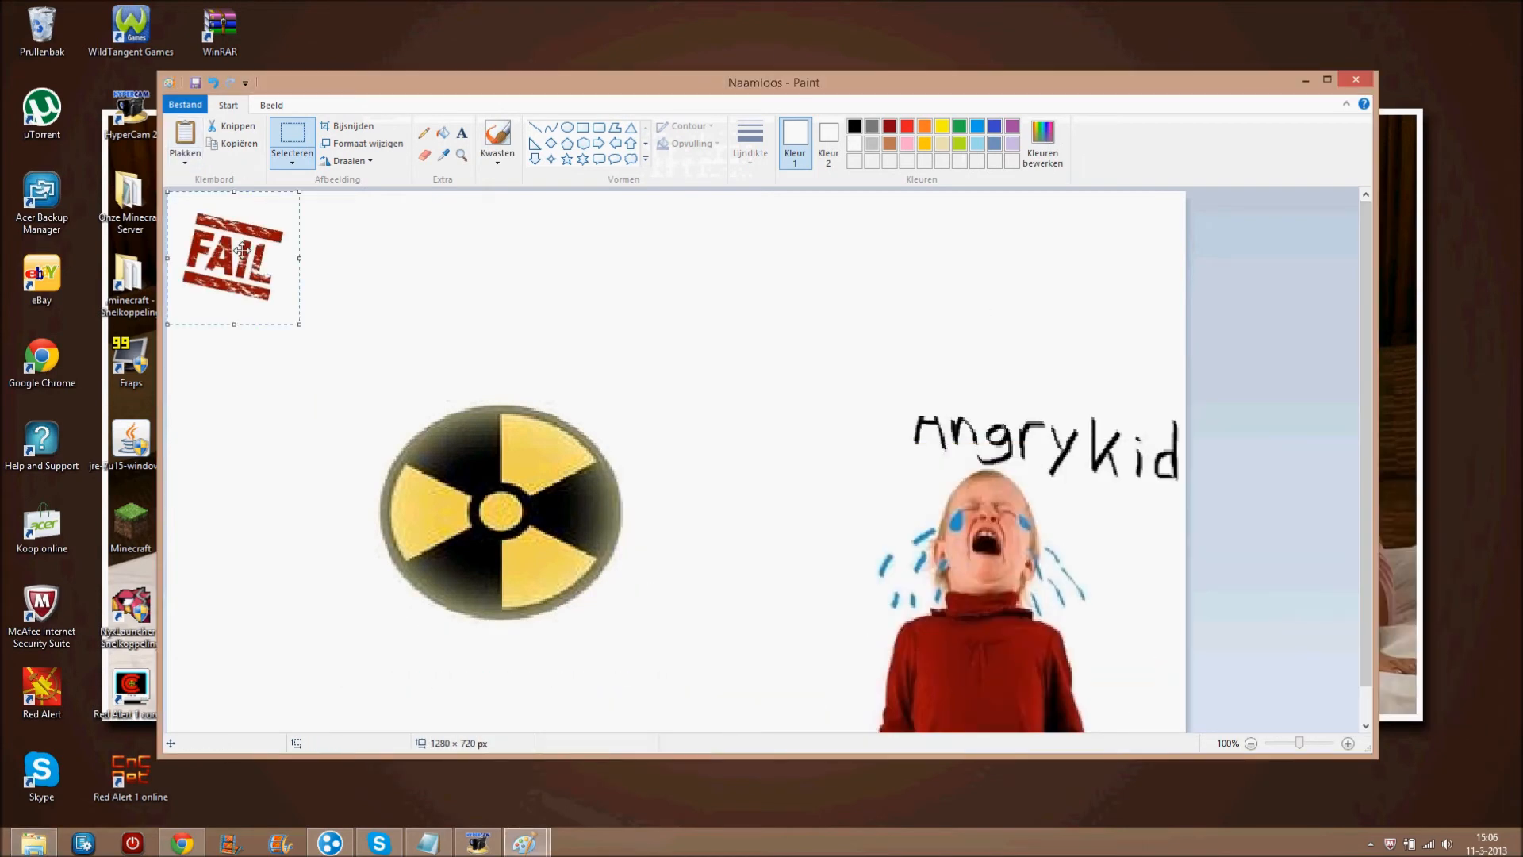
Enlarge the FAIL stamp at the upper left and shift the nuke emblem lower left.
left_click_drag(233, 257, 913, 302)
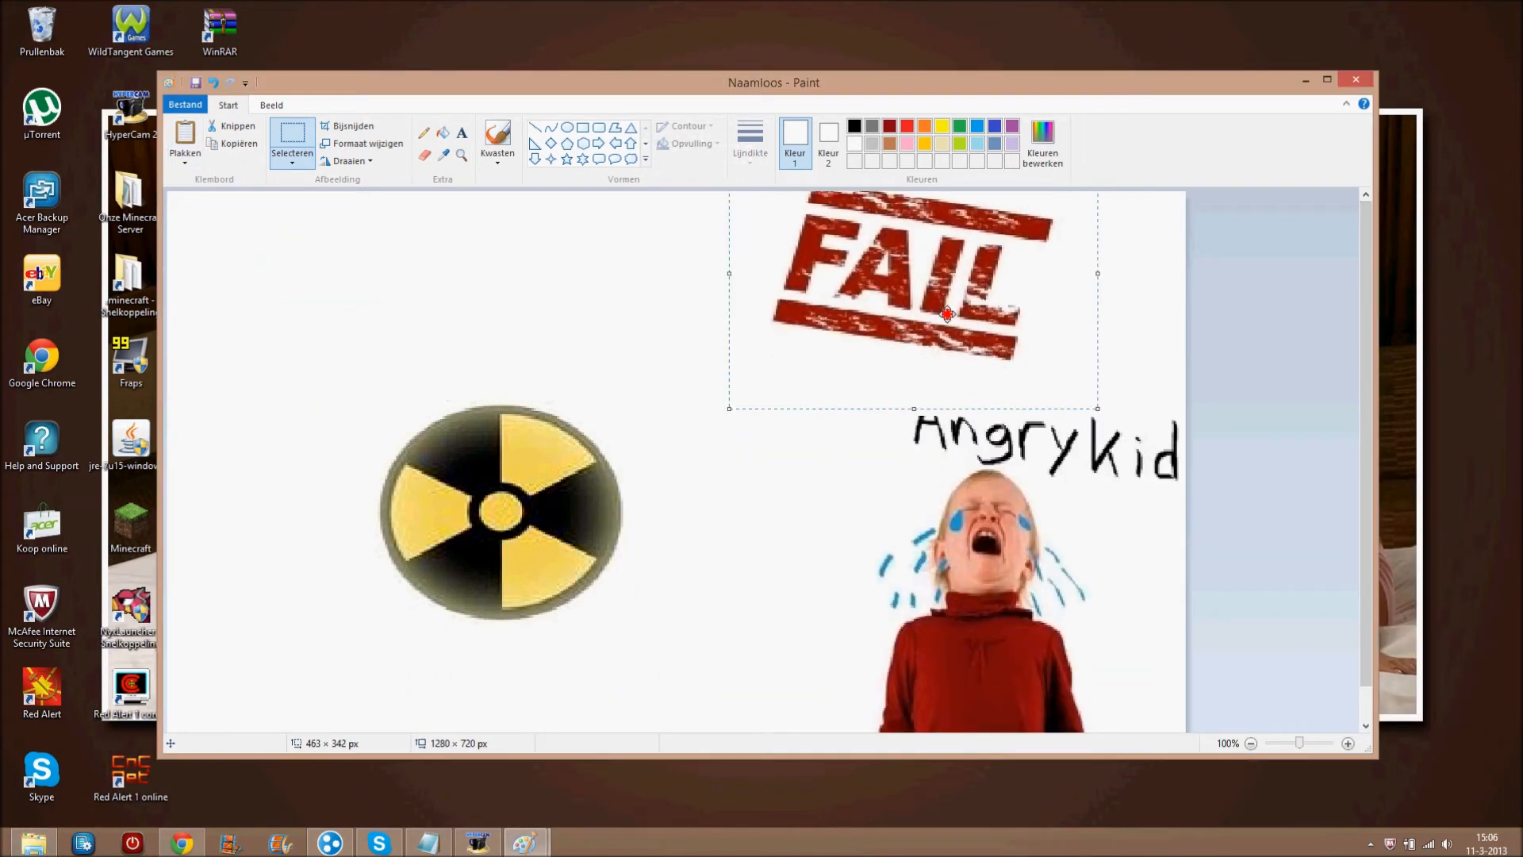
left_click_drag(948, 311, 1055, 311)
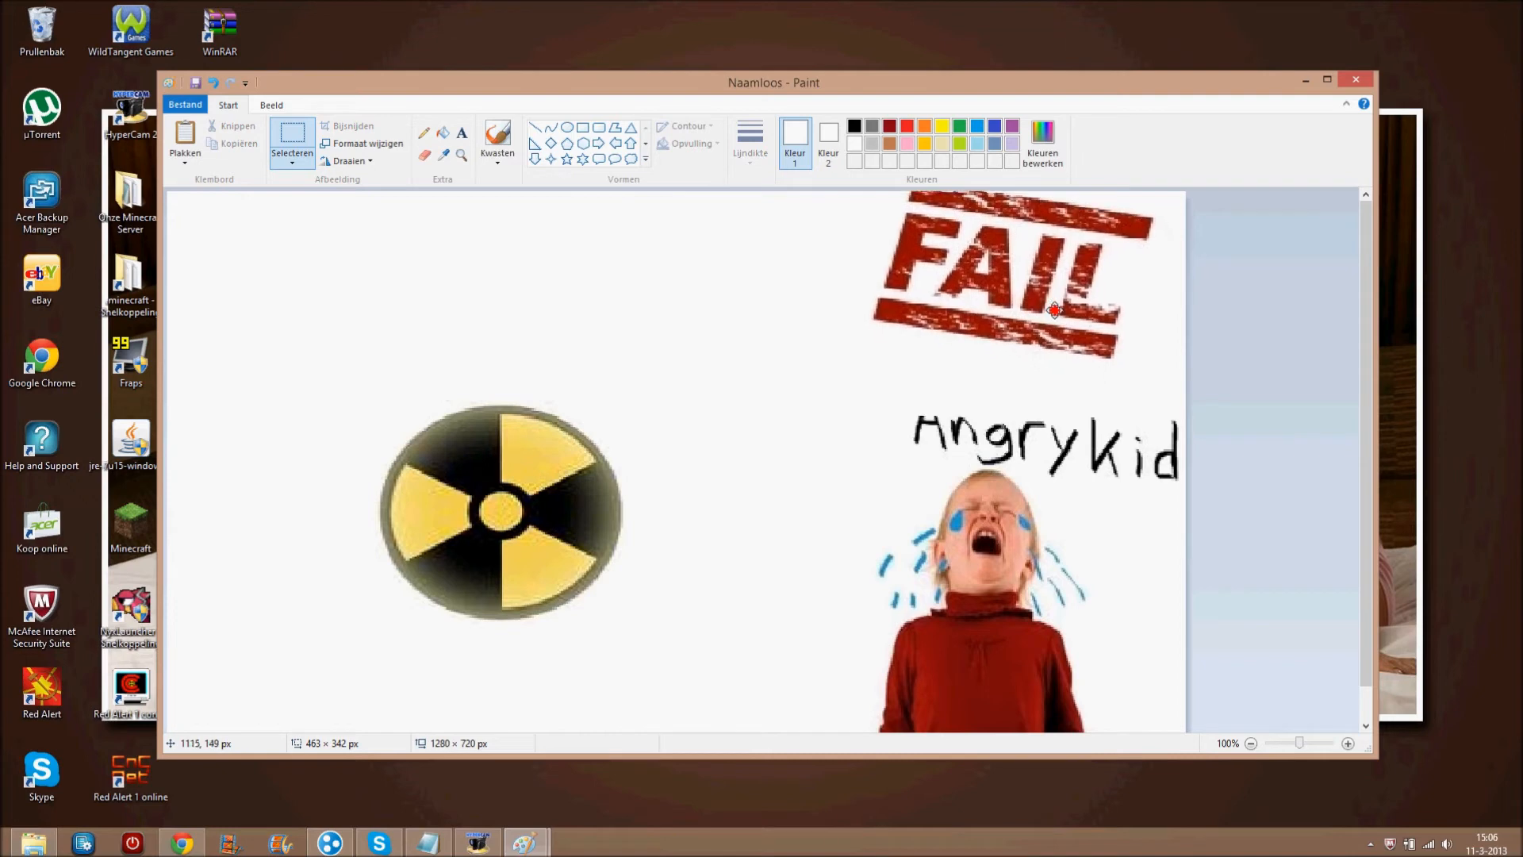
left_click_drag(1054, 311, 476, 311)
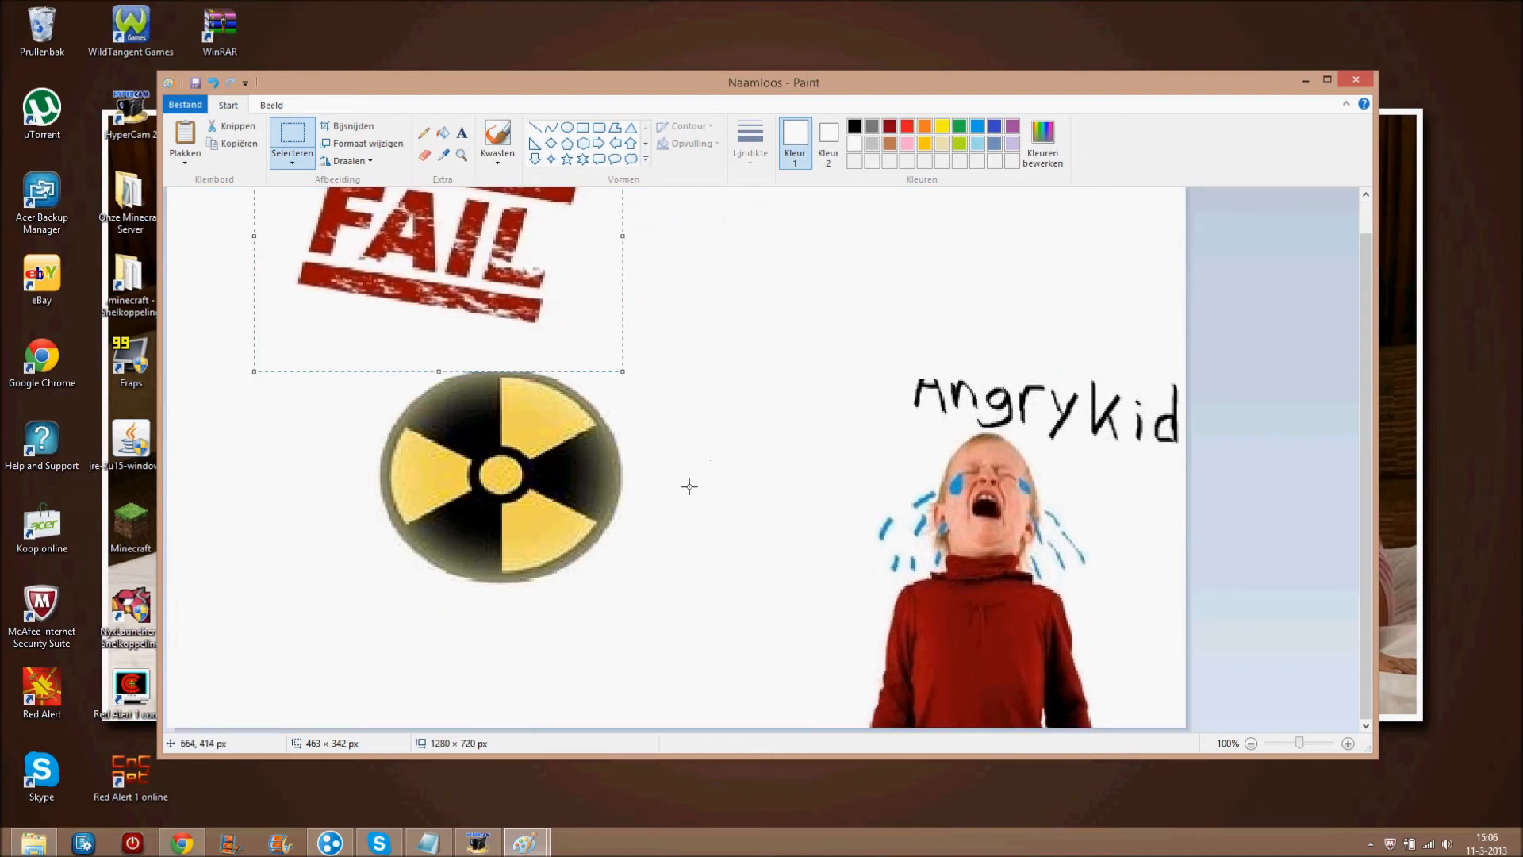
left_click_drag(437, 281, 388, 253)
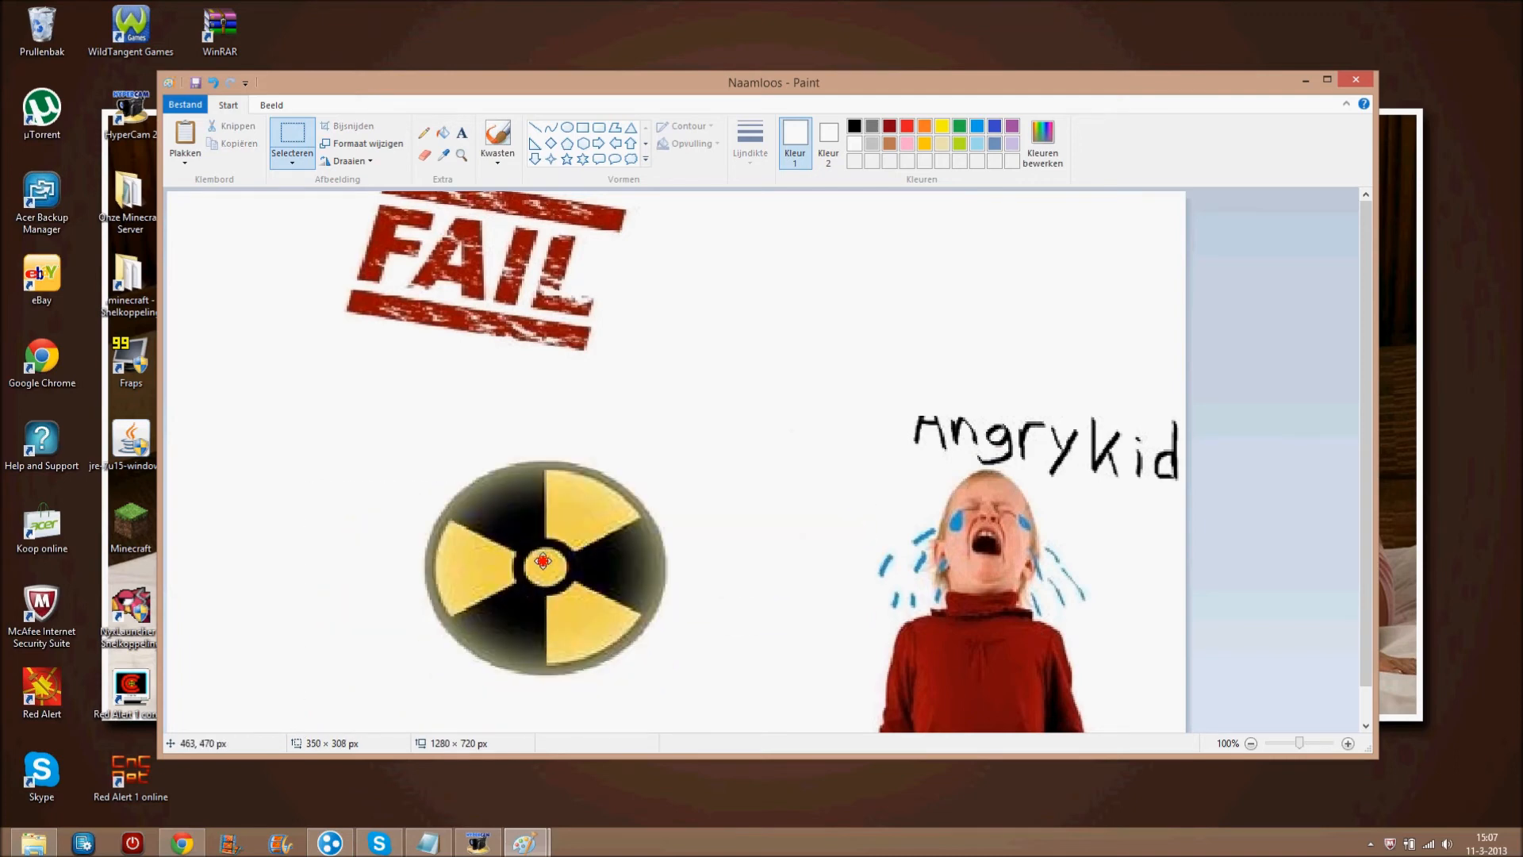
left_click_drag(544, 563, 413, 592)
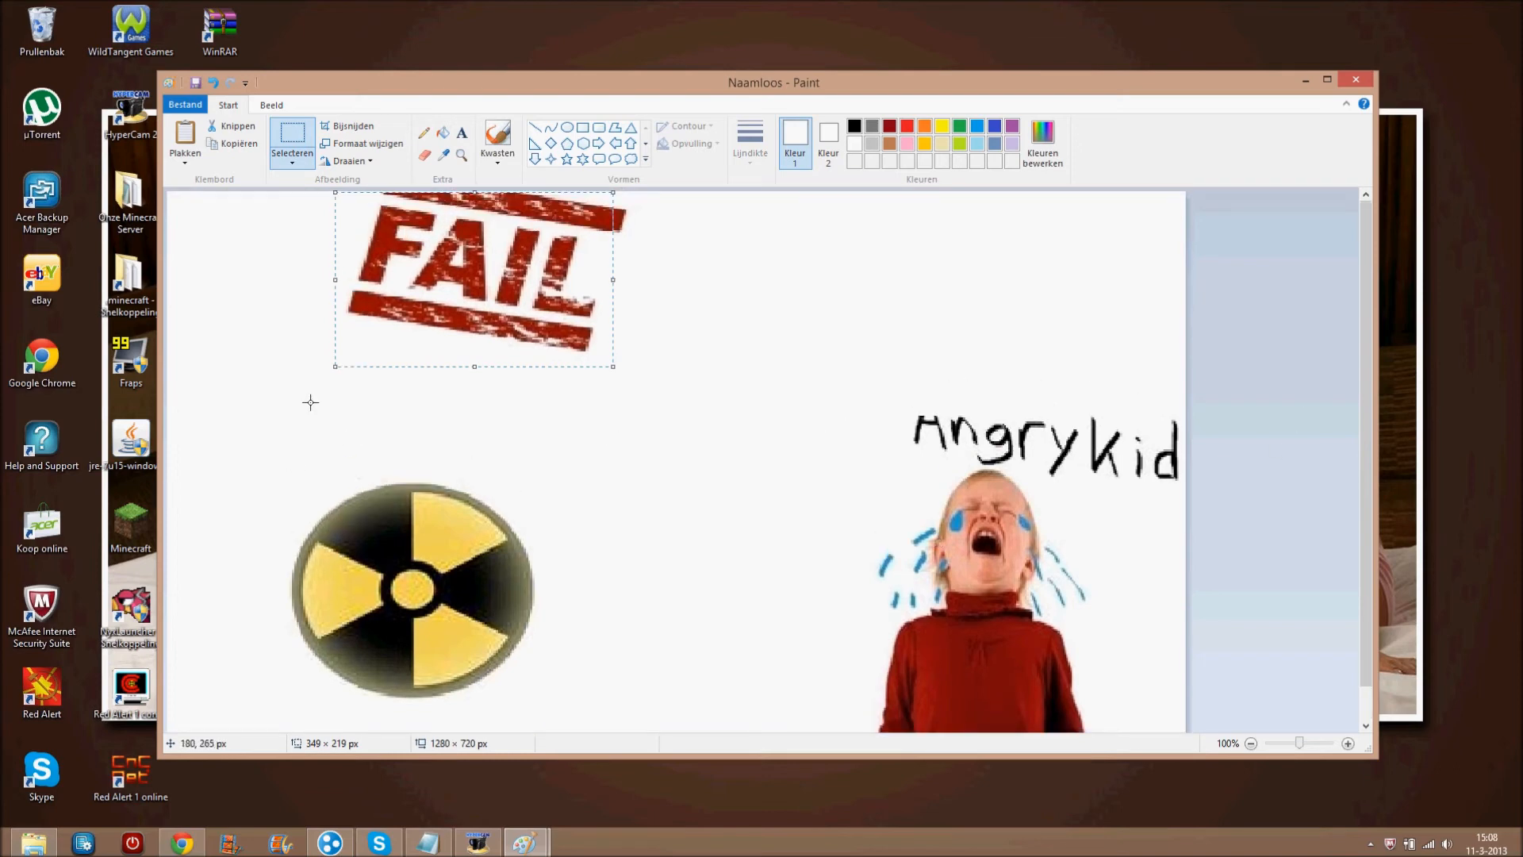
mouse_move(1059, 559)
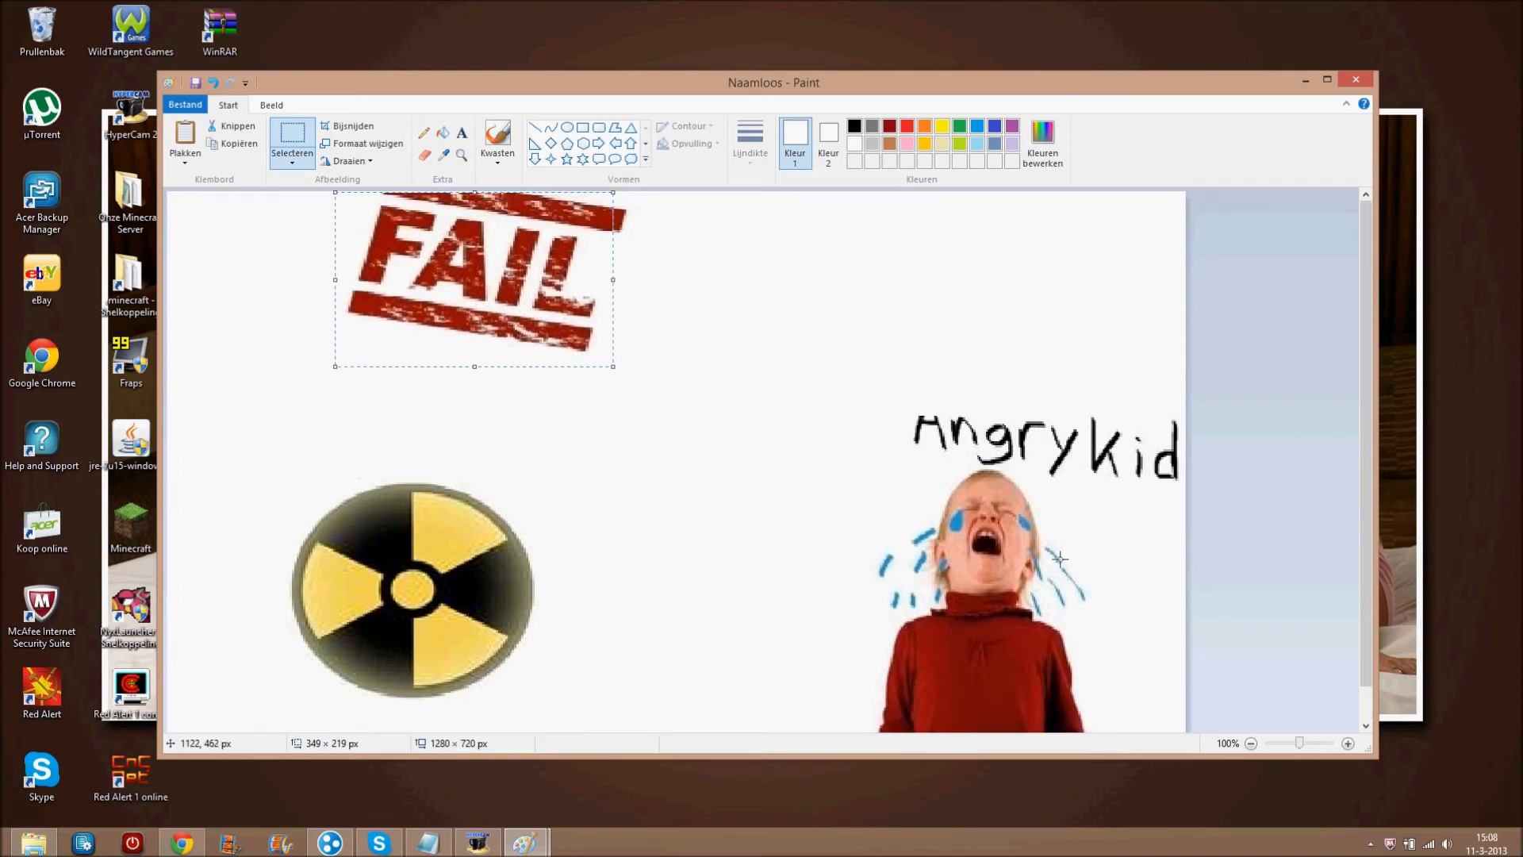
left_click(185, 104)
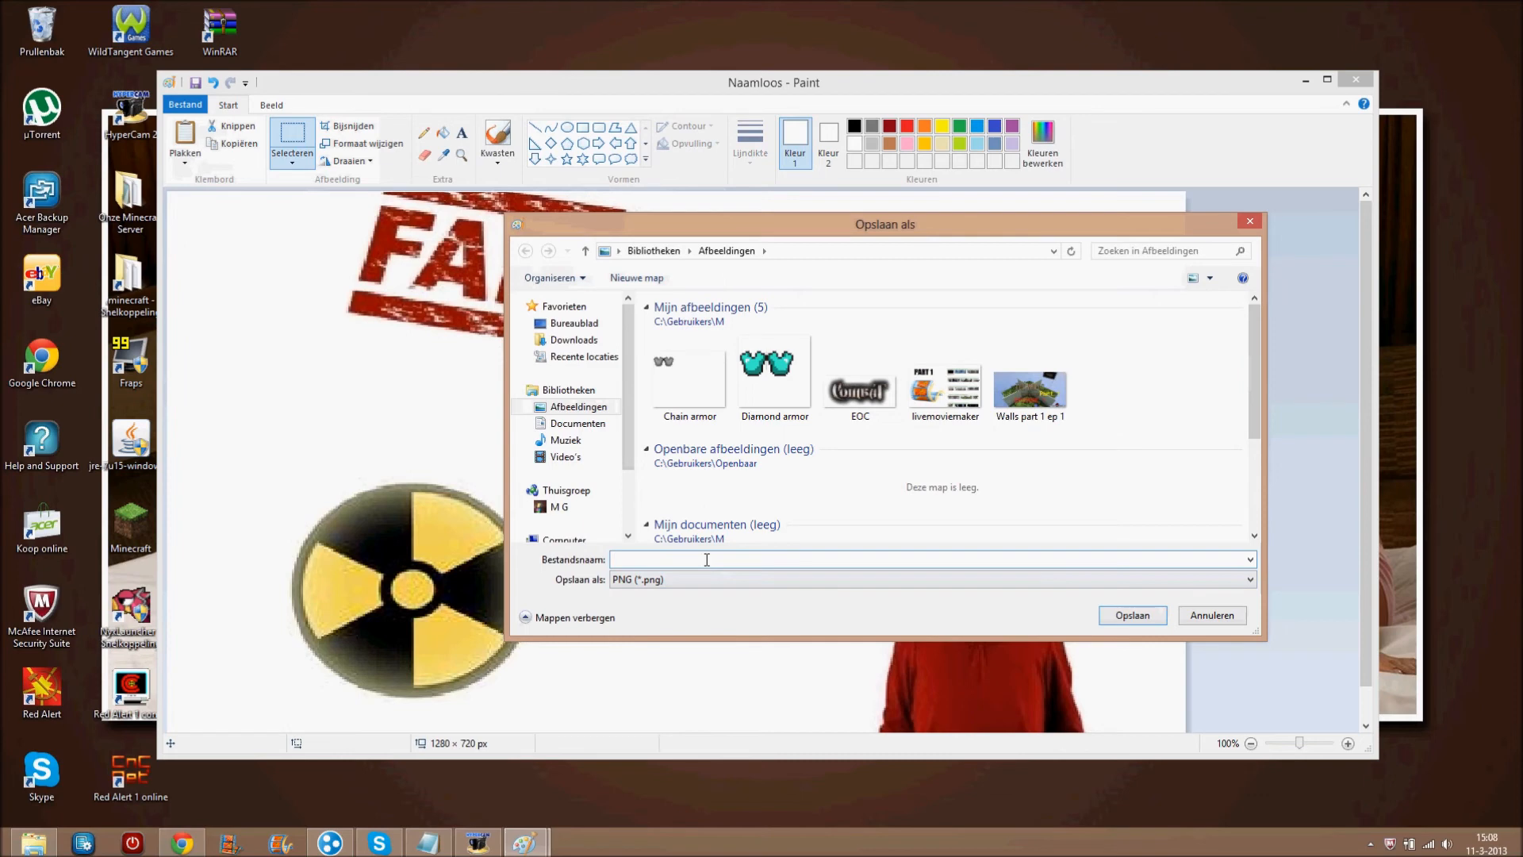
Save the thumbnail as a PNG file named 'FAIL TUT' in Pictures.
type("FAIL")
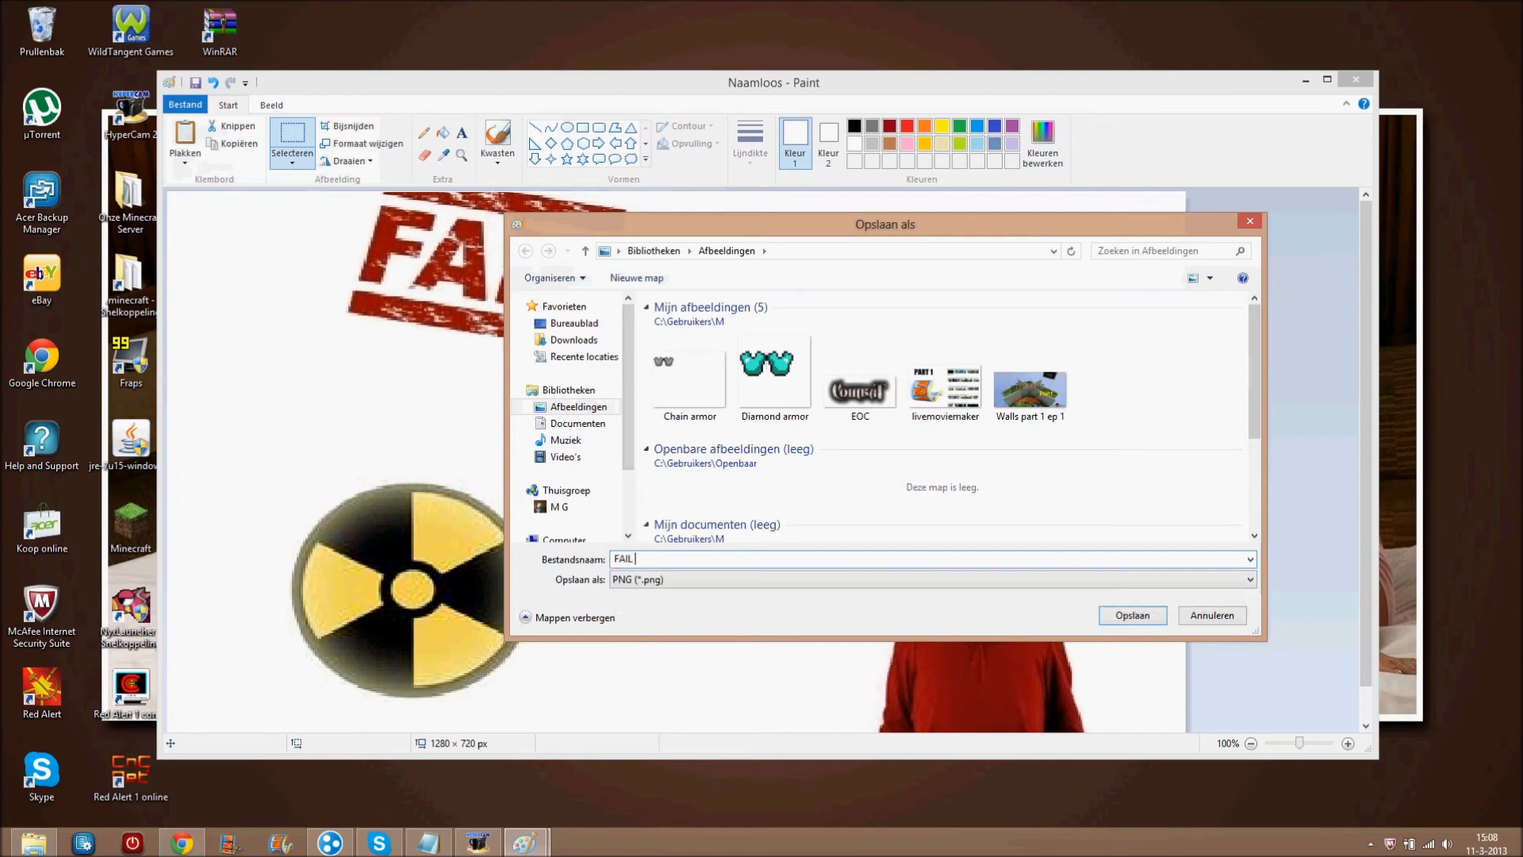
type("TUT")
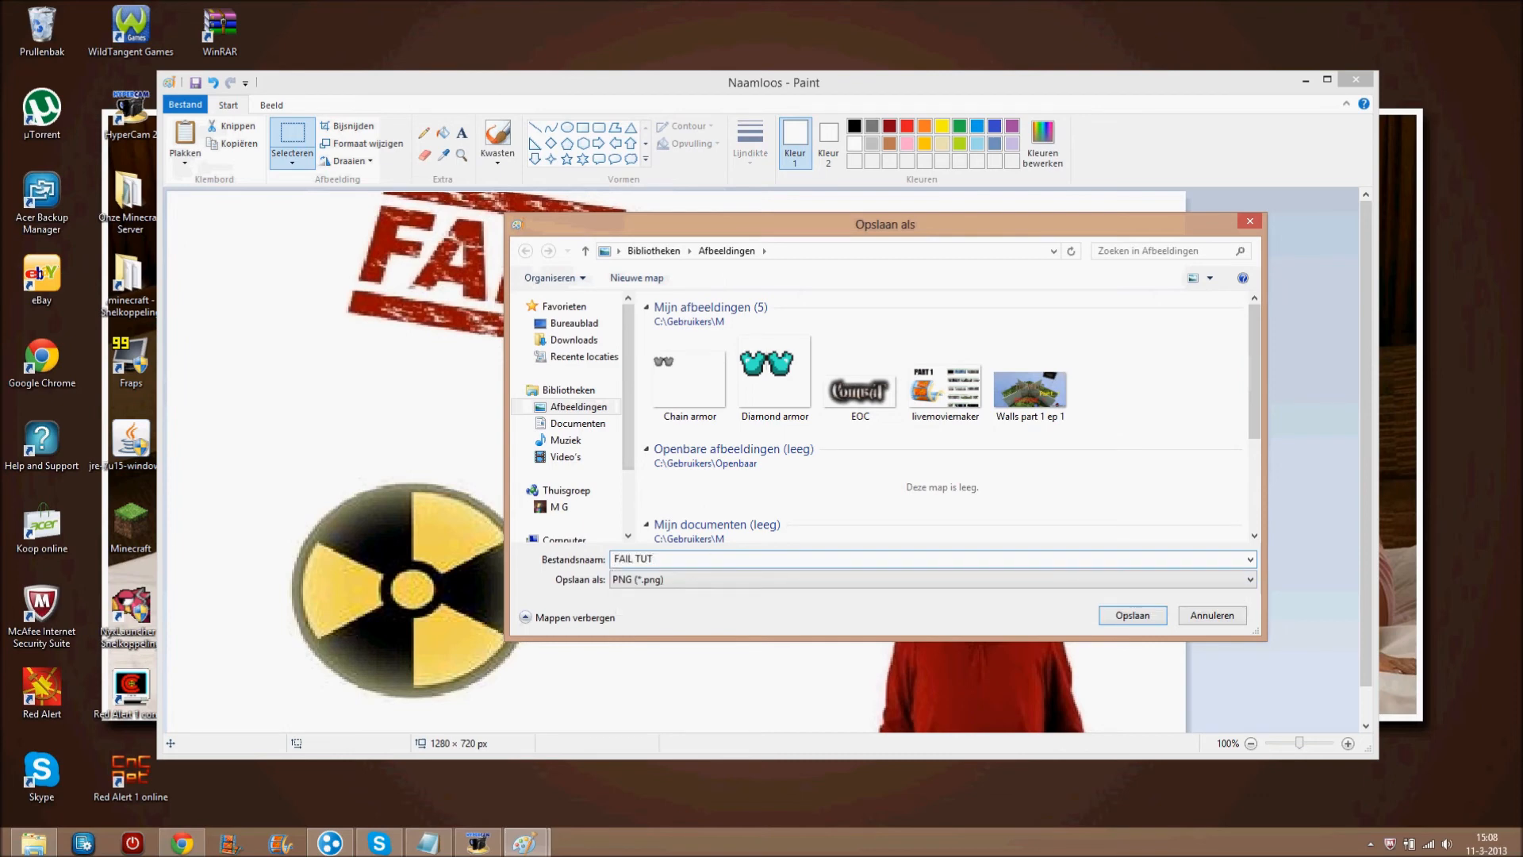
left_click(1132, 615)
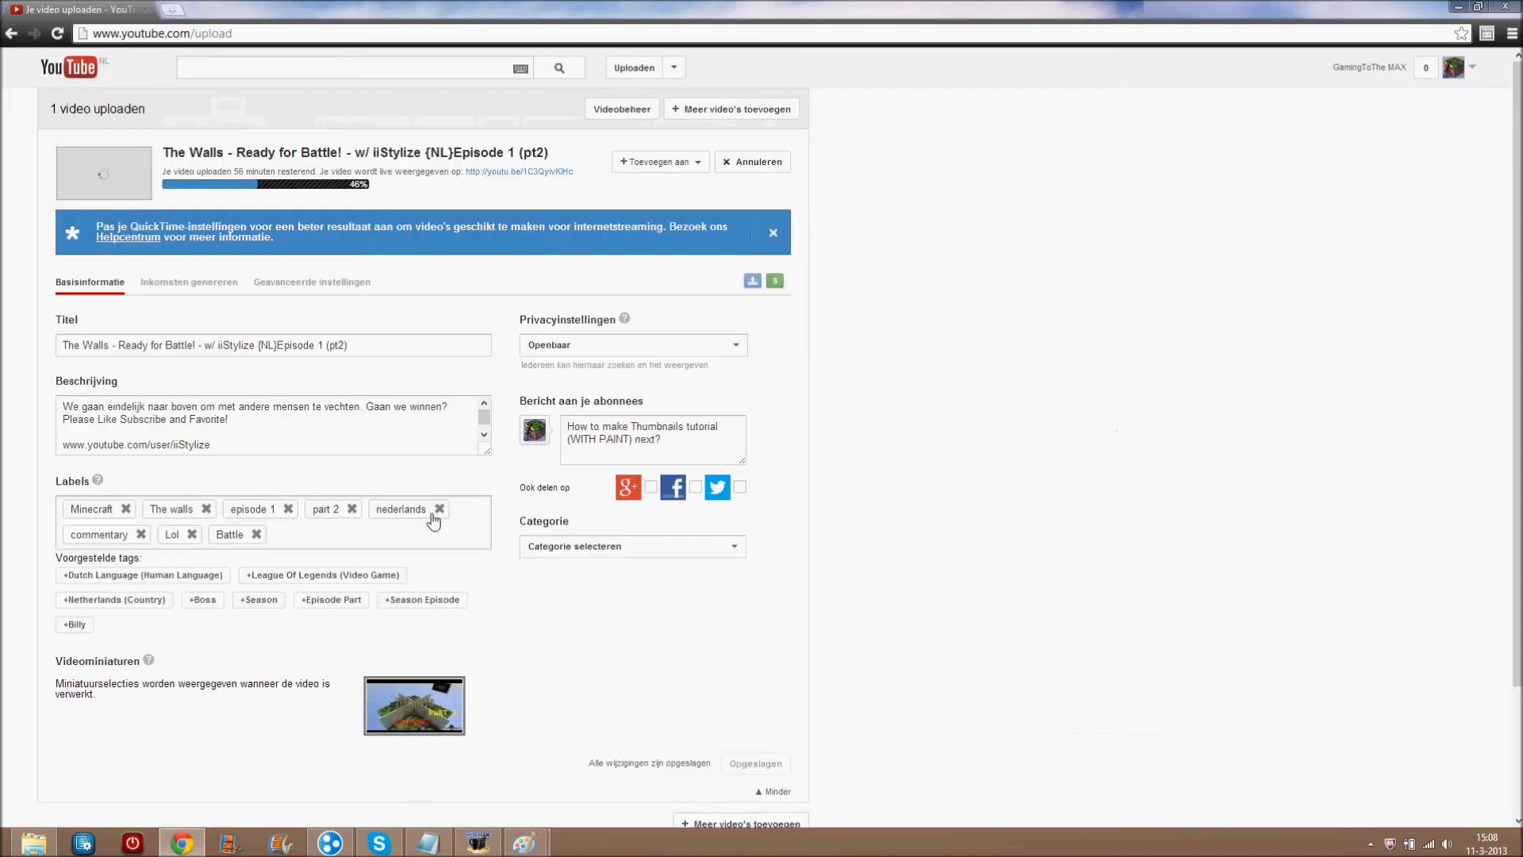
mouse_move(254, 198)
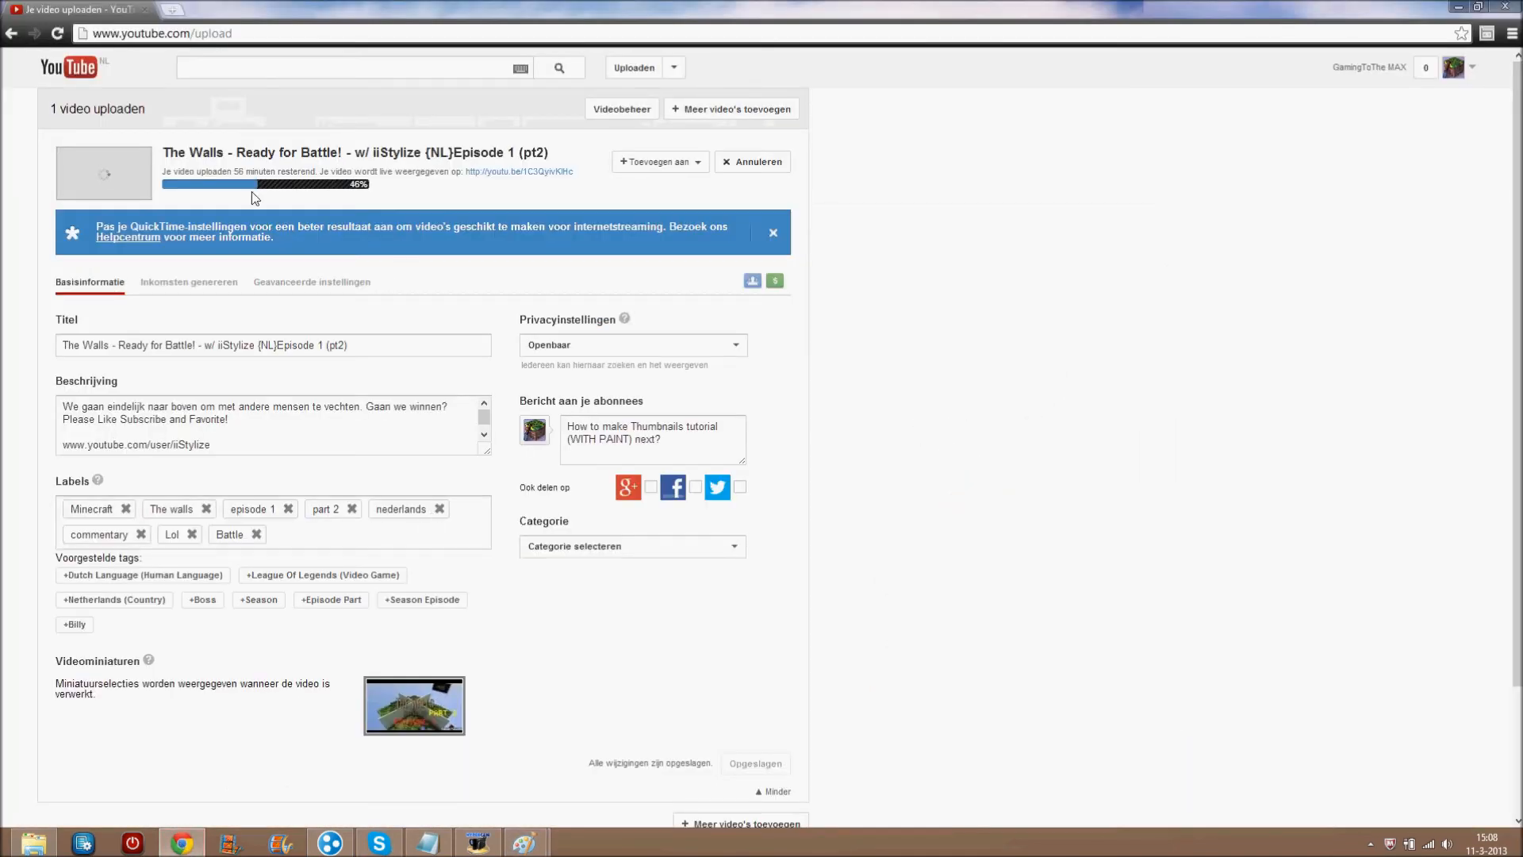
mouse_move(380, 659)
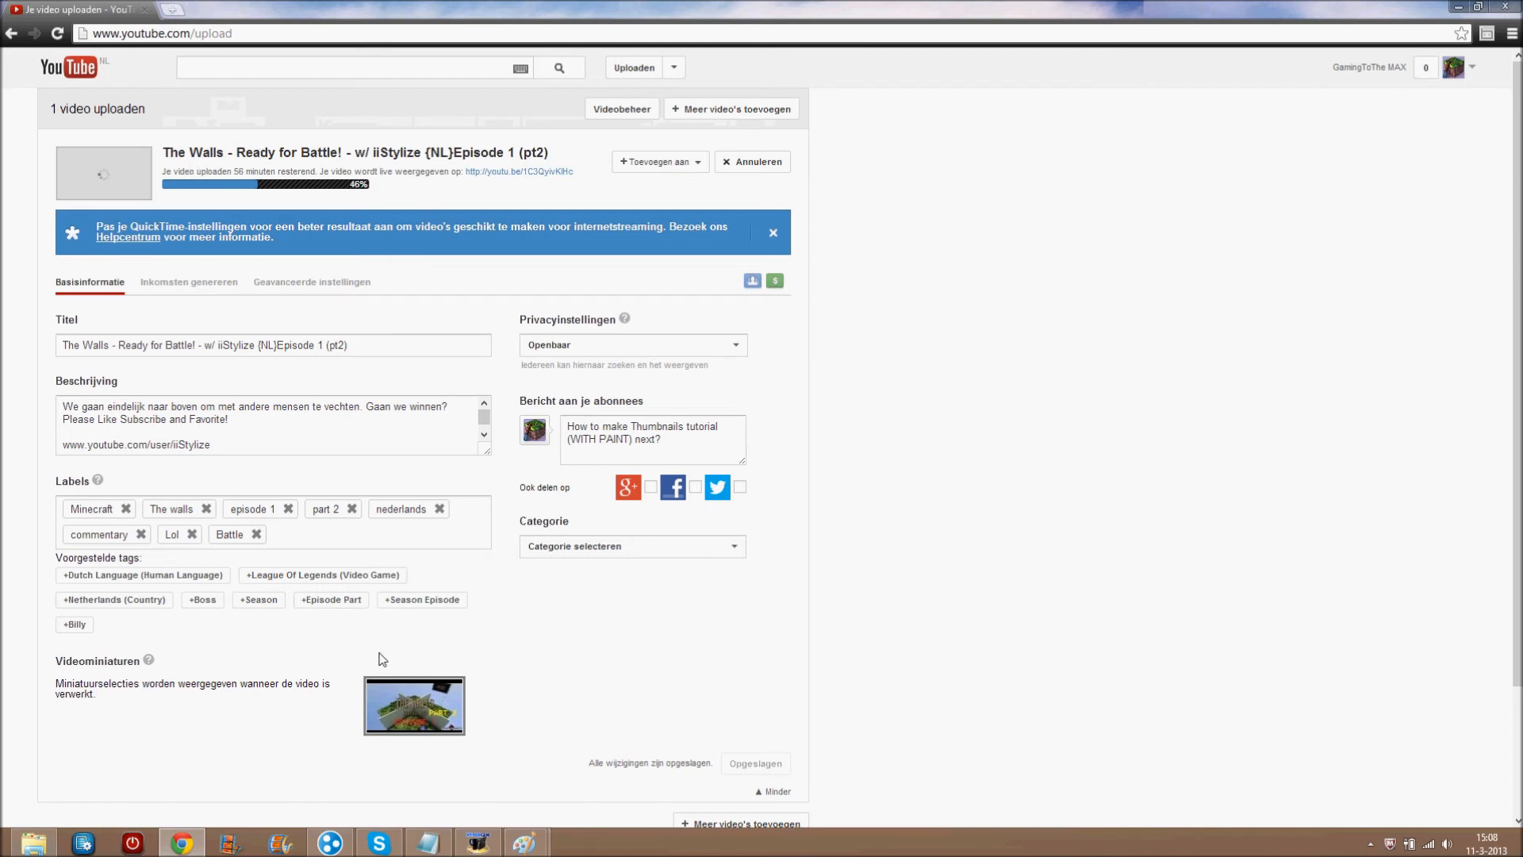
Scroll to Videominiaturen and open the custom thumbnail 'Afbeelding wijzigen' file picker.
scroll("down", 3)
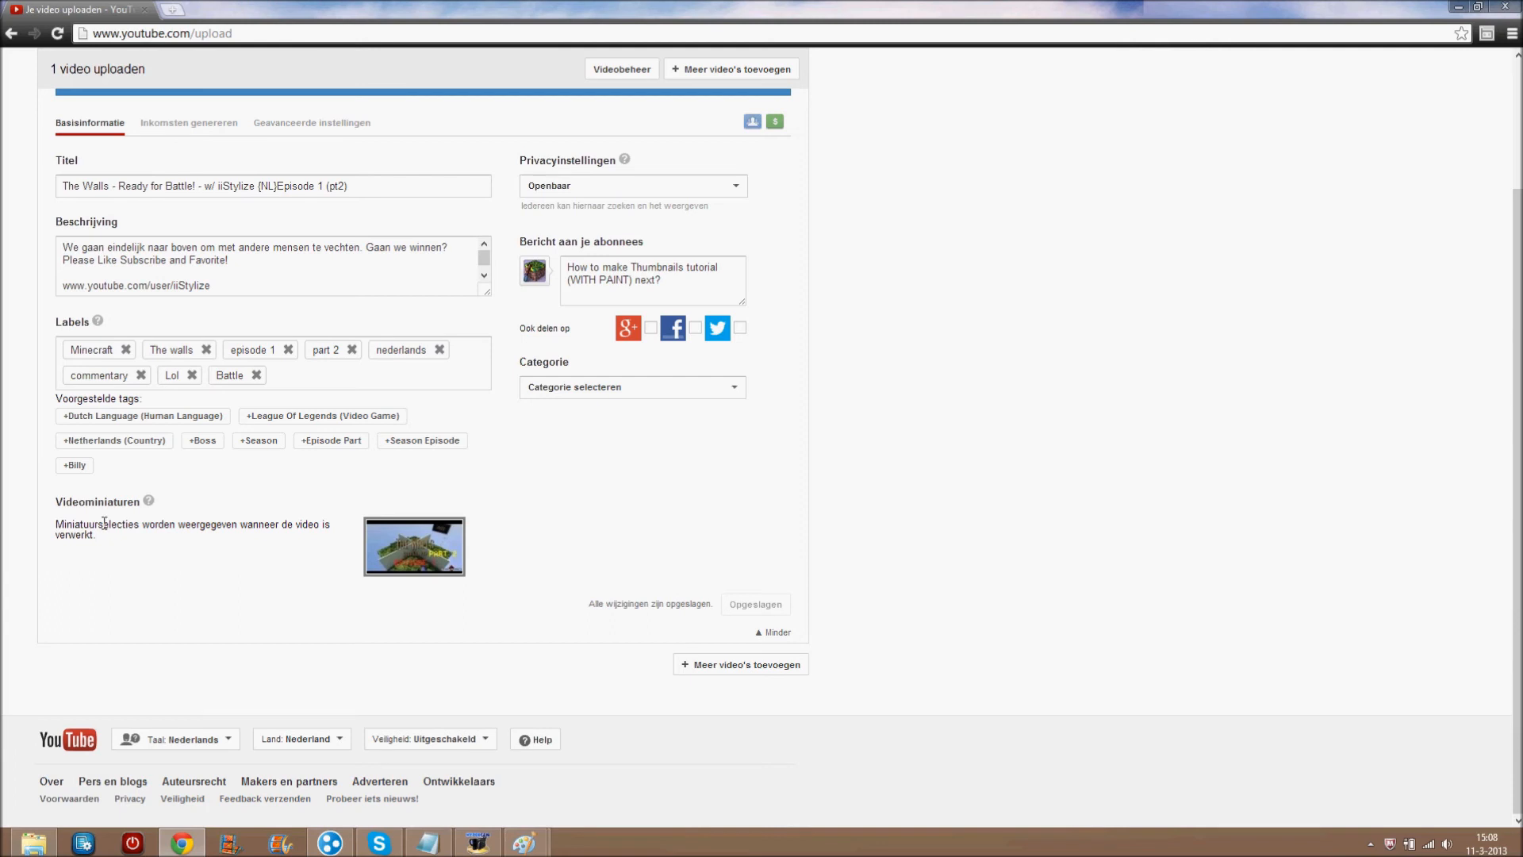
mouse_move(414, 545)
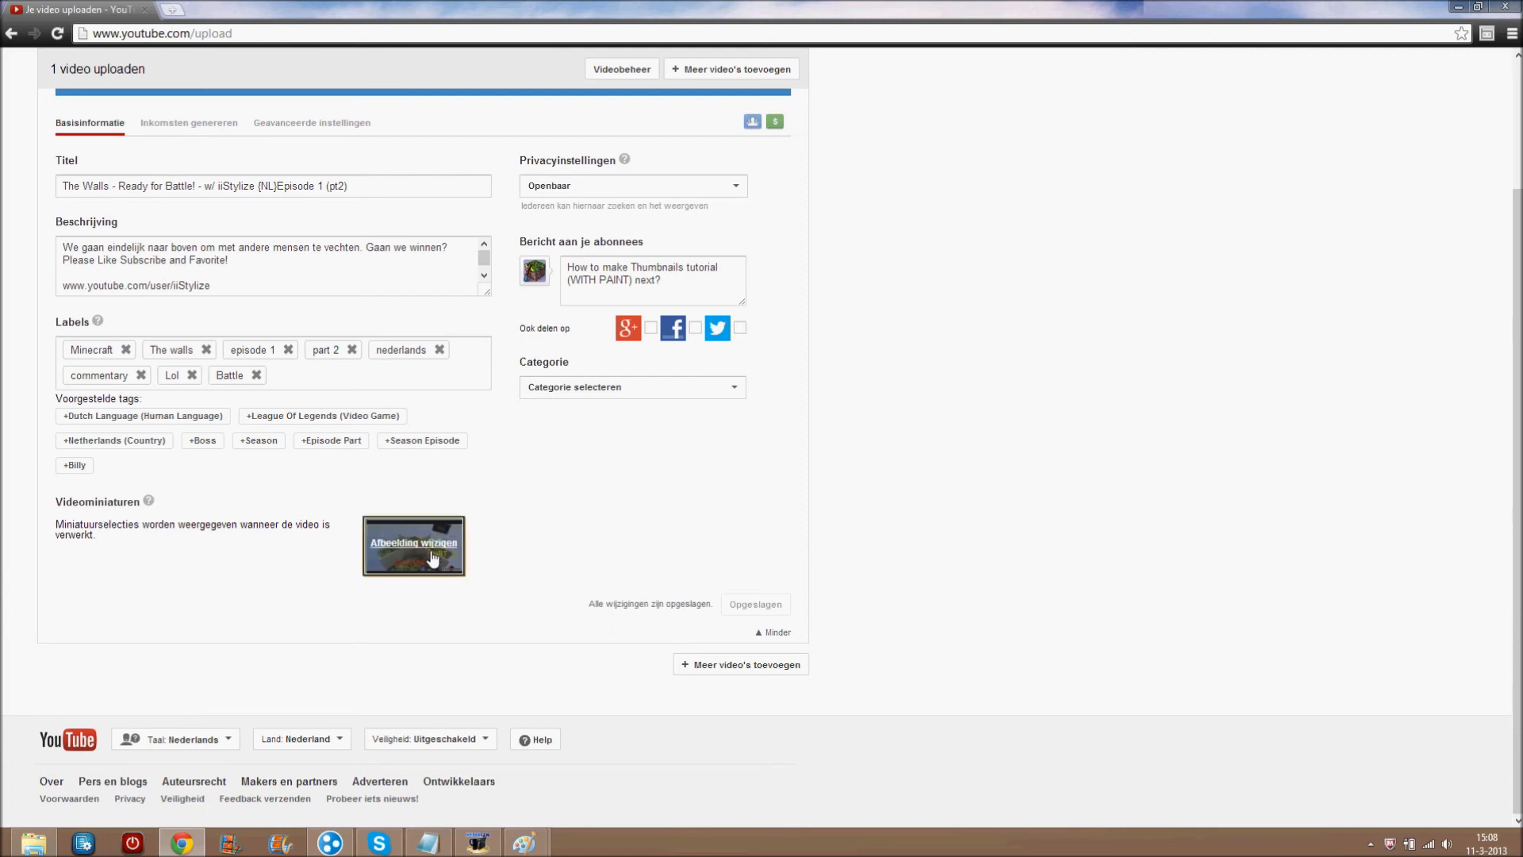
mouse_move(499, 681)
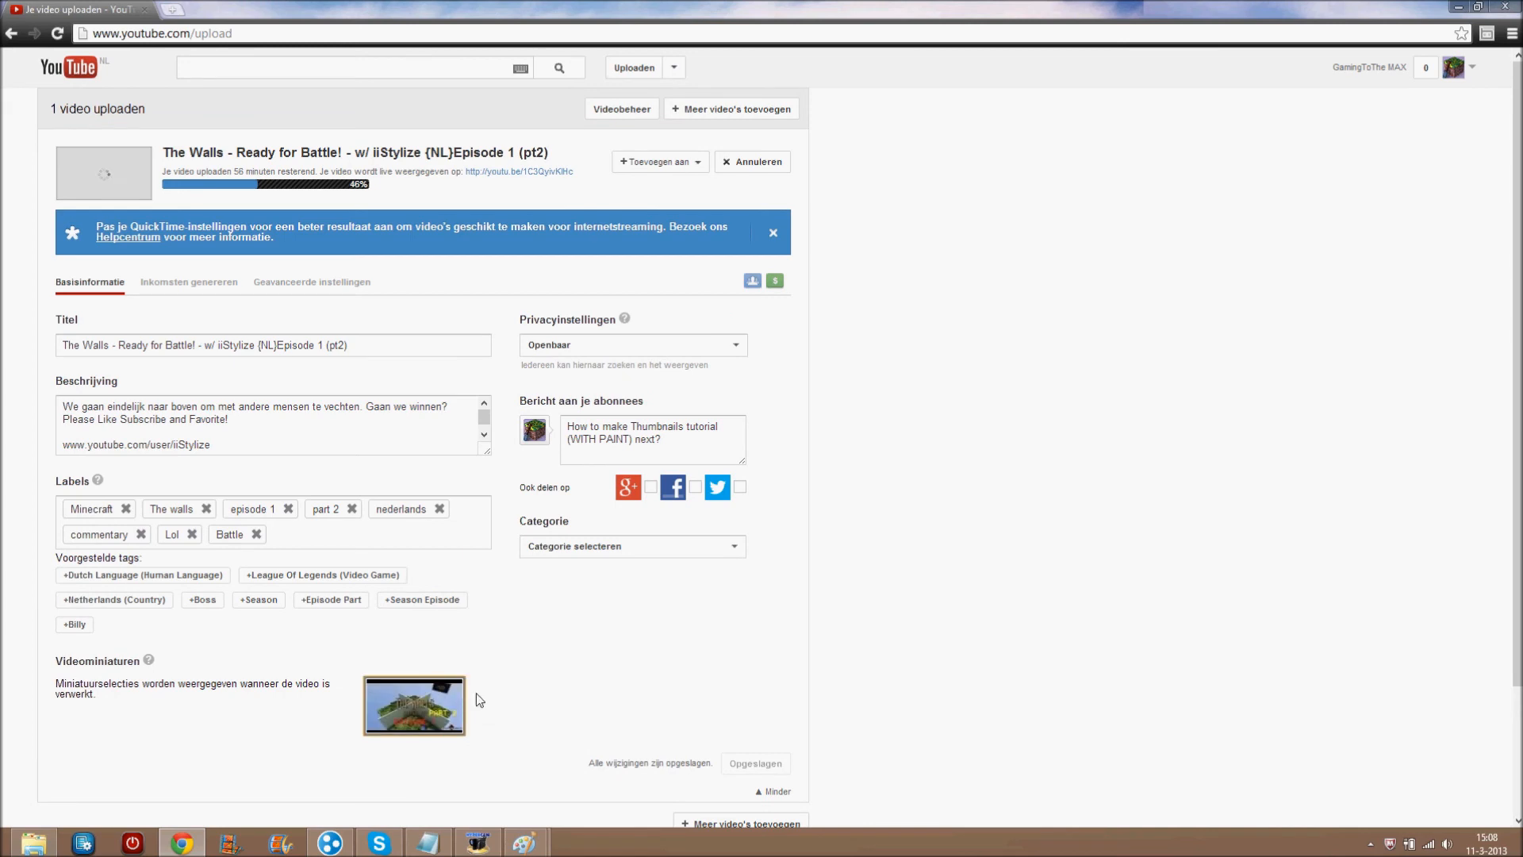
left_click(412, 704)
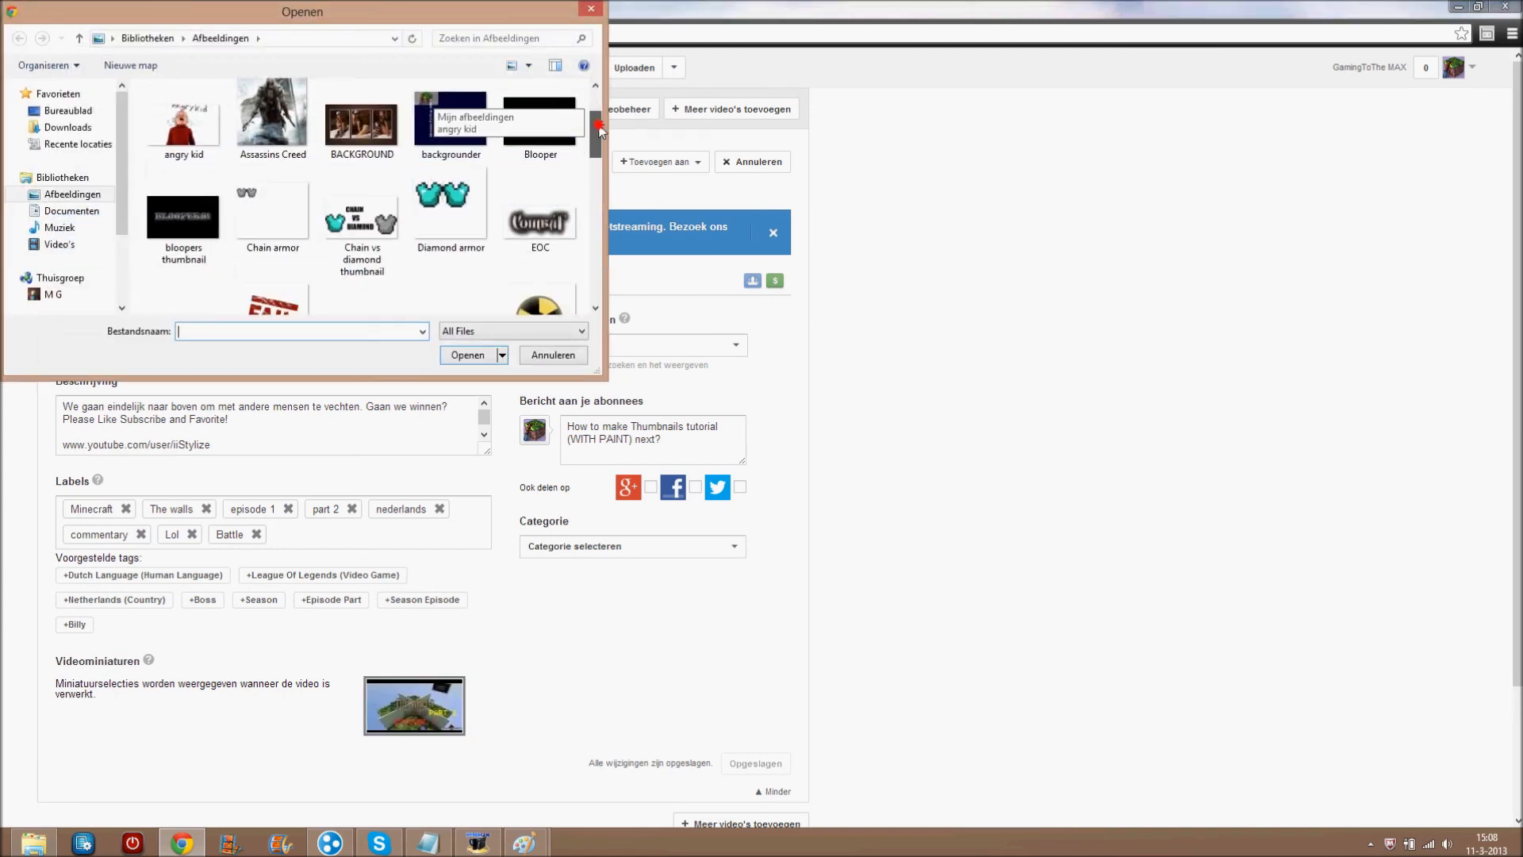
Choose the FAIL TUT picture from Afbeeldingen as the video's custom thumbnail.
scroll("down", 3)
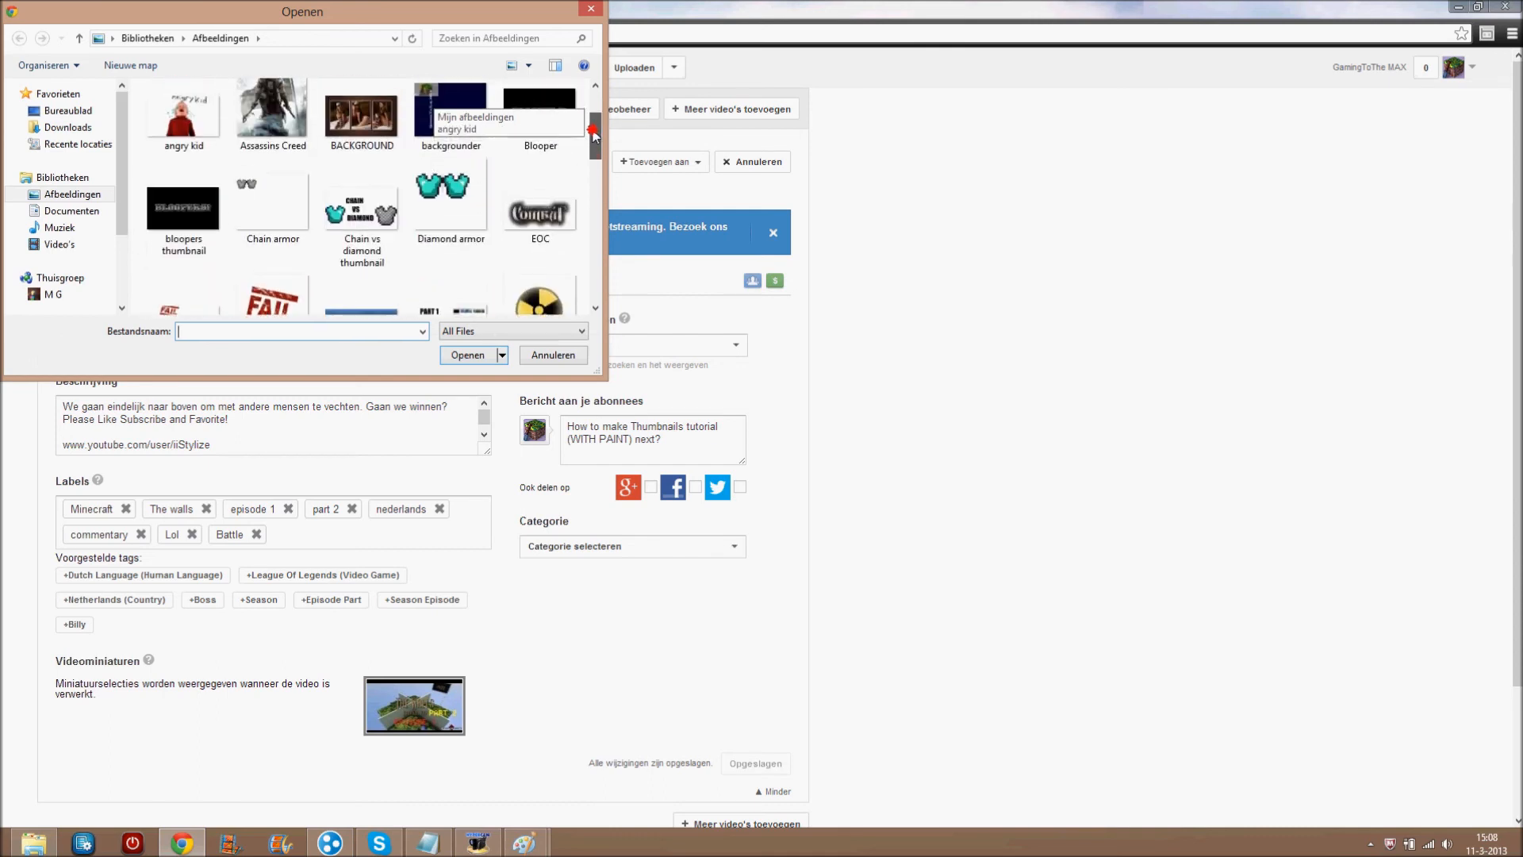
scroll("down", 3)
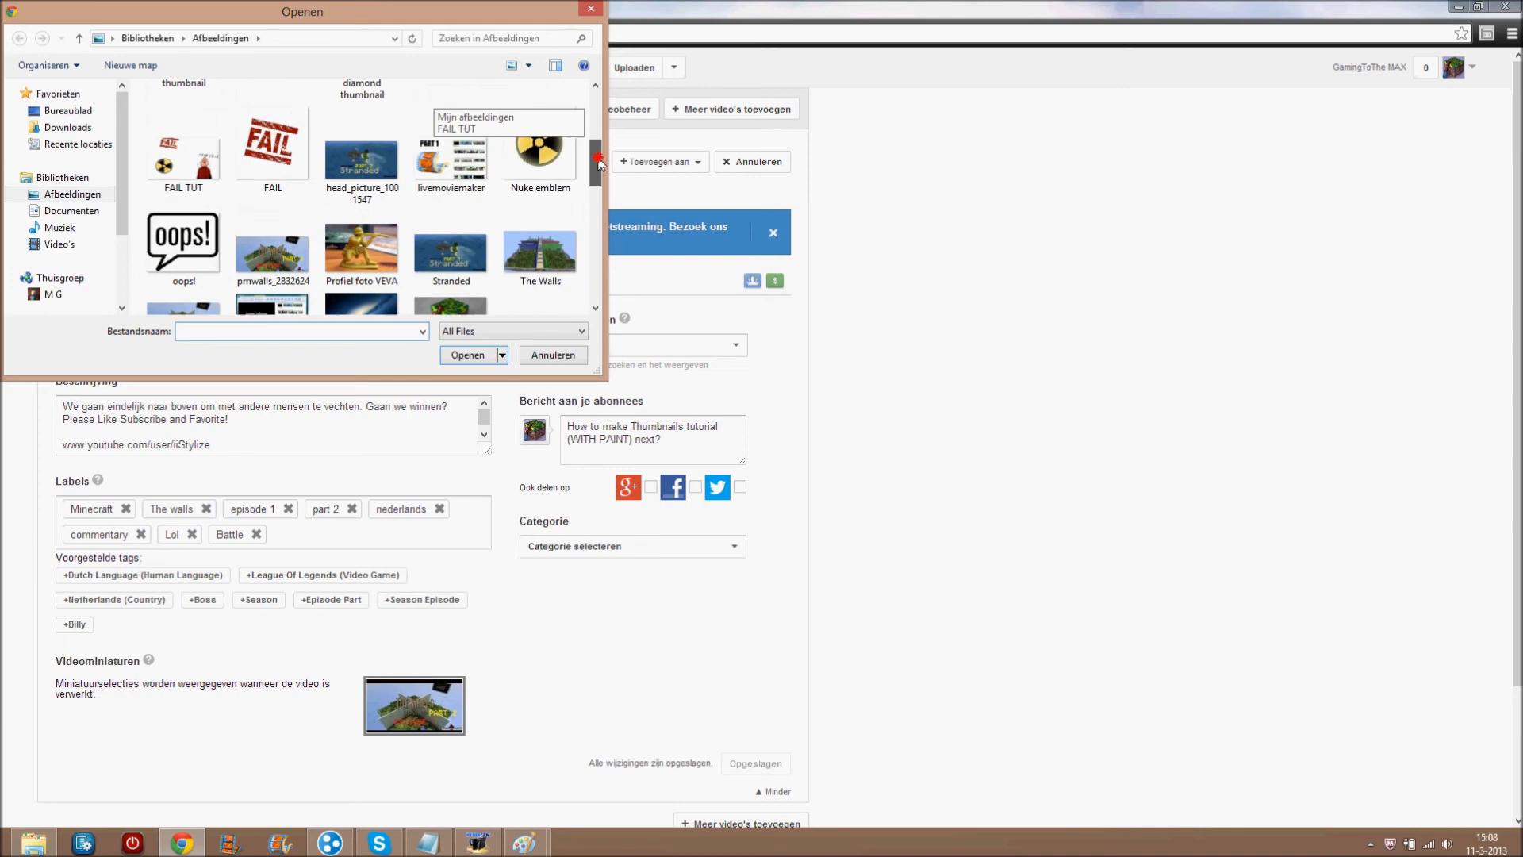
scroll("up", 3)
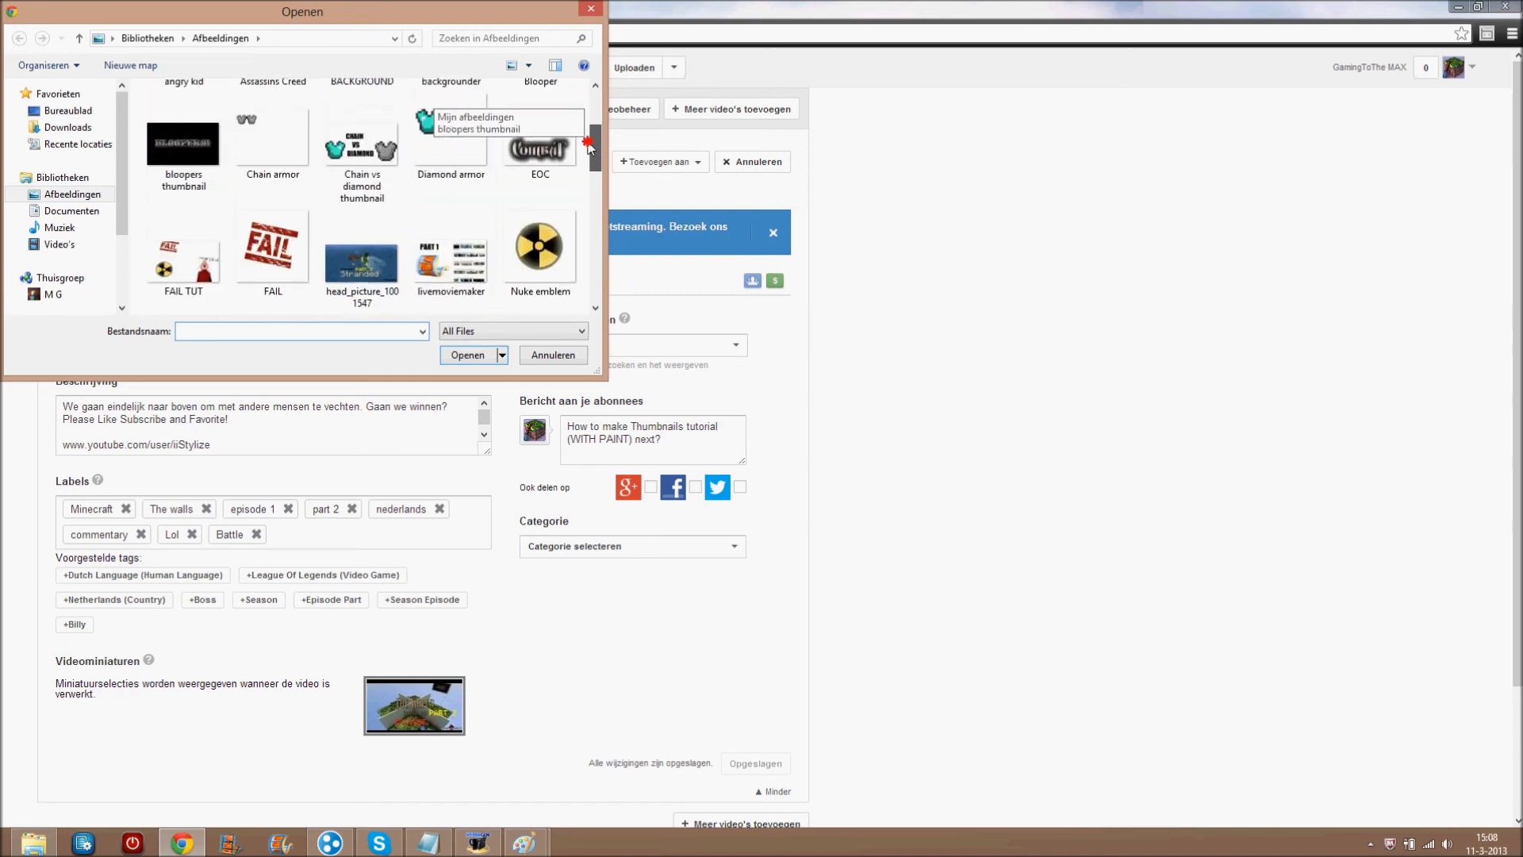
left_click(183, 252)
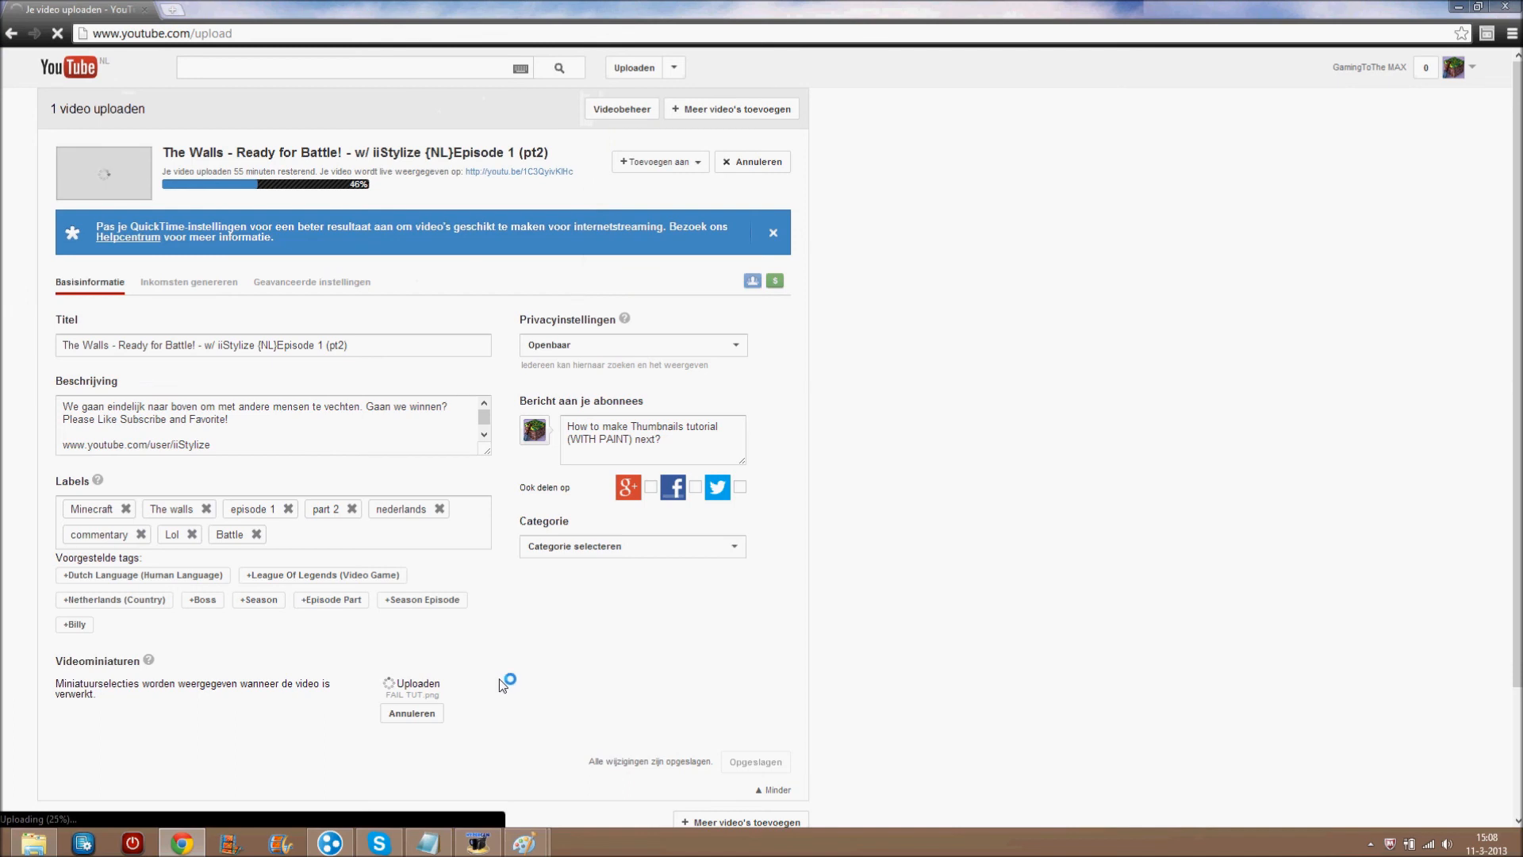
mouse_move(457, 677)
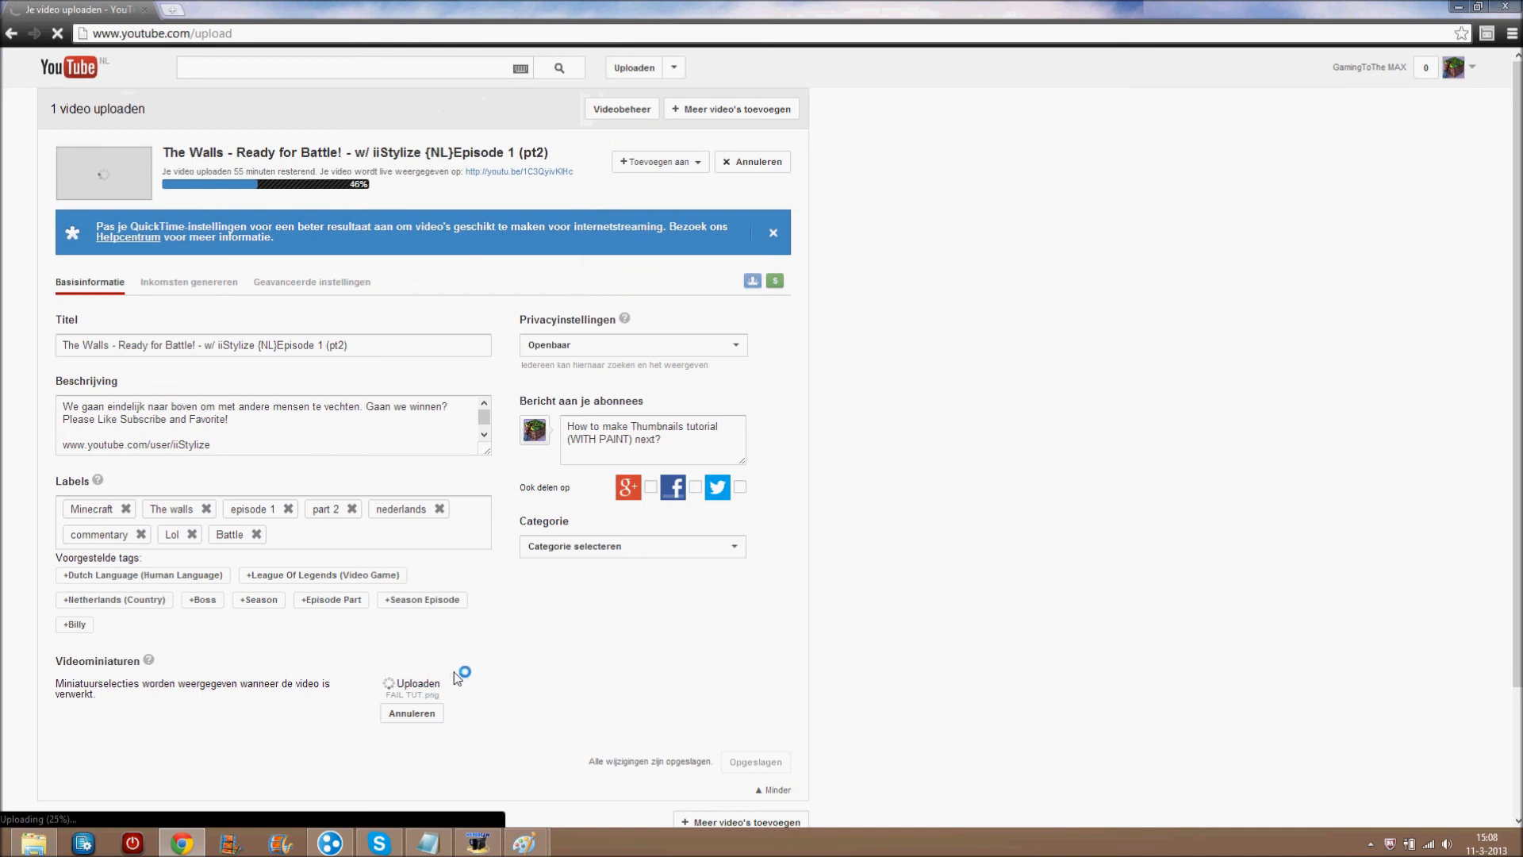
mouse_move(481, 649)
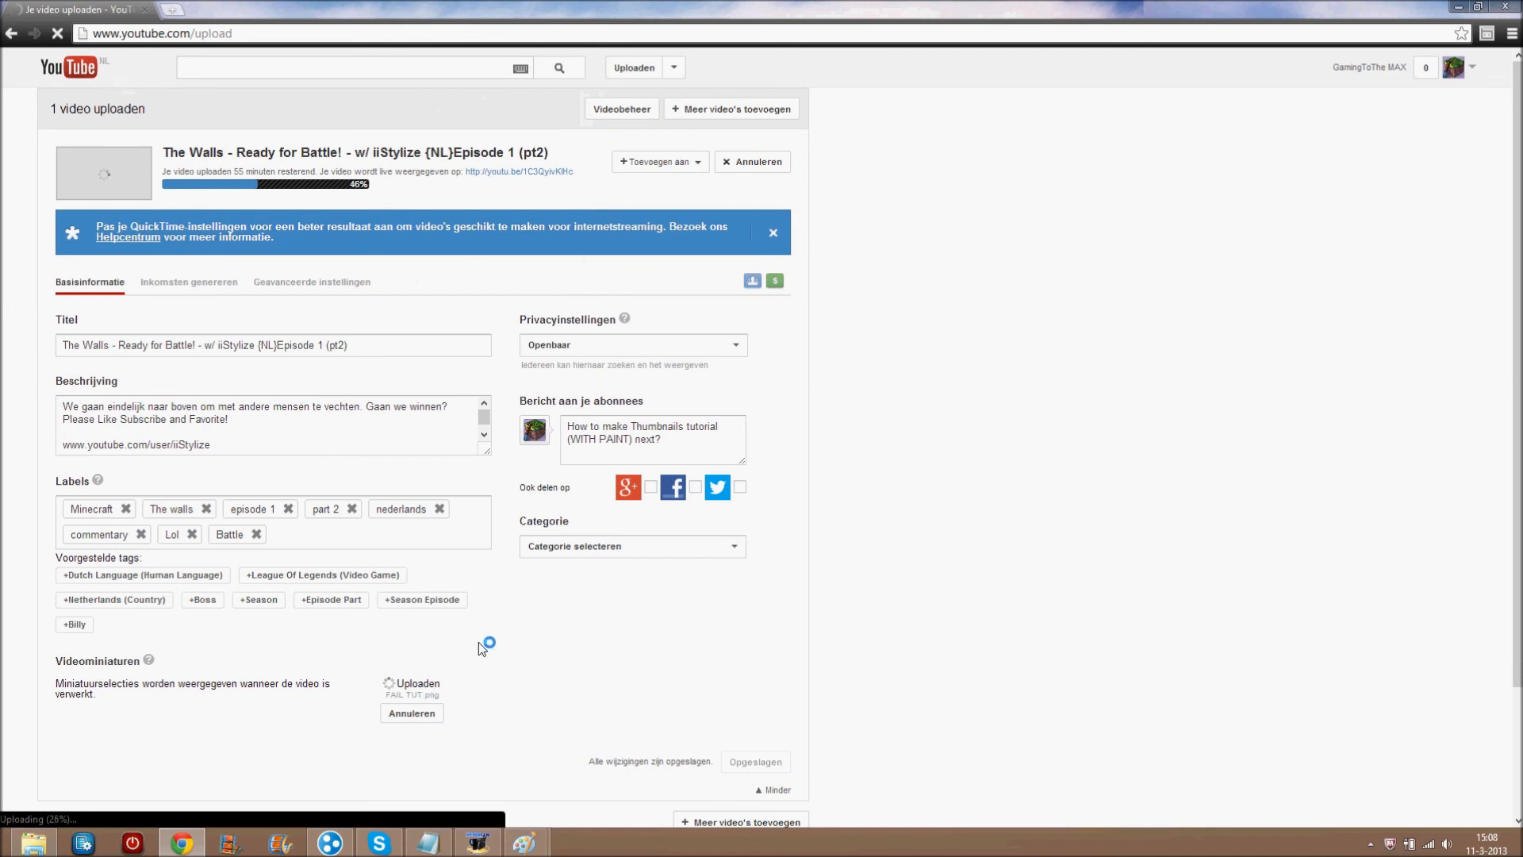